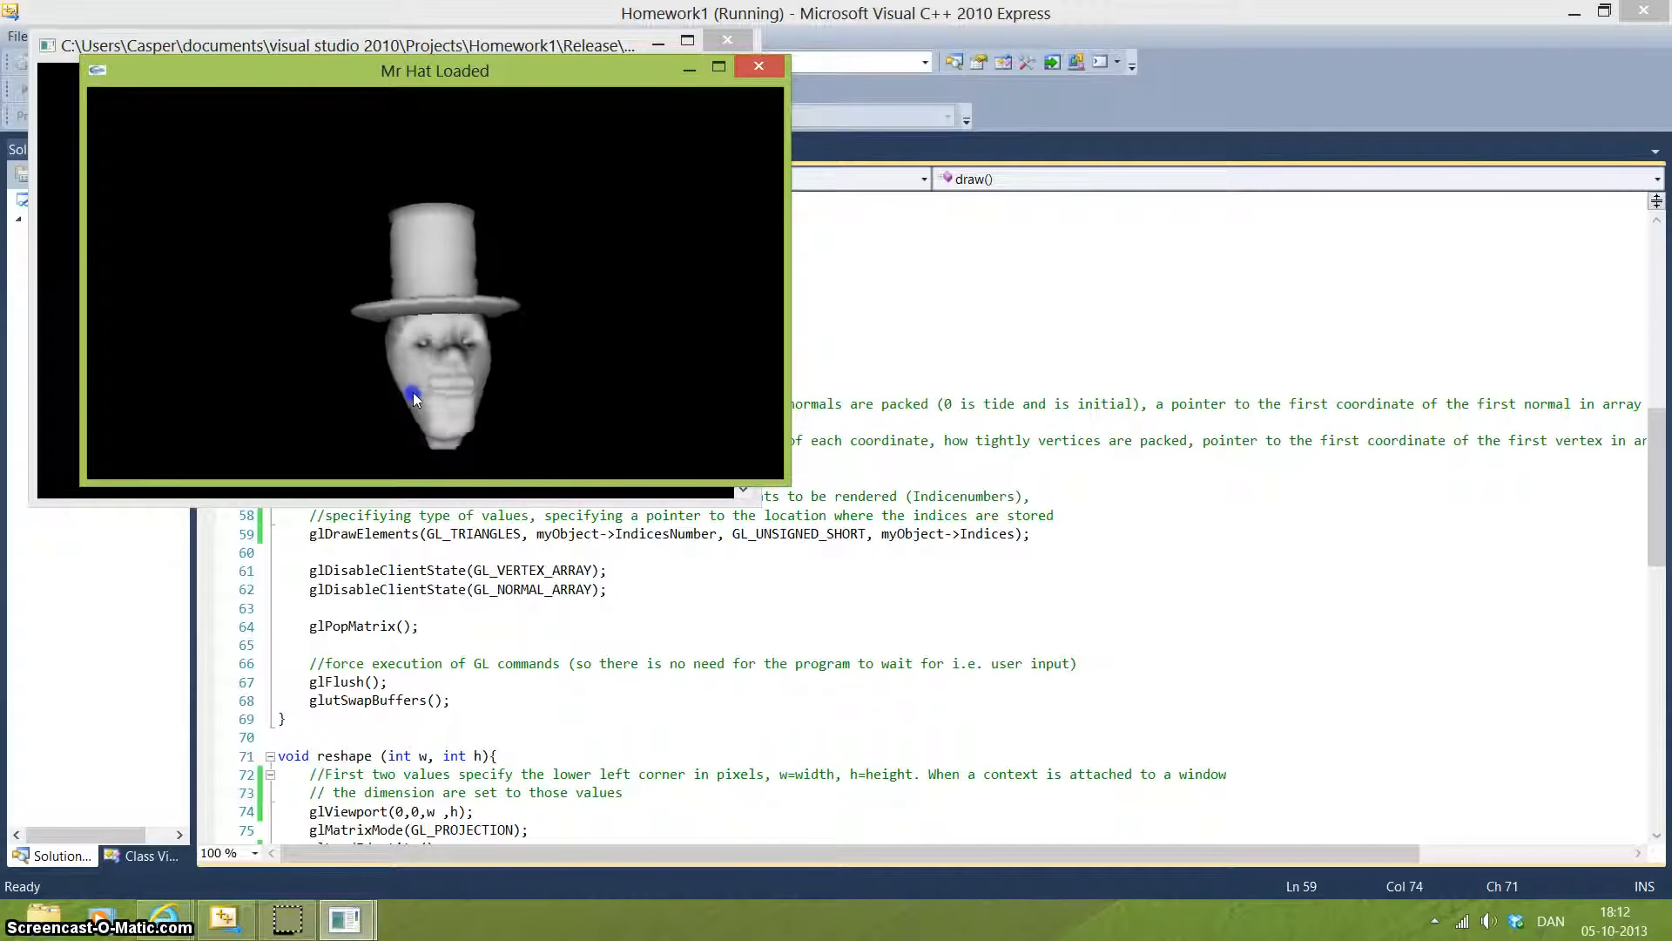
Step: Close the Mr Hat Loaded viewer window to stop the running program
{"action": "left_click", "coordinate": [760, 65]}
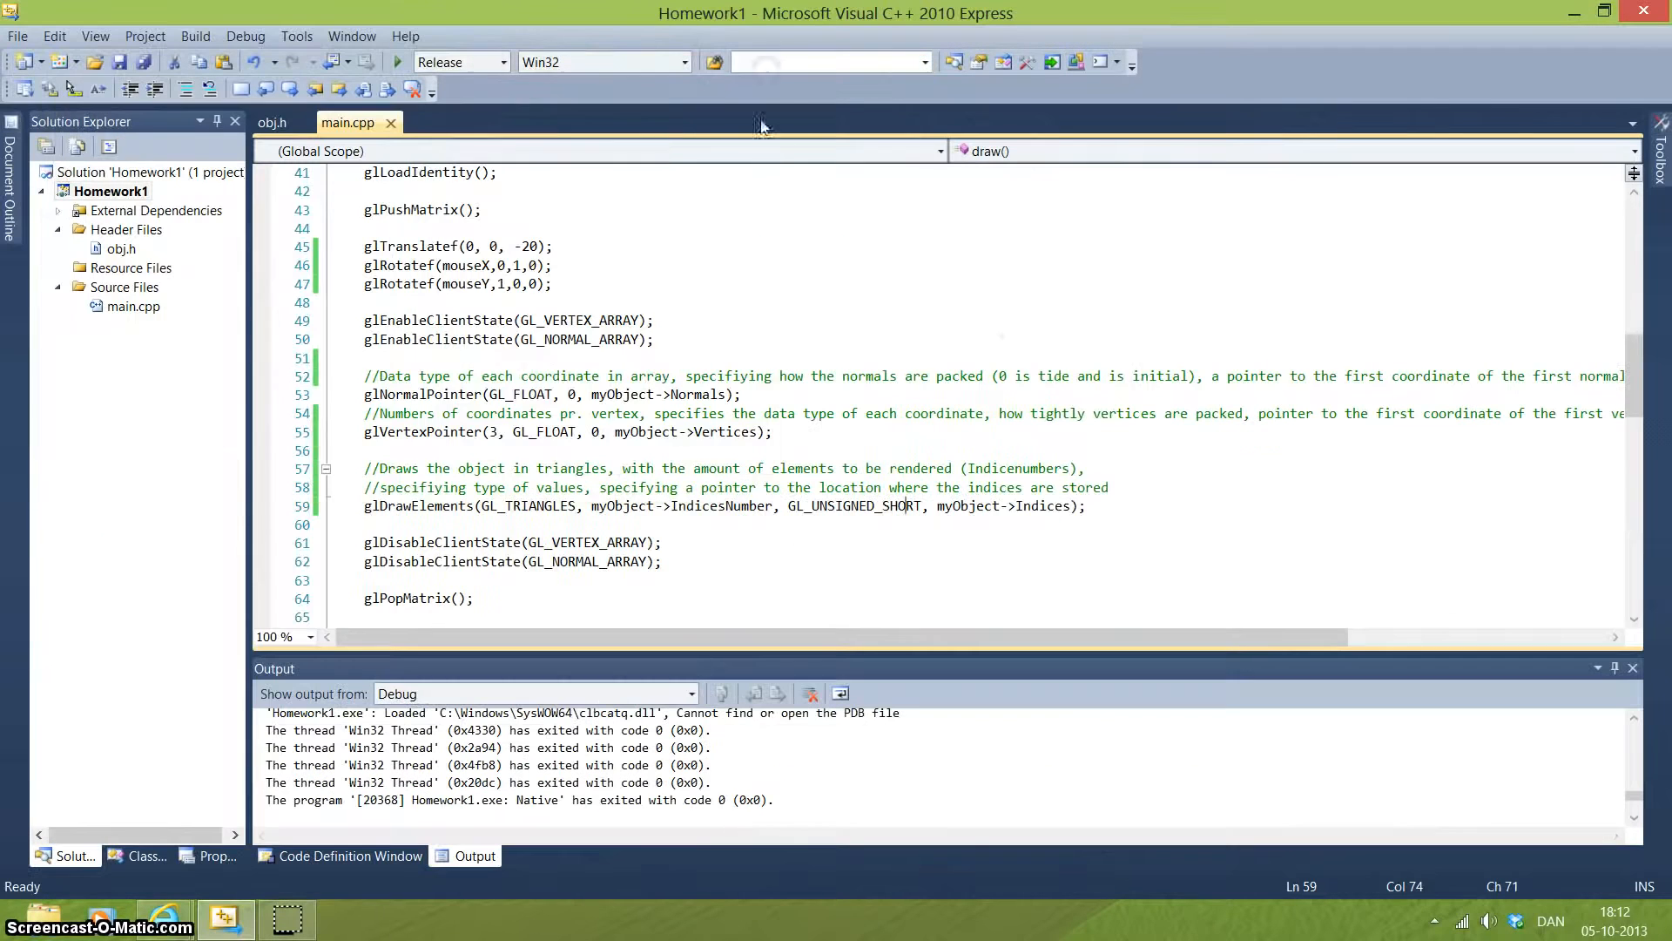
Step: Scroll main.cpp from the includes down to the lightDirection, mouseX/mouseY globals and initView
{"action": "scroll", "scroll_direction": "up", "scroll_amount": 3}
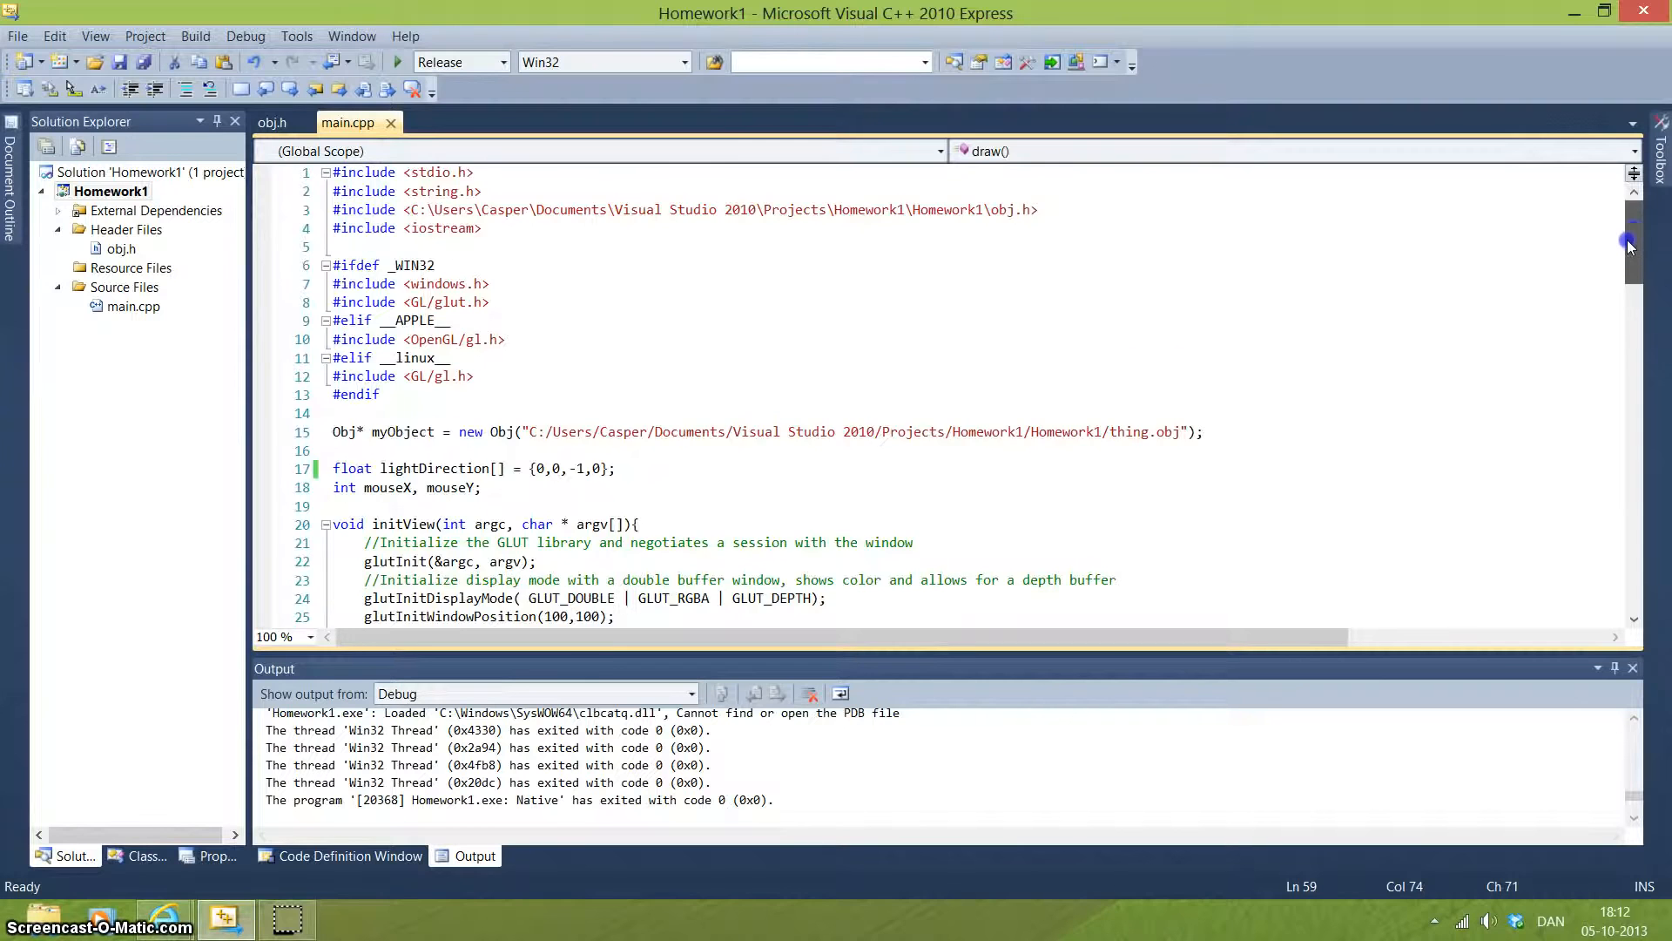
{"action": "scroll", "scroll_direction": "down", "scroll_amount": 3}
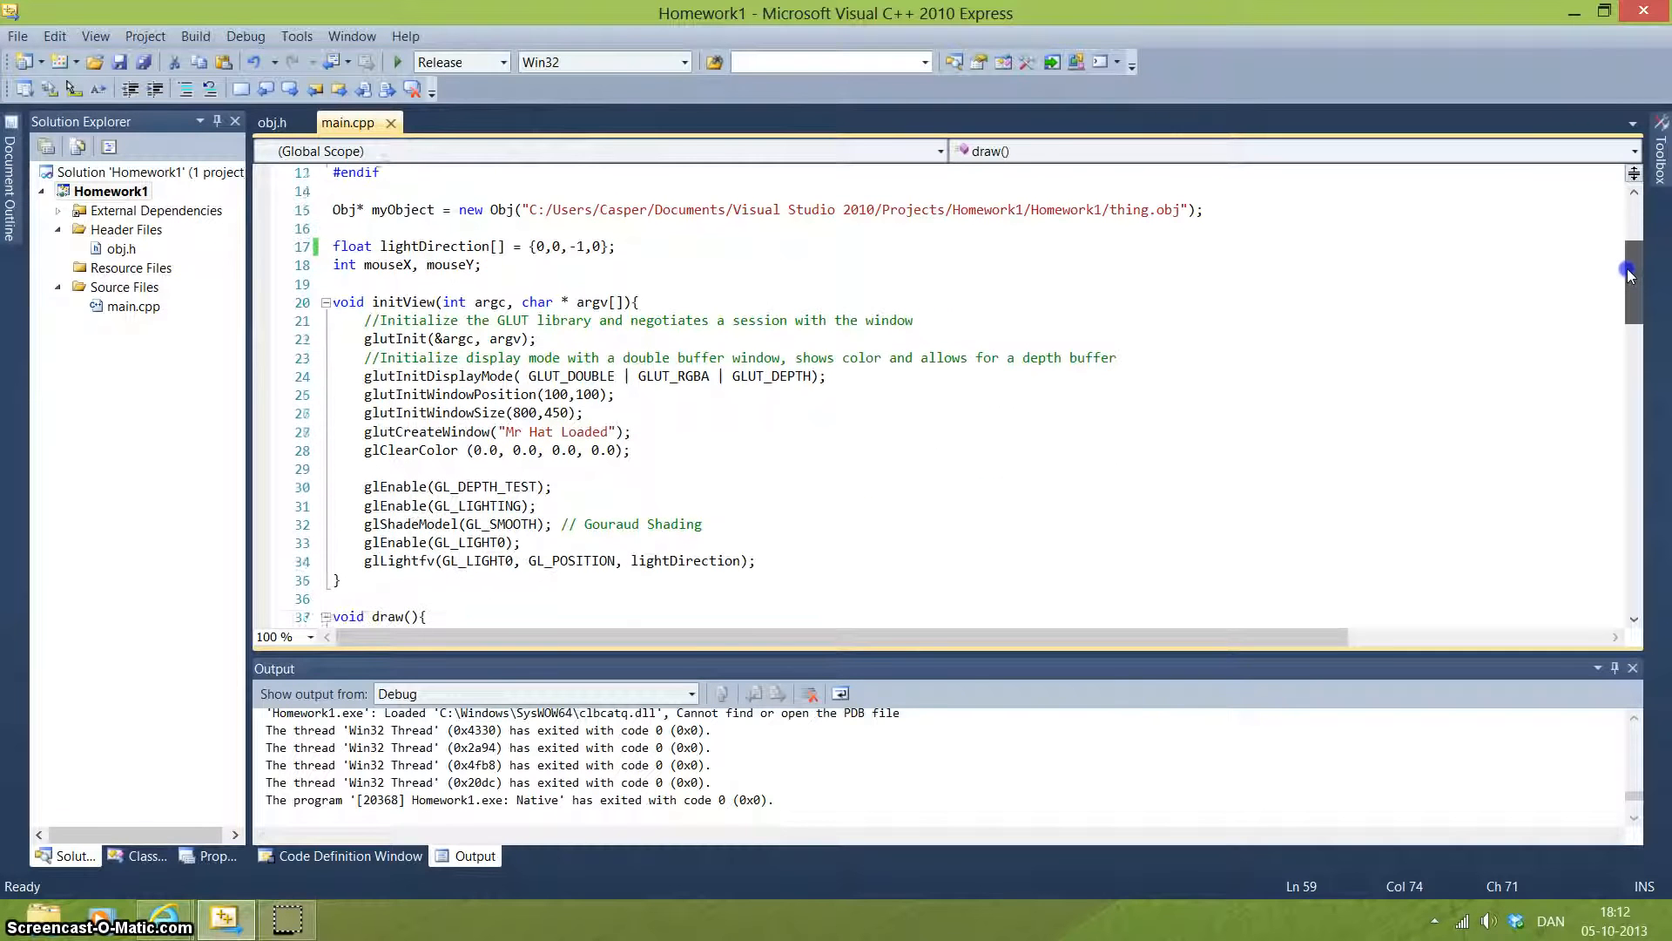
{"action": "scroll", "scroll_direction": "down", "scroll_amount": 3}
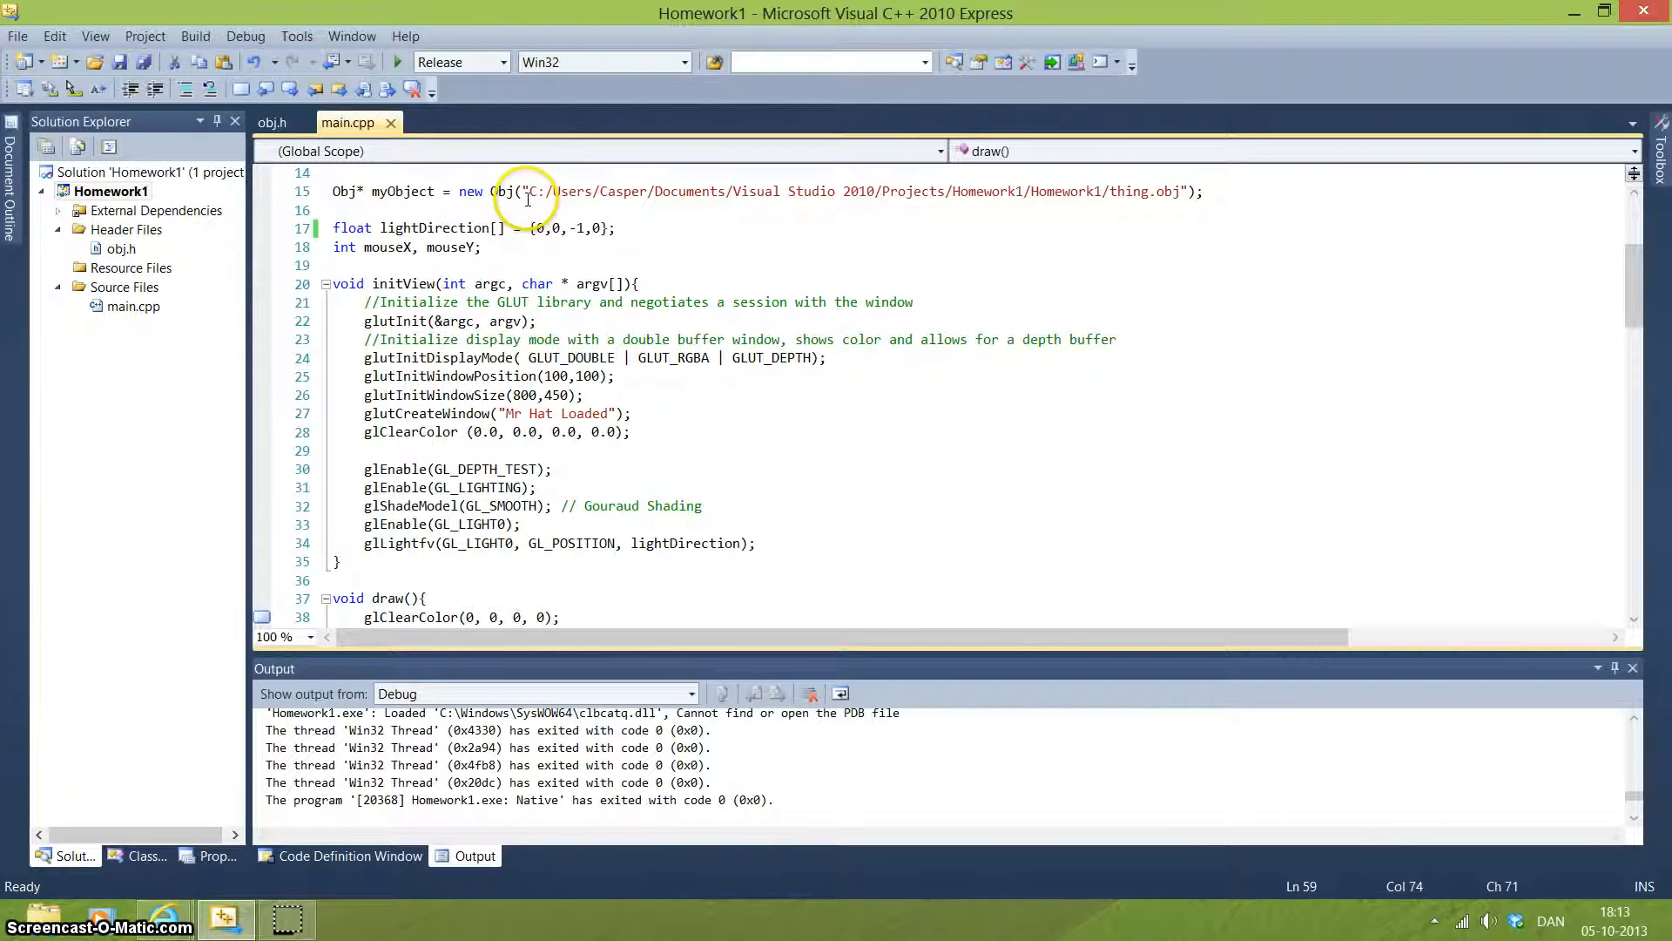
{"action": "mouse_move", "coordinate": [992, 191]}
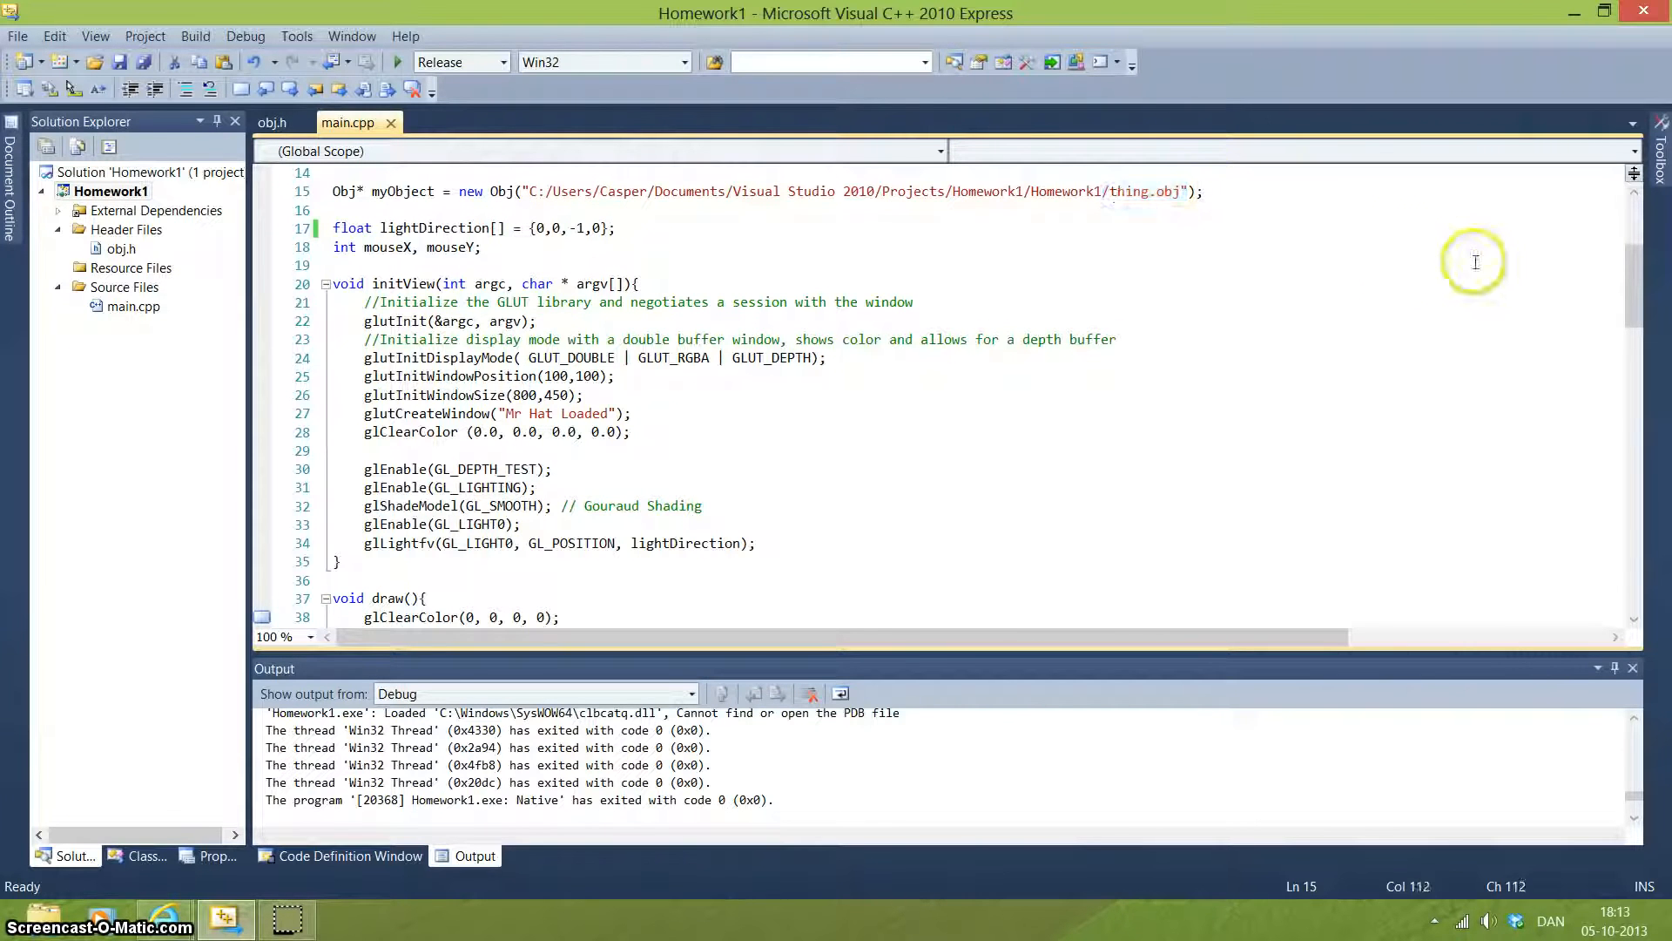
{"action": "mouse_move", "coordinate": [1636, 288]}
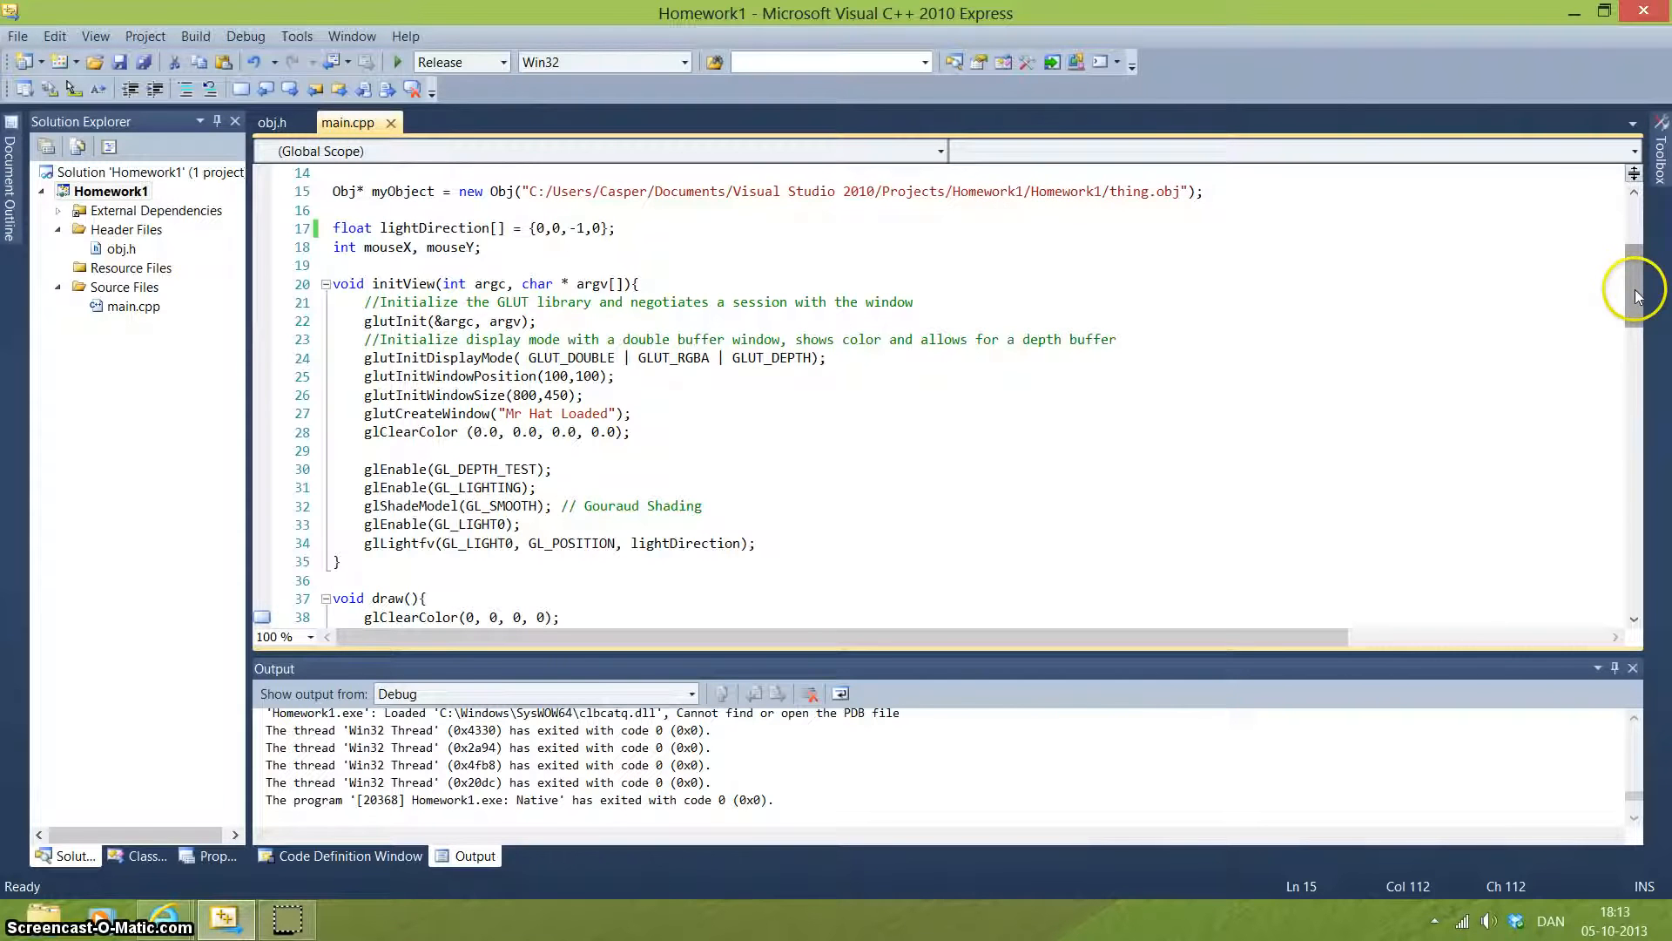
{"action": "scroll", "scroll_direction": "down", "scroll_amount": 3}
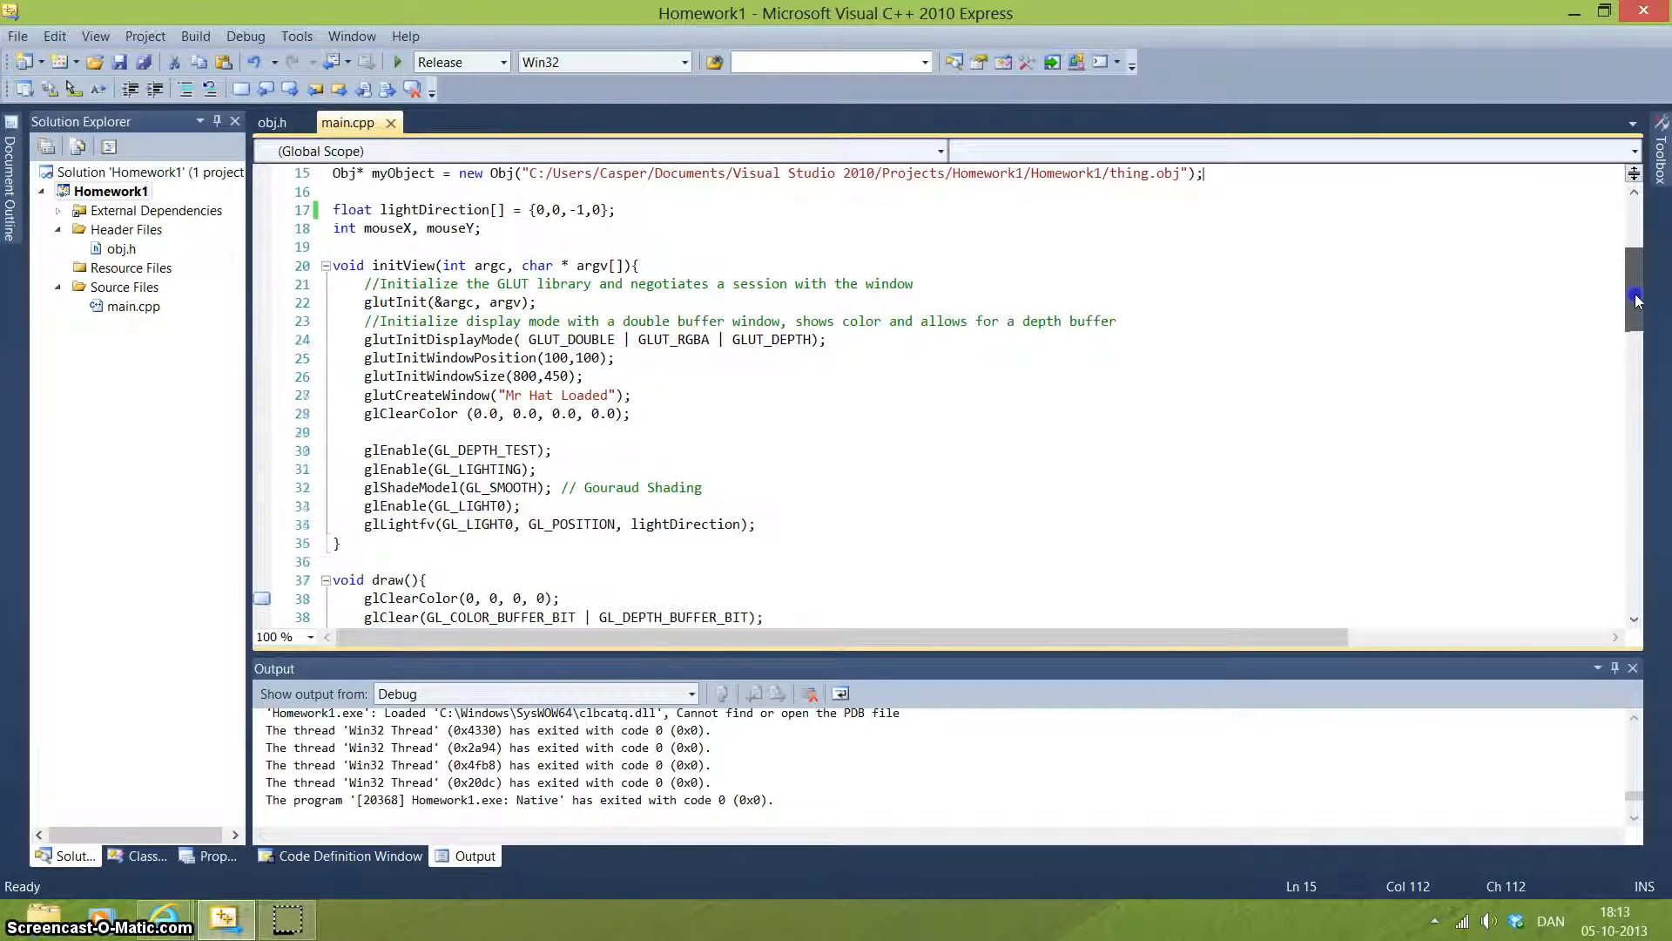
{"action": "scroll", "scroll_direction": "down", "scroll_amount": 3}
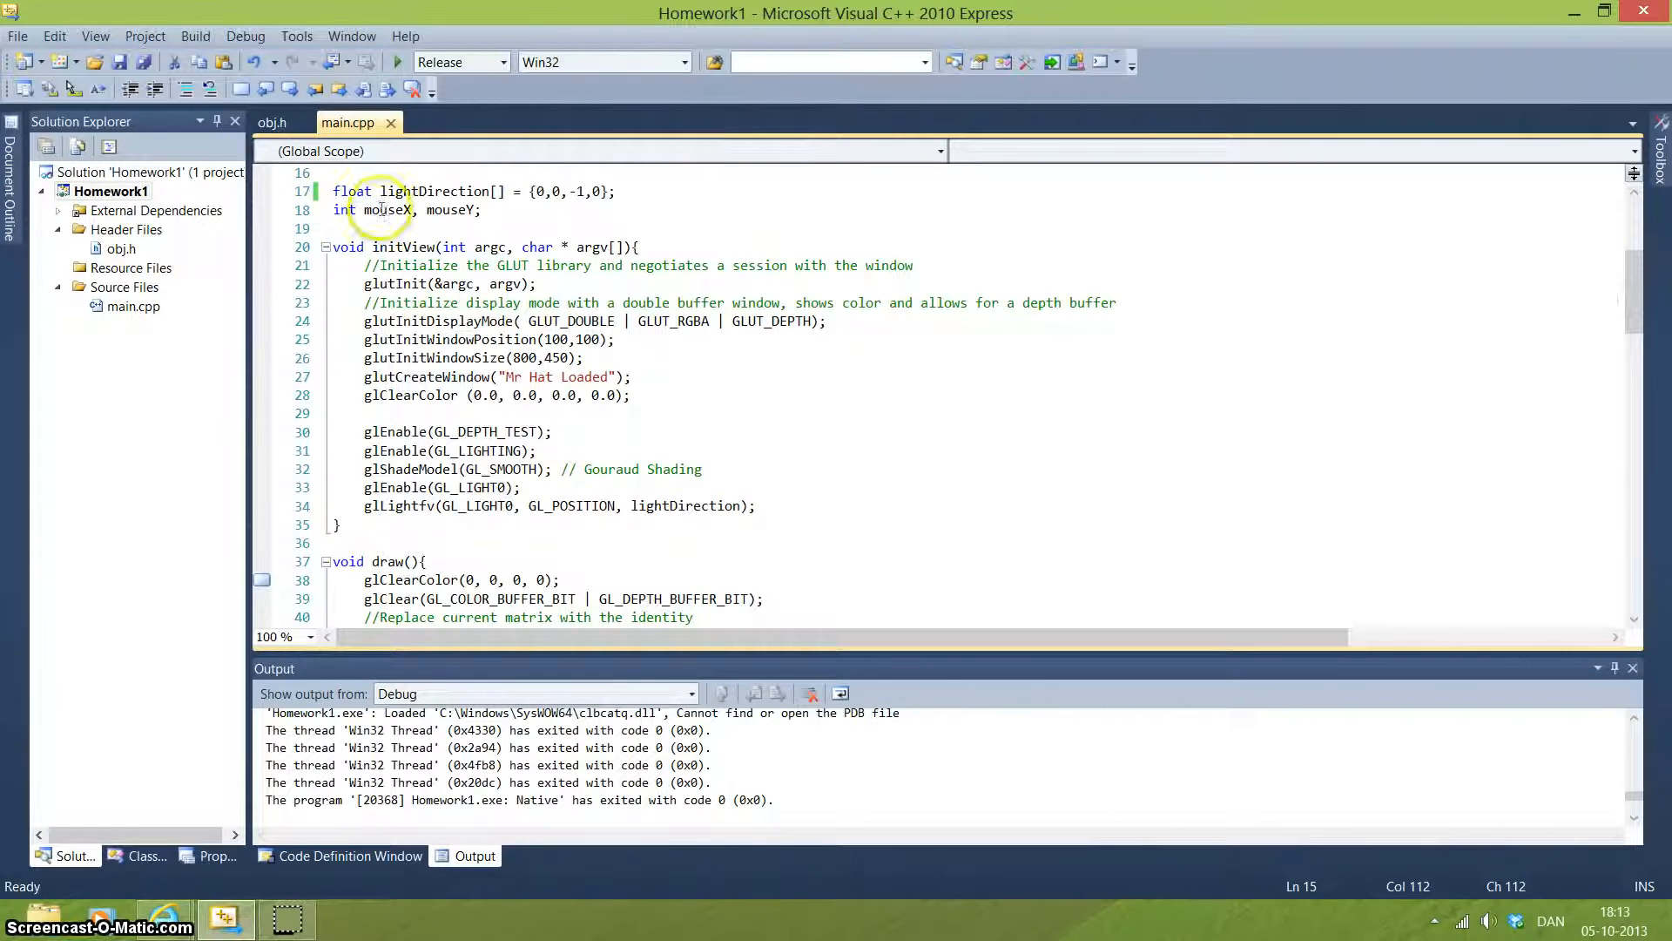
{"action": "mouse_move", "coordinate": [1615, 280]}
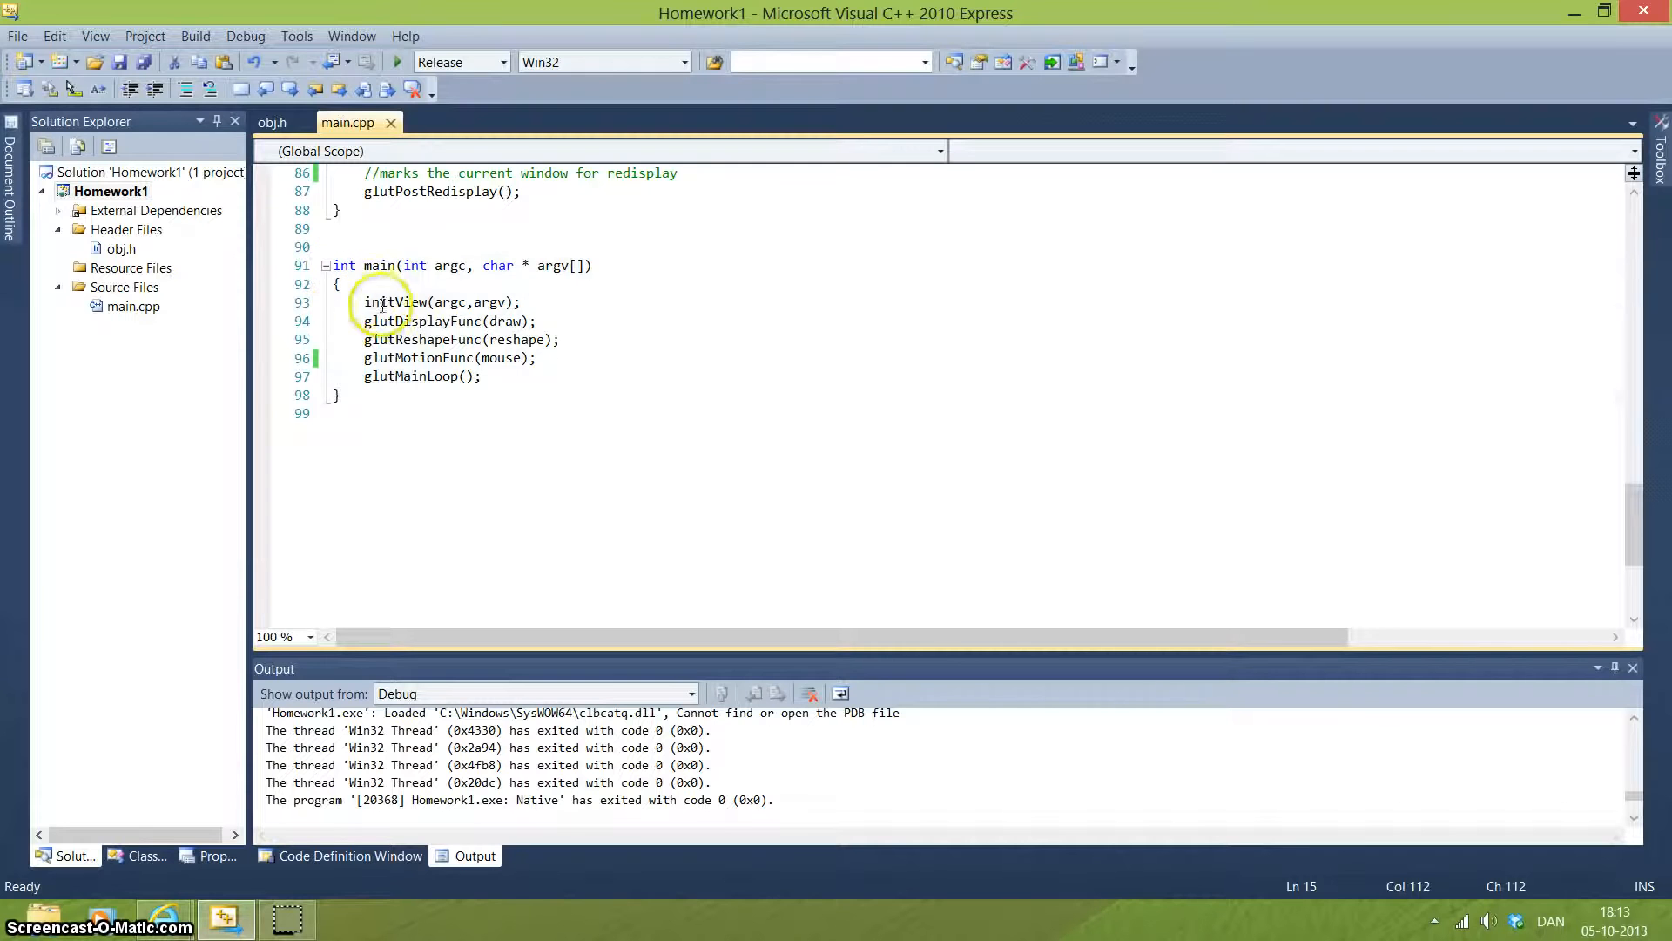
{"action": "mouse_move", "coordinate": [1635, 536]}
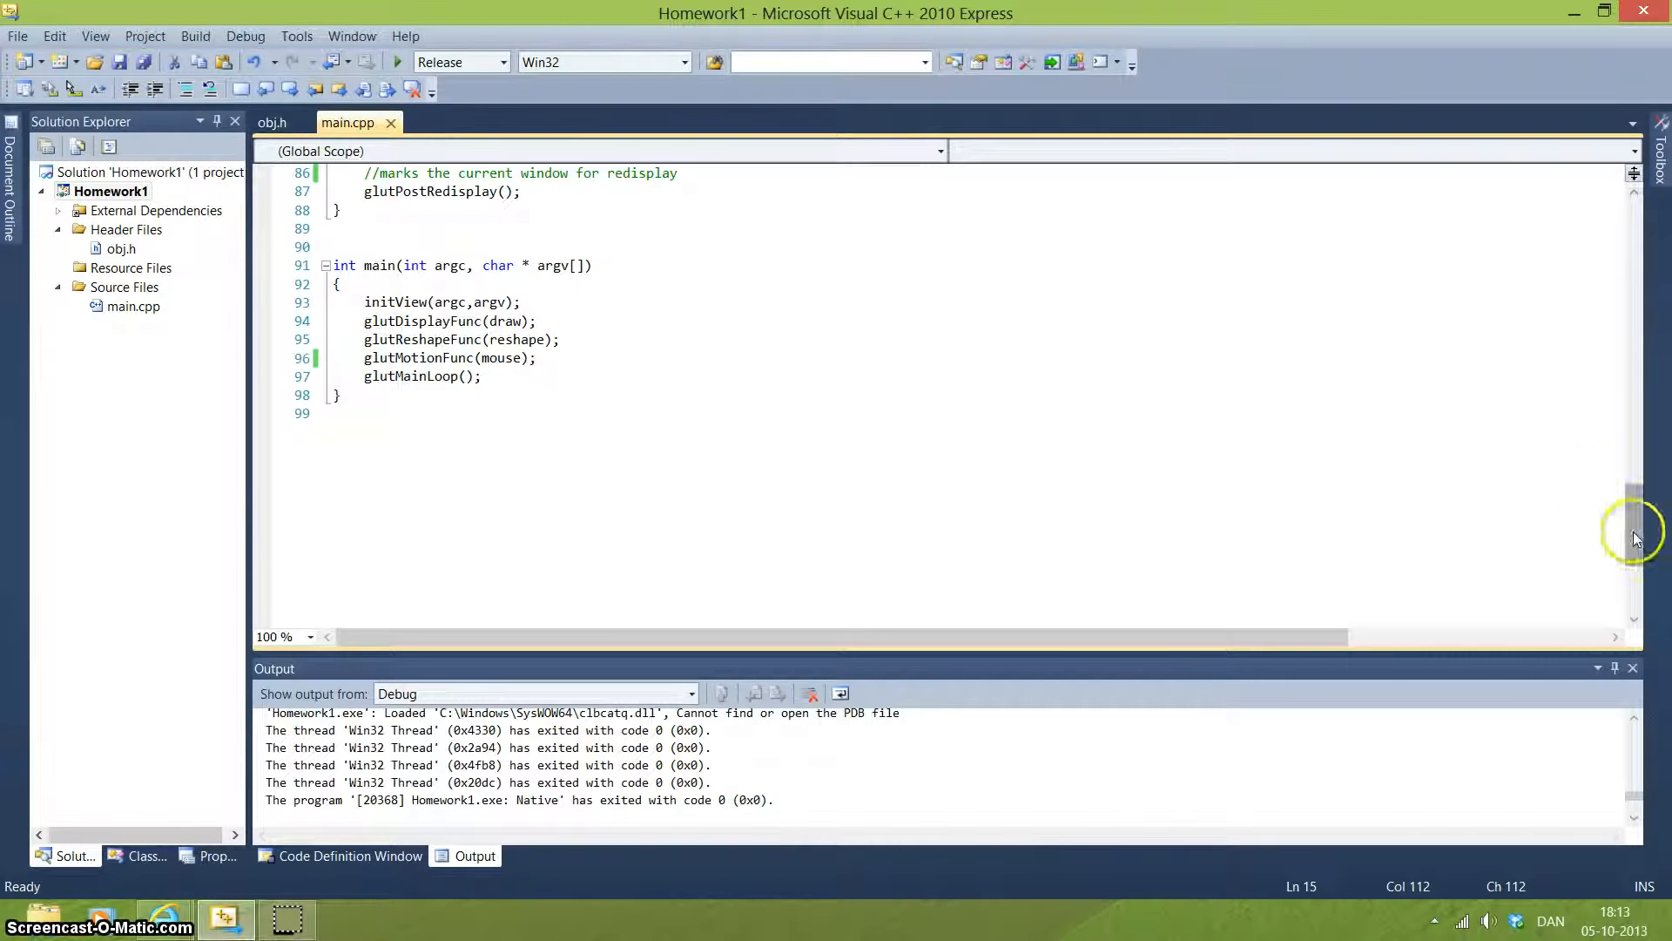
Step: Scroll through initView around GL_LIGHT0 and lightDirection toward the main function
{"action": "scroll", "scroll_direction": "up", "scroll_amount": 3}
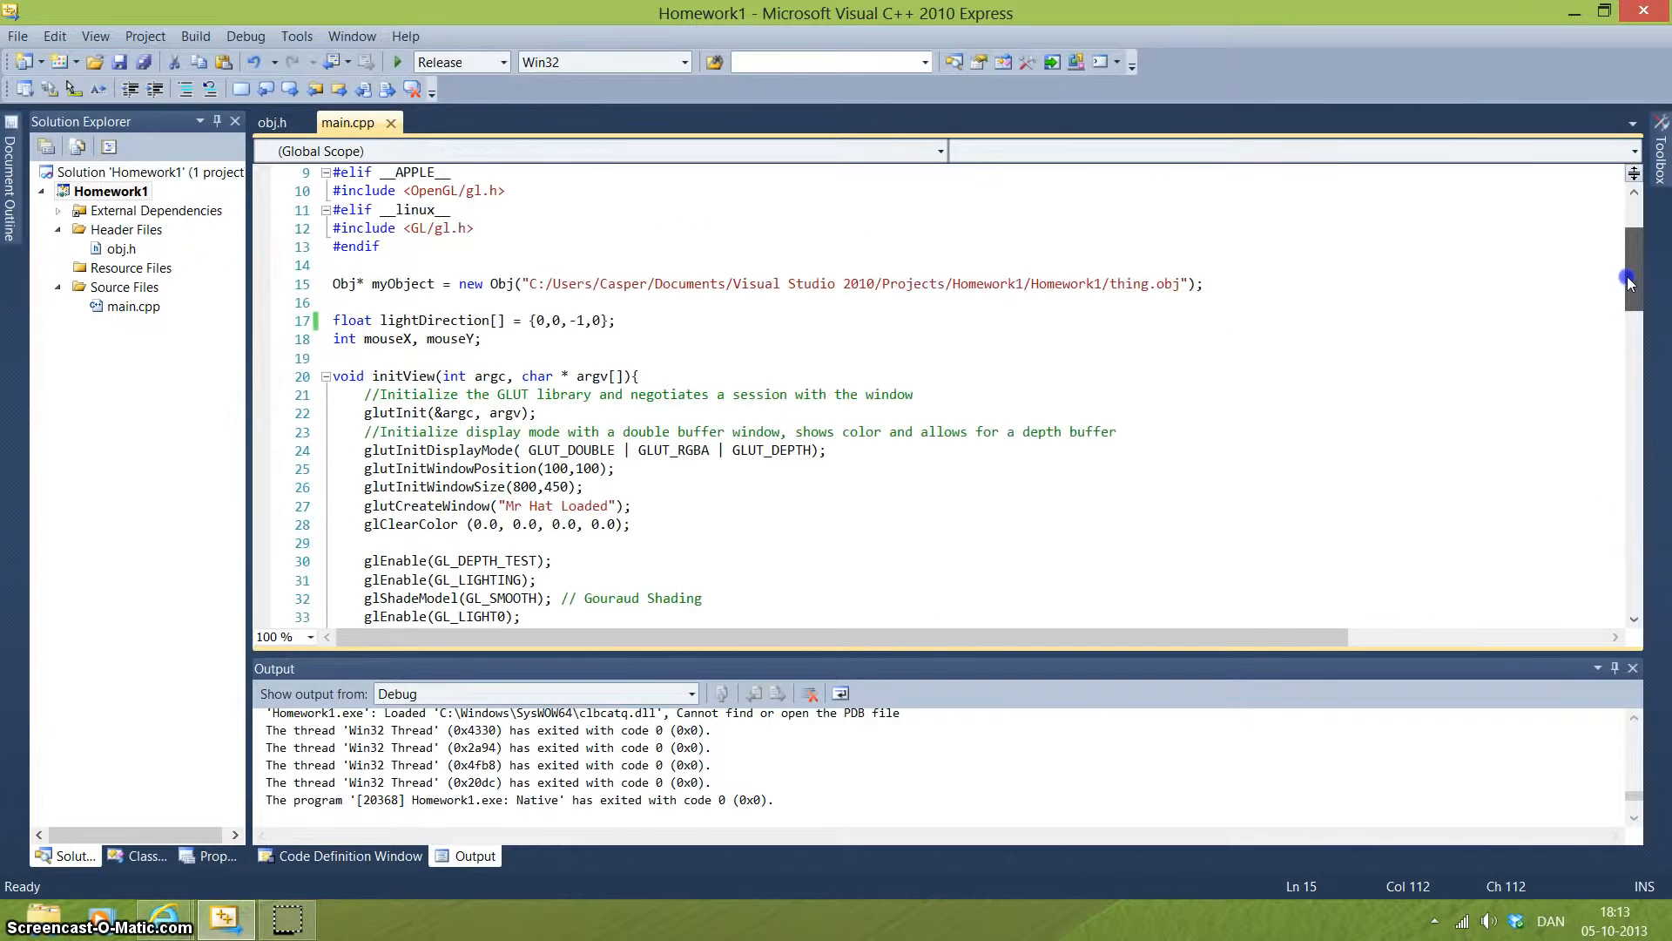
{"action": "scroll", "scroll_direction": "down", "scroll_amount": 3}
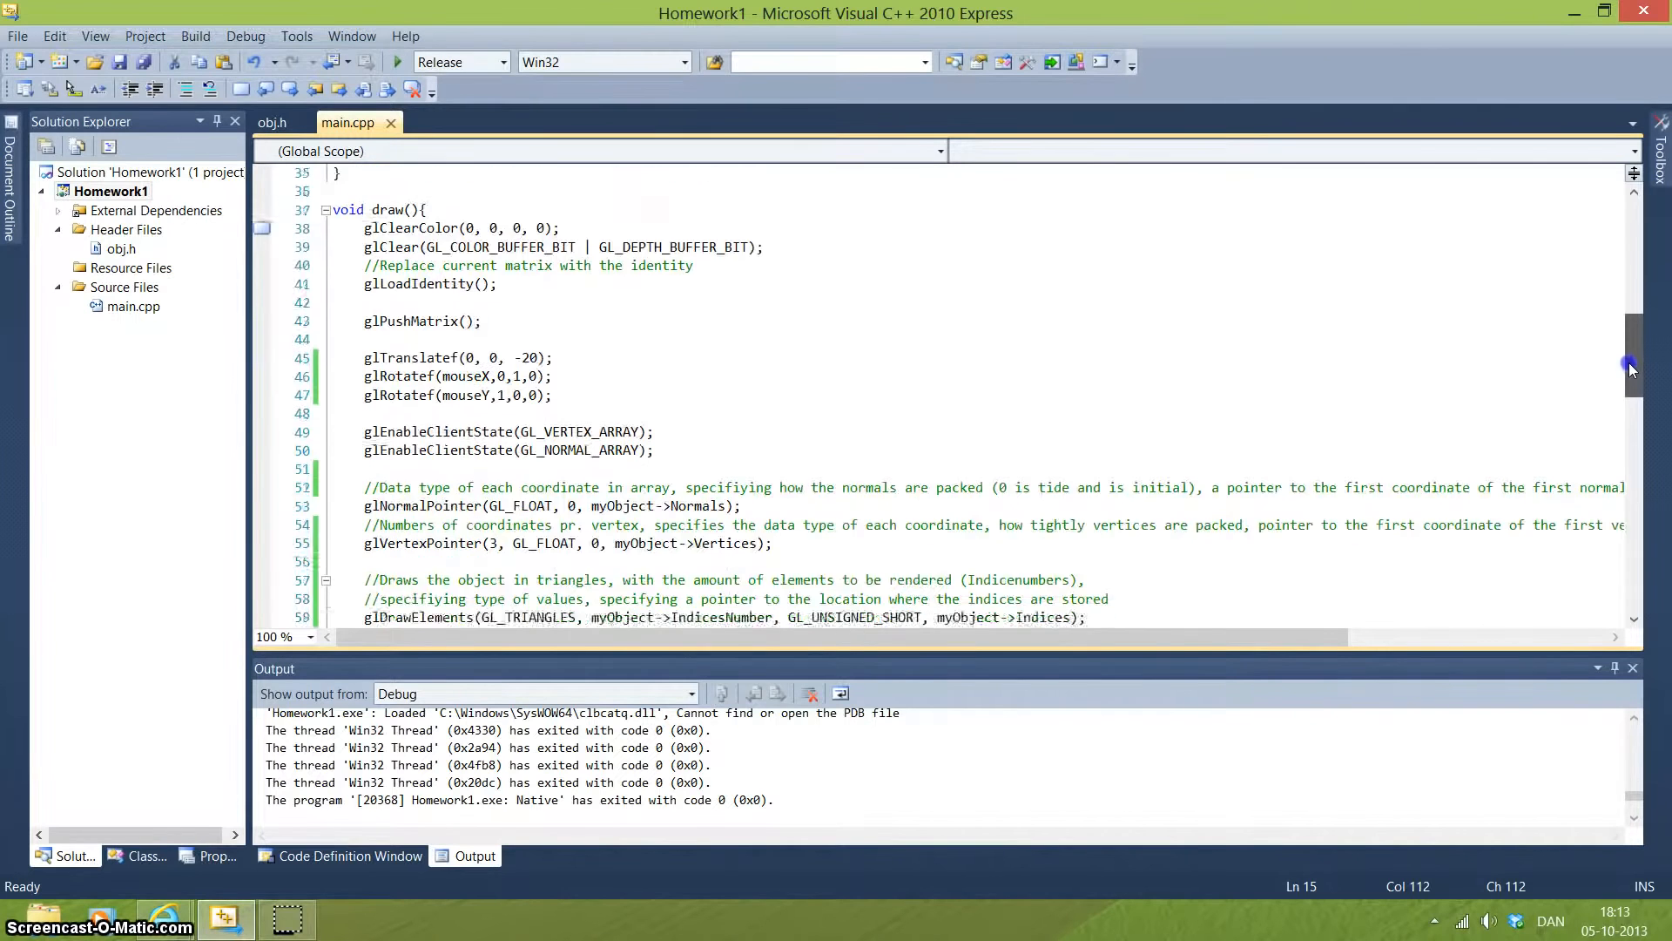
{"action": "scroll", "scroll_direction": "up", "scroll_amount": 3}
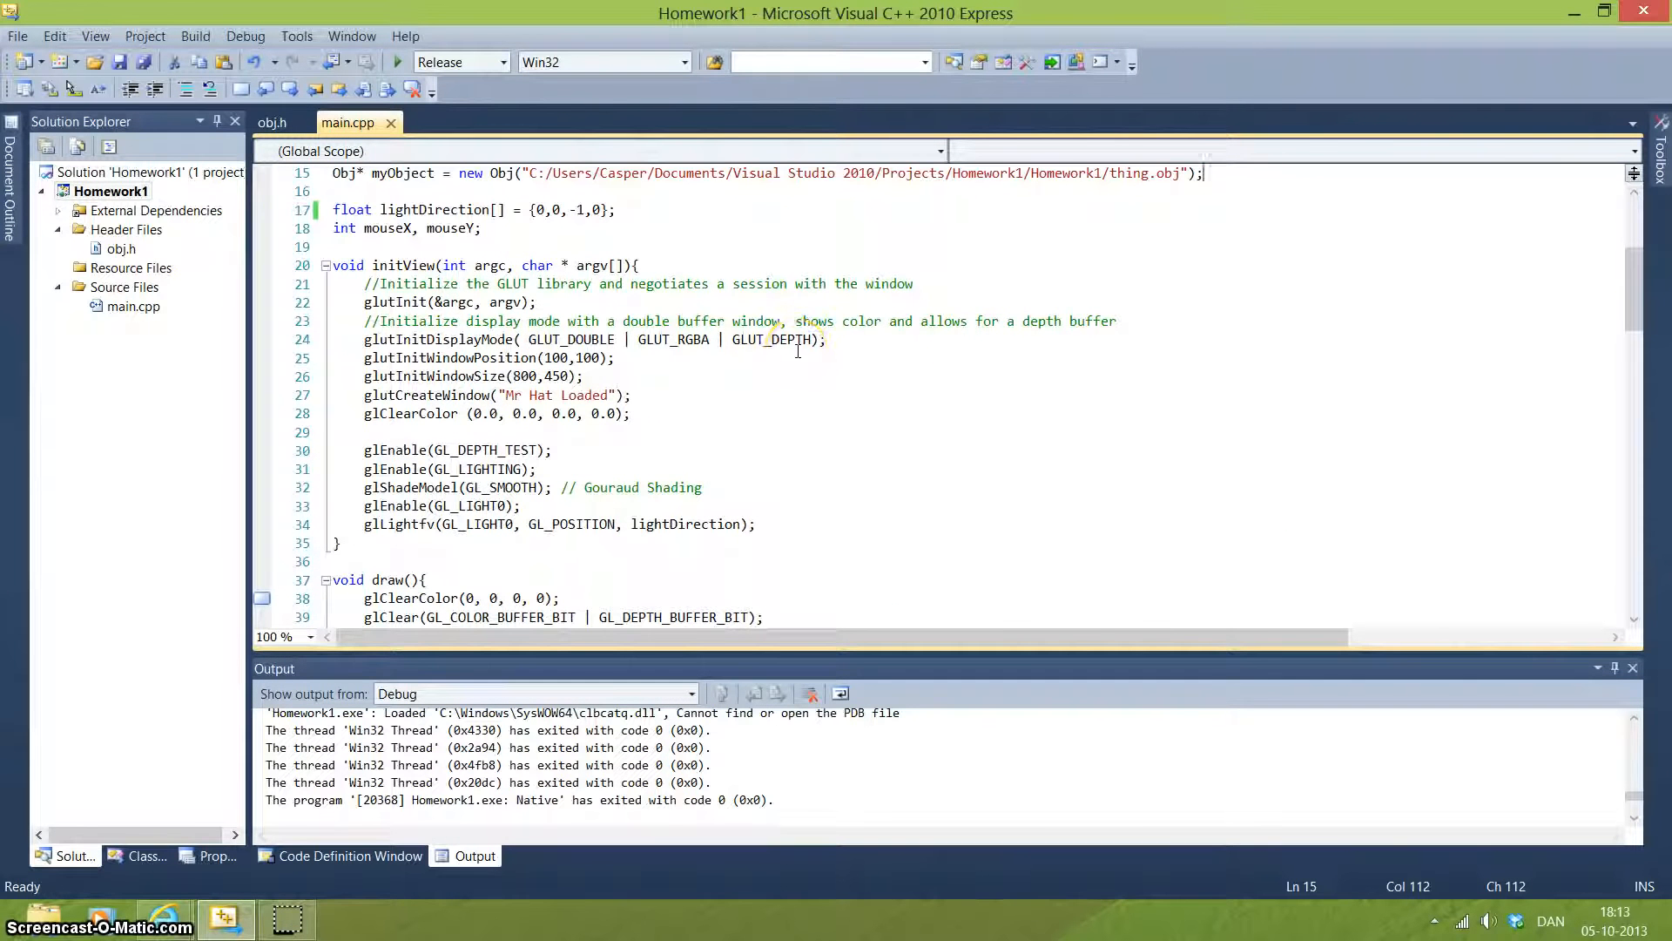
{"action": "mouse_move", "coordinate": [619, 243]}
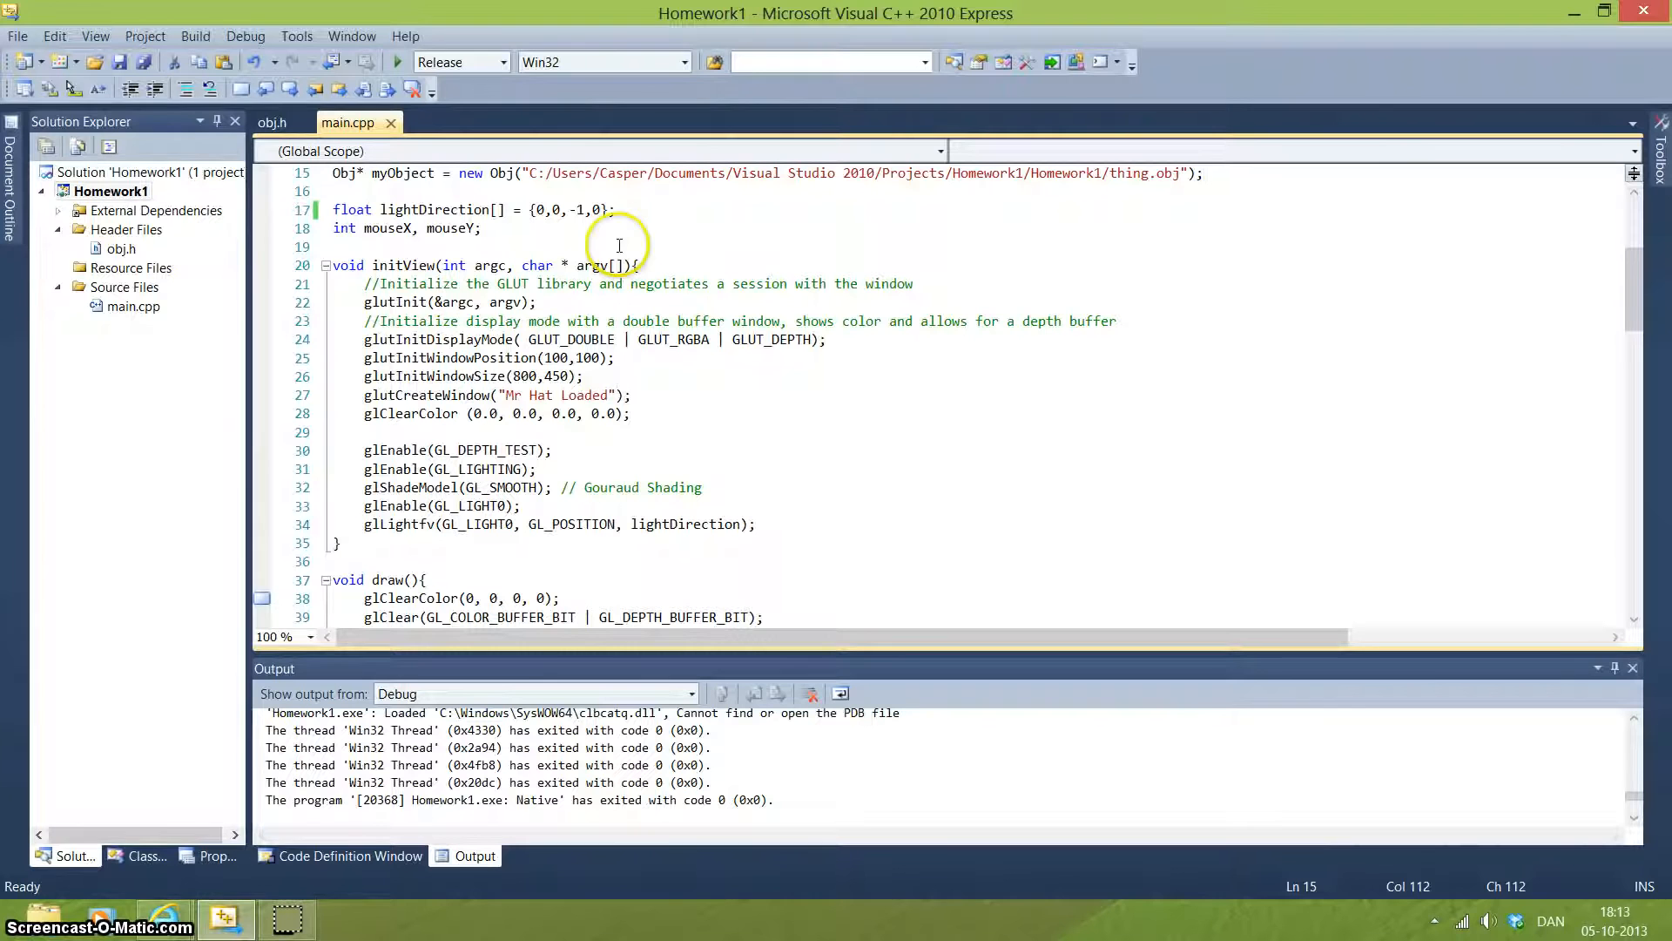
{"action": "mouse_move", "coordinate": [616, 424]}
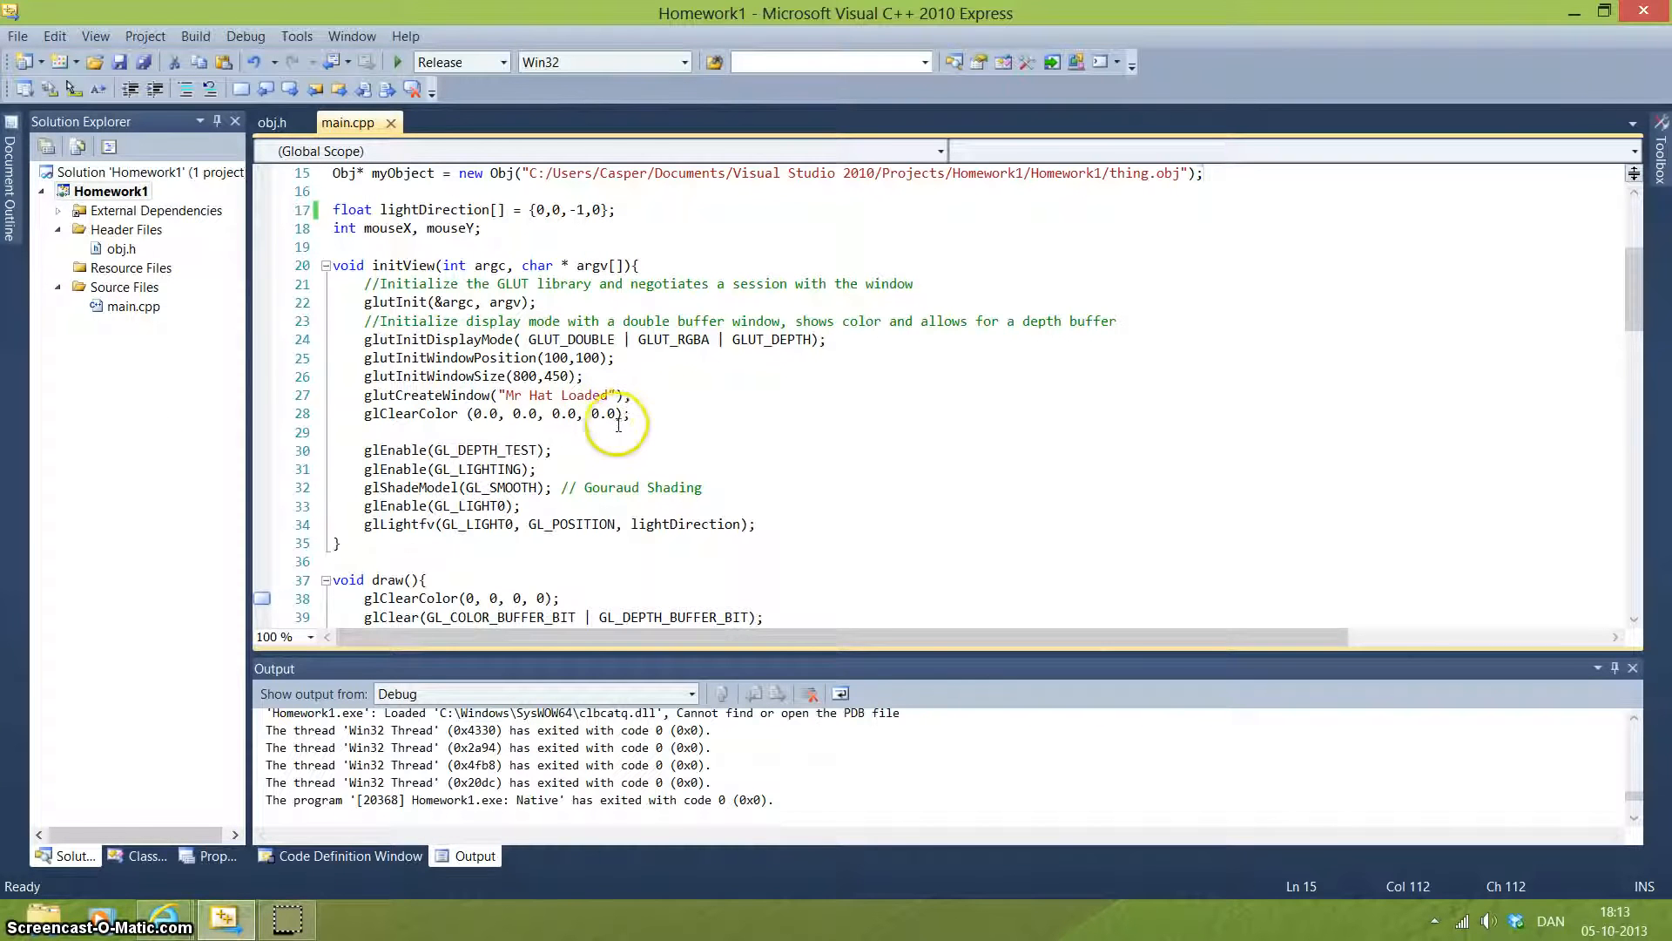
{"action": "mouse_move", "coordinate": [400, 422]}
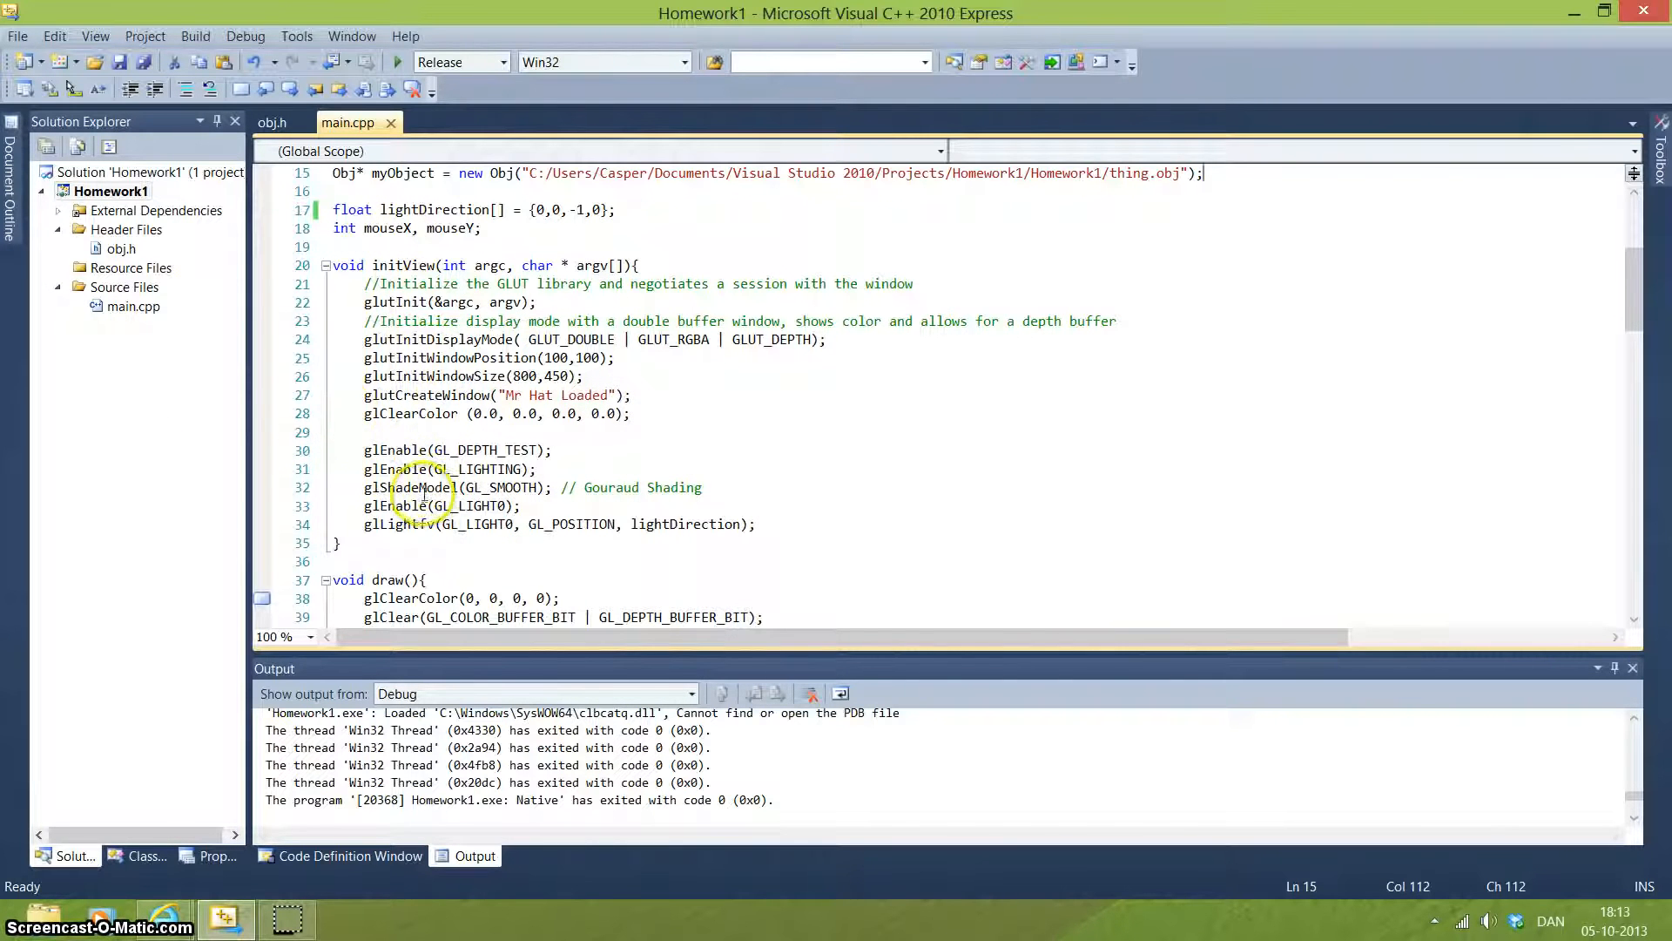
{"action": "mouse_move", "coordinate": [488, 524]}
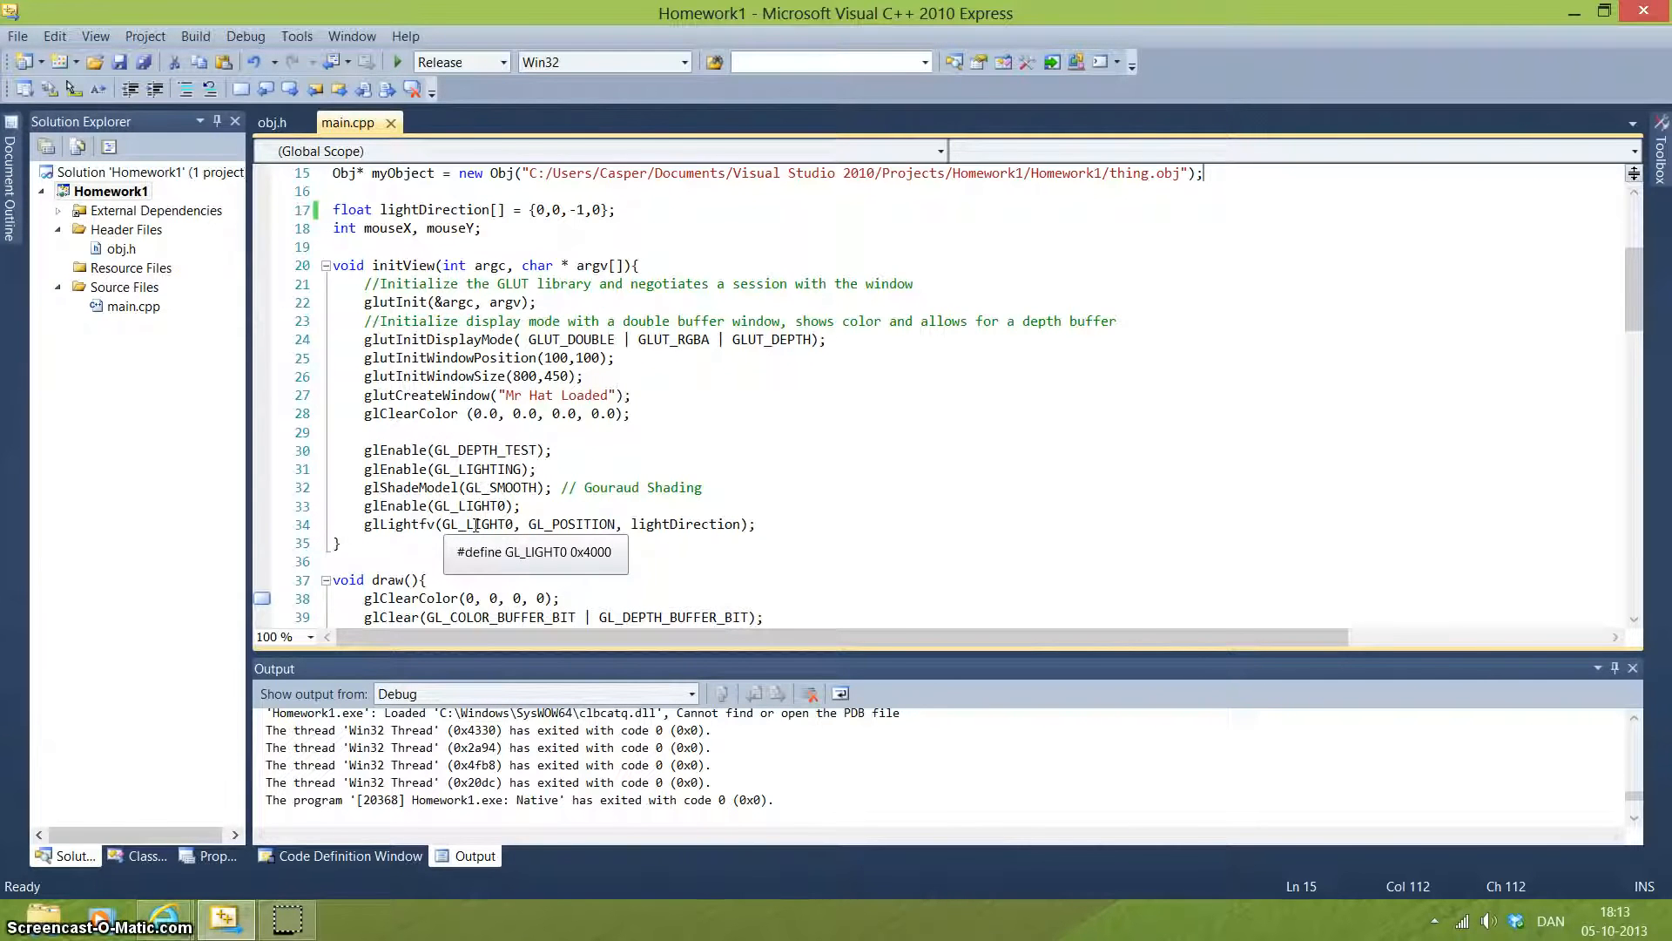
{"action": "mouse_move", "coordinate": [480, 554]}
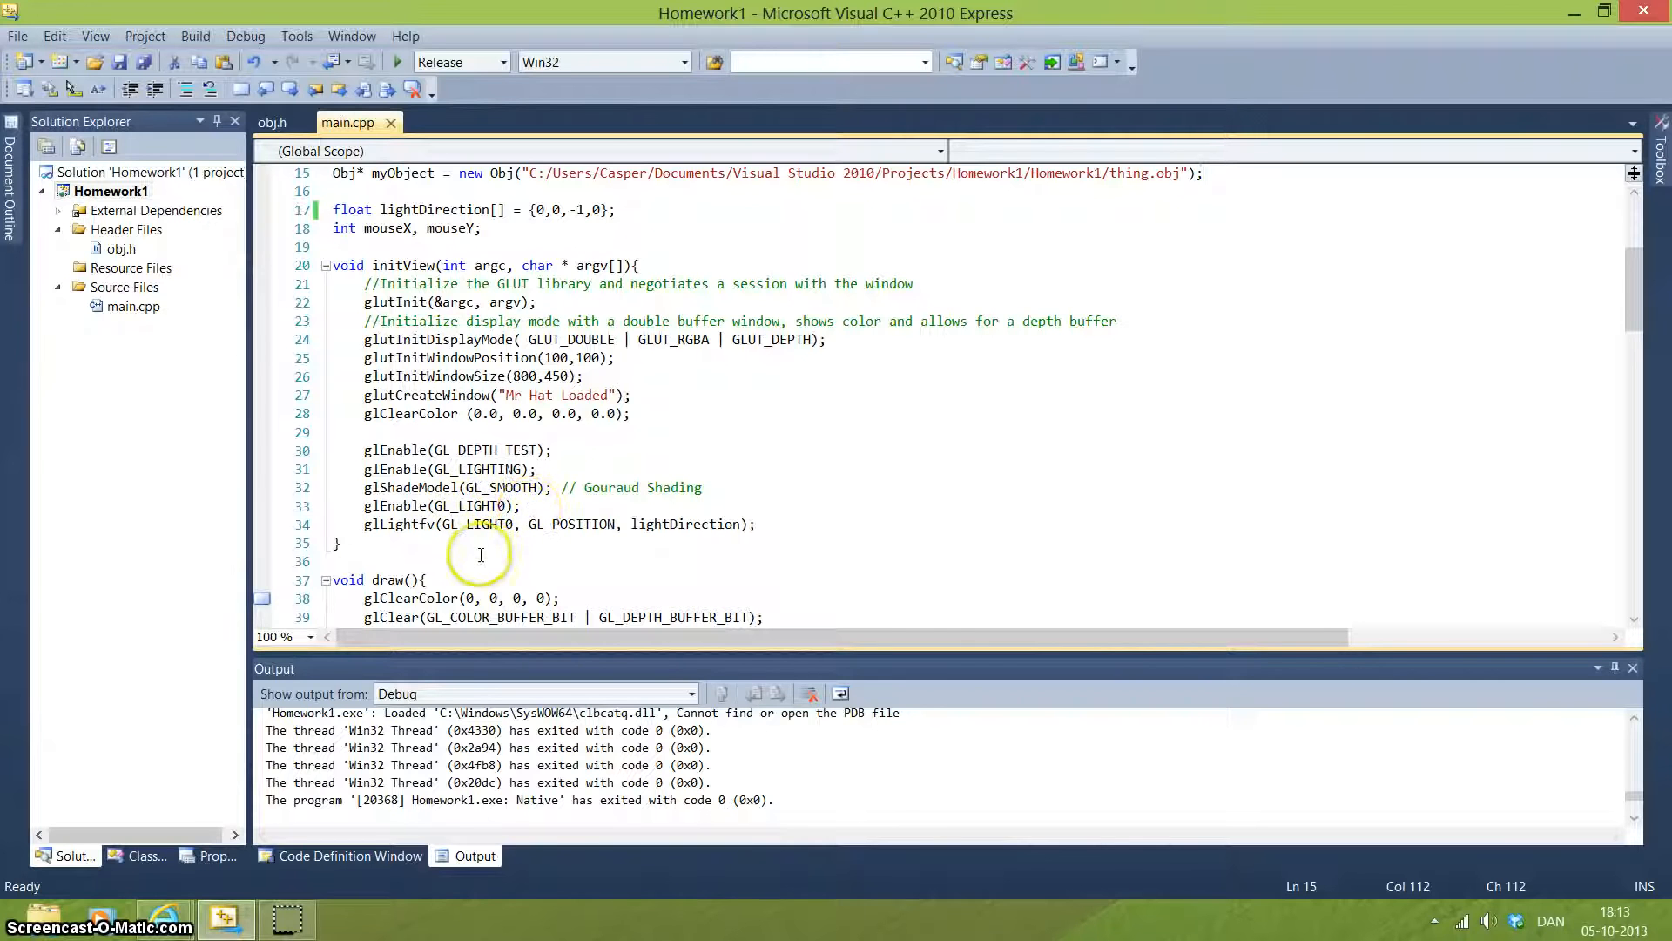
{"action": "mouse_move", "coordinate": [469, 514]}
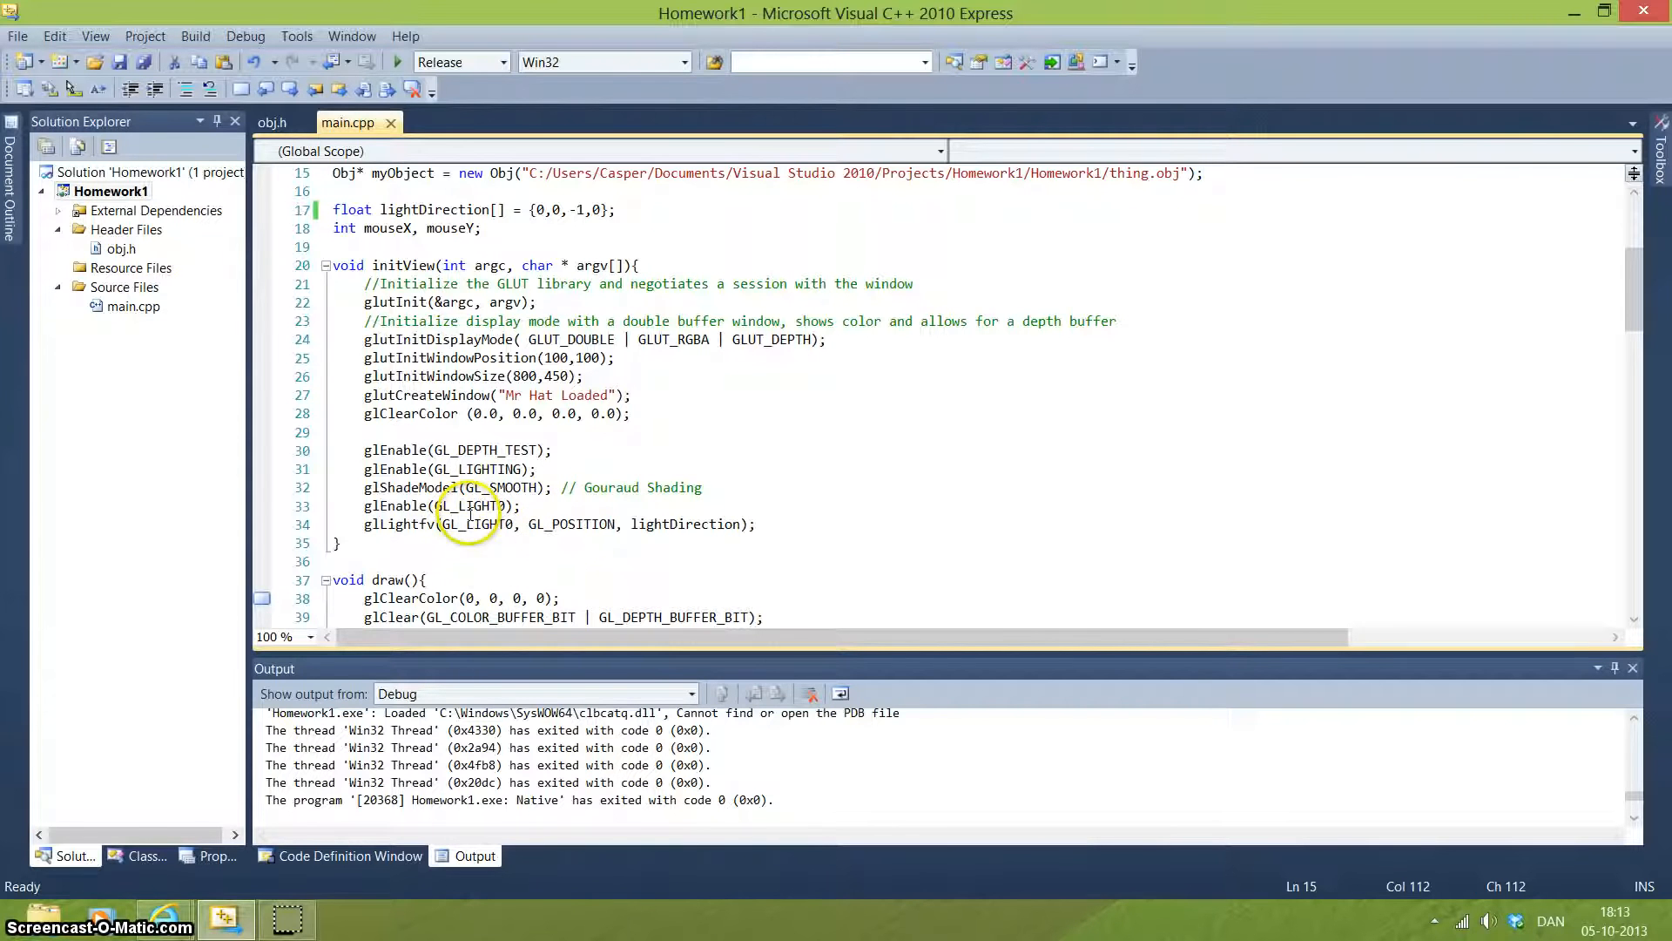
{"action": "mouse_move", "coordinate": [687, 523]}
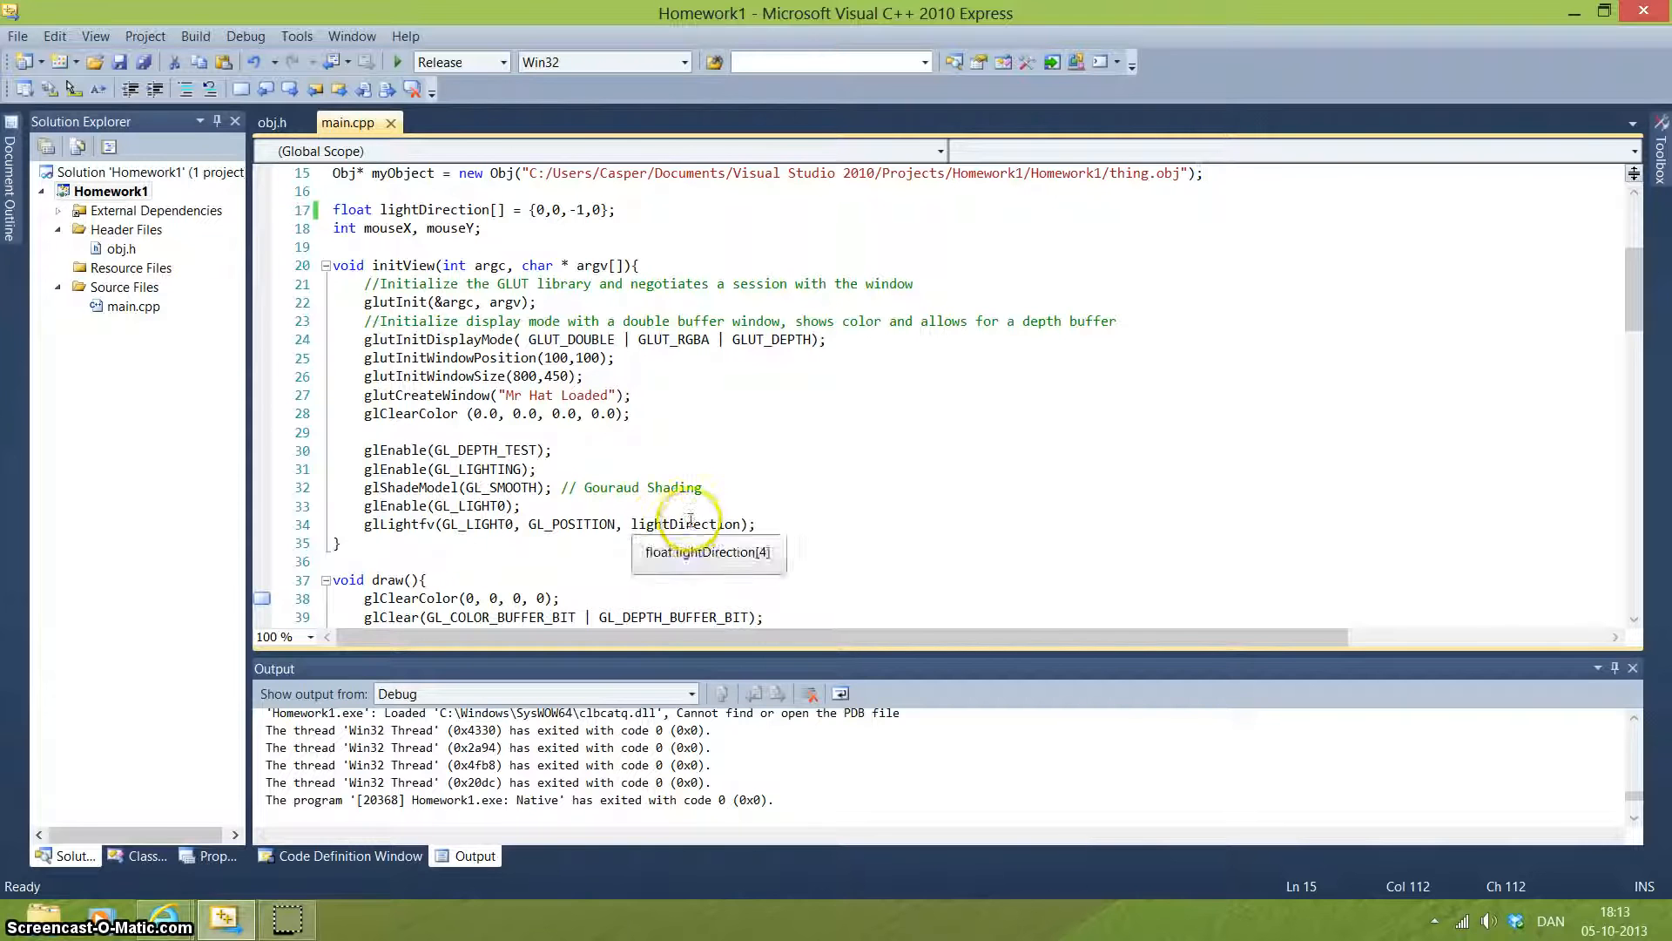
{"action": "mouse_move", "coordinate": [422, 210]}
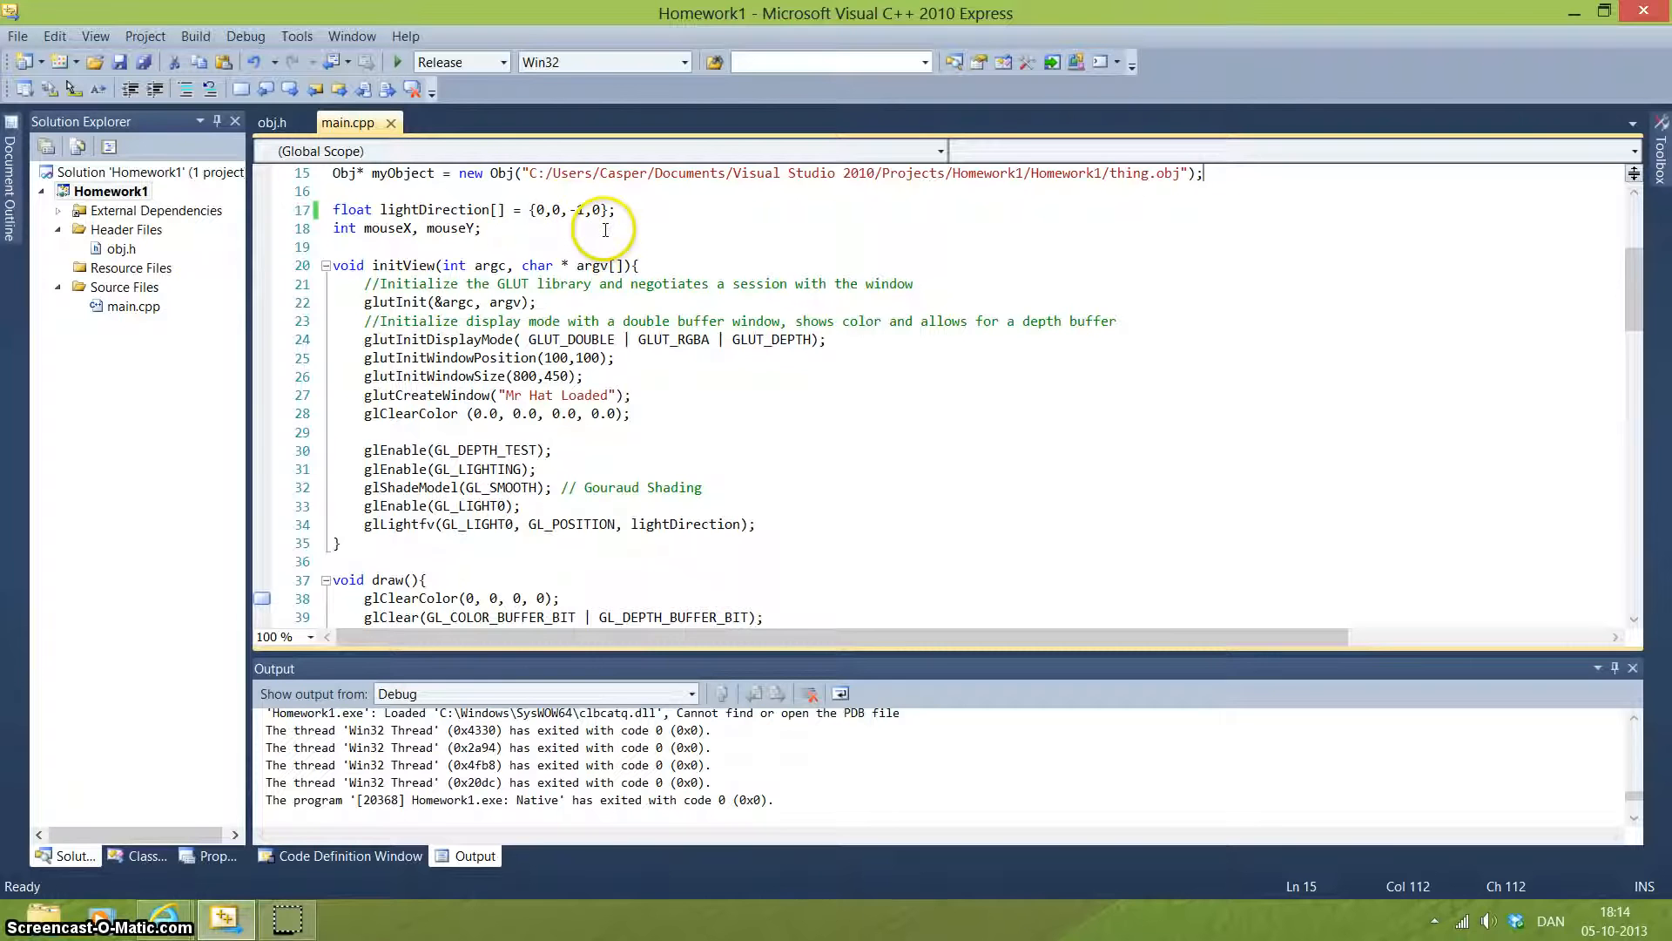
{"action": "mouse_move", "coordinate": [1629, 288]}
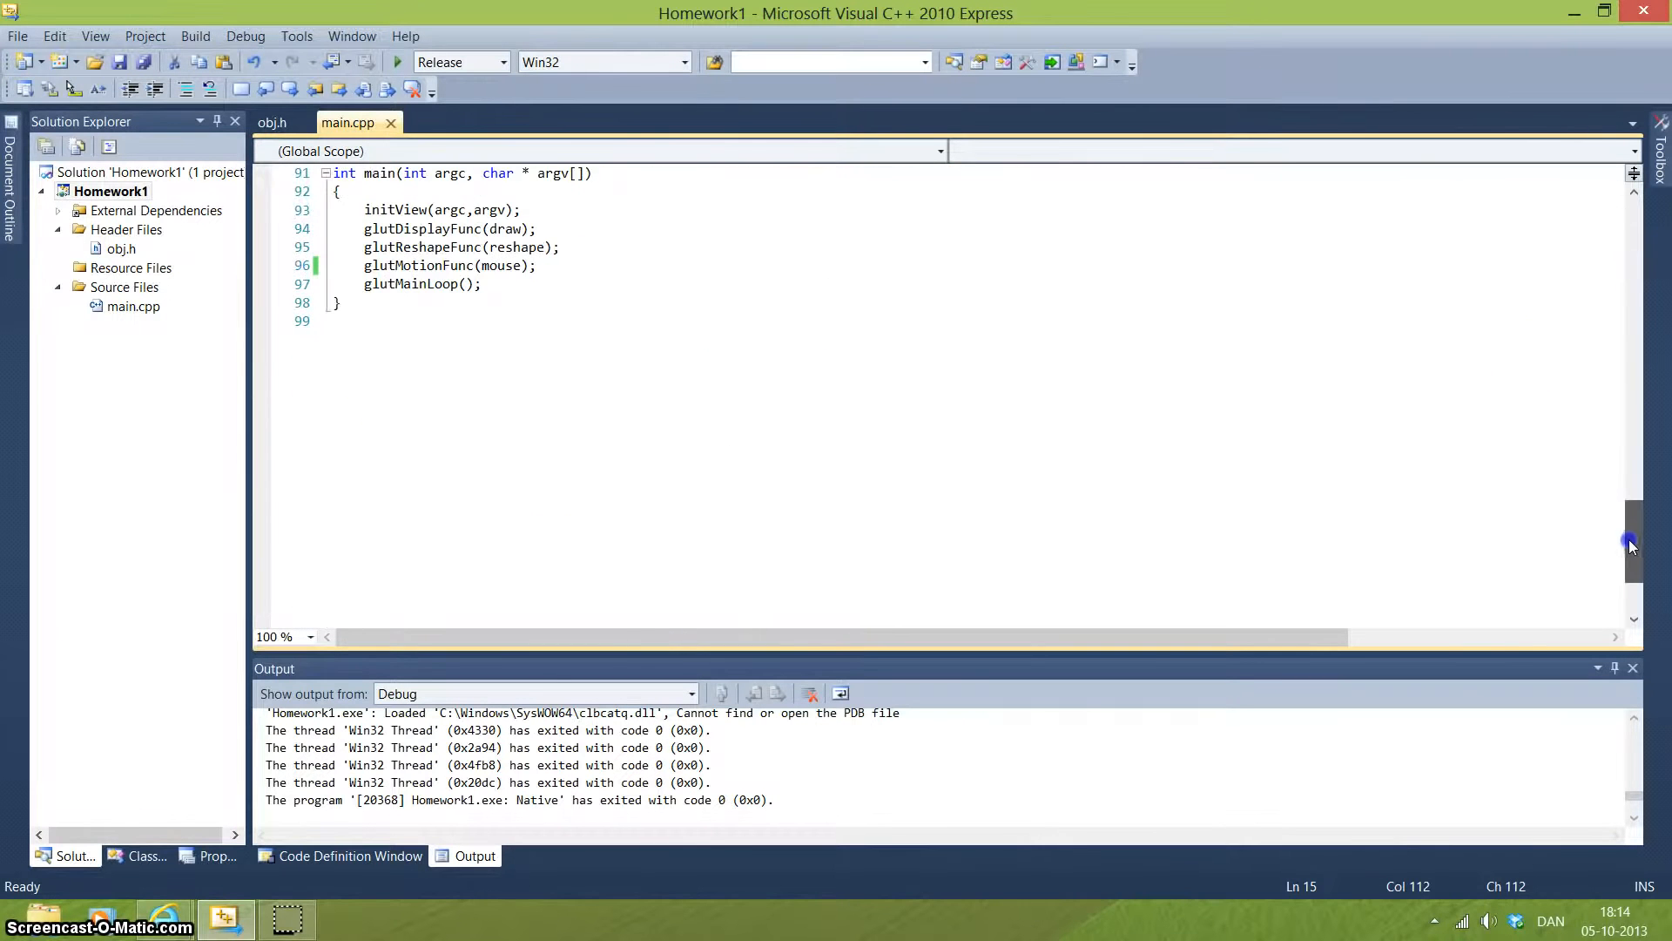
{"action": "scroll", "scroll_direction": "up", "scroll_amount": 3}
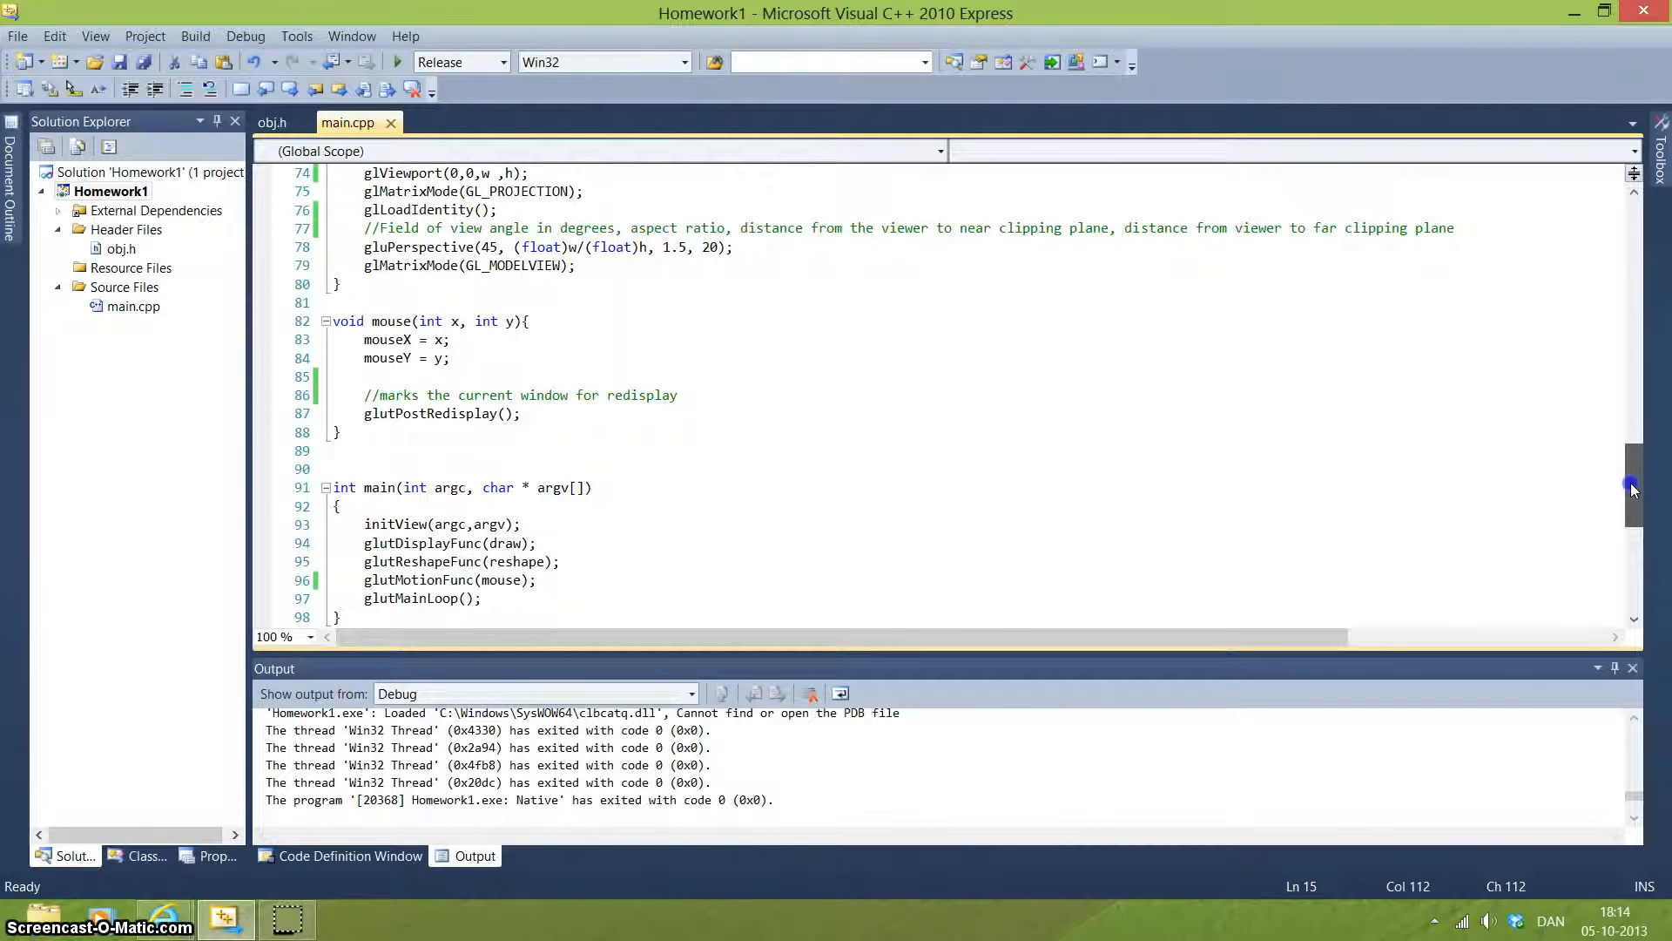
{"action": "scroll", "scroll_direction": "up", "scroll_amount": 3}
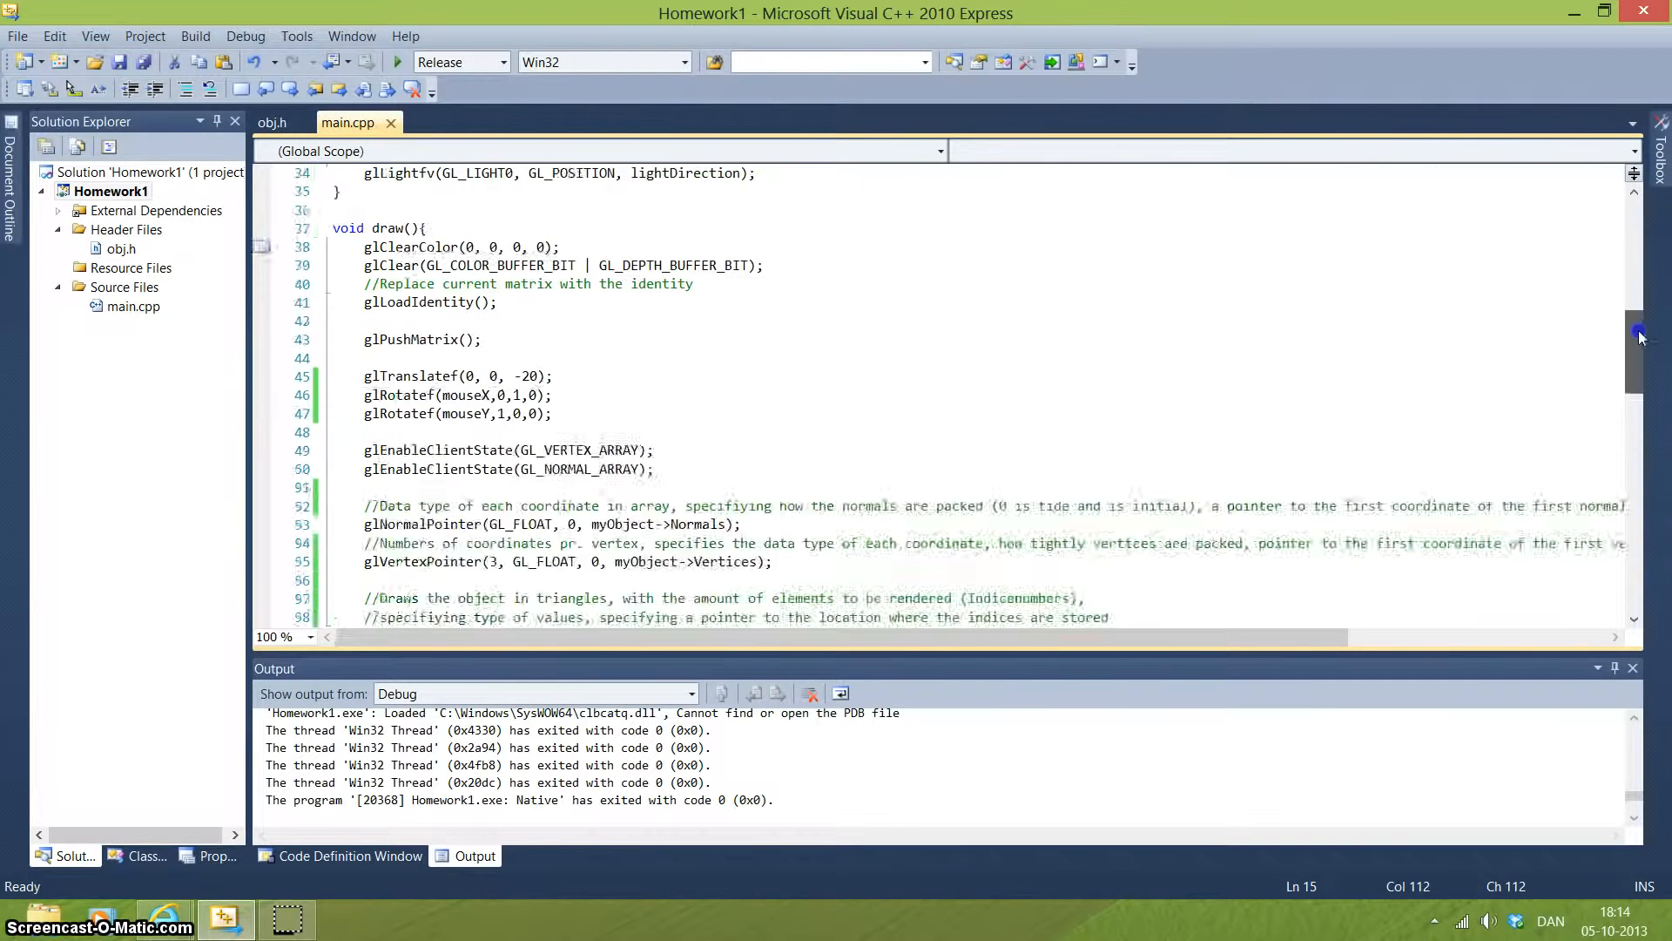
{"action": "scroll", "scroll_direction": "up", "scroll_amount": 3}
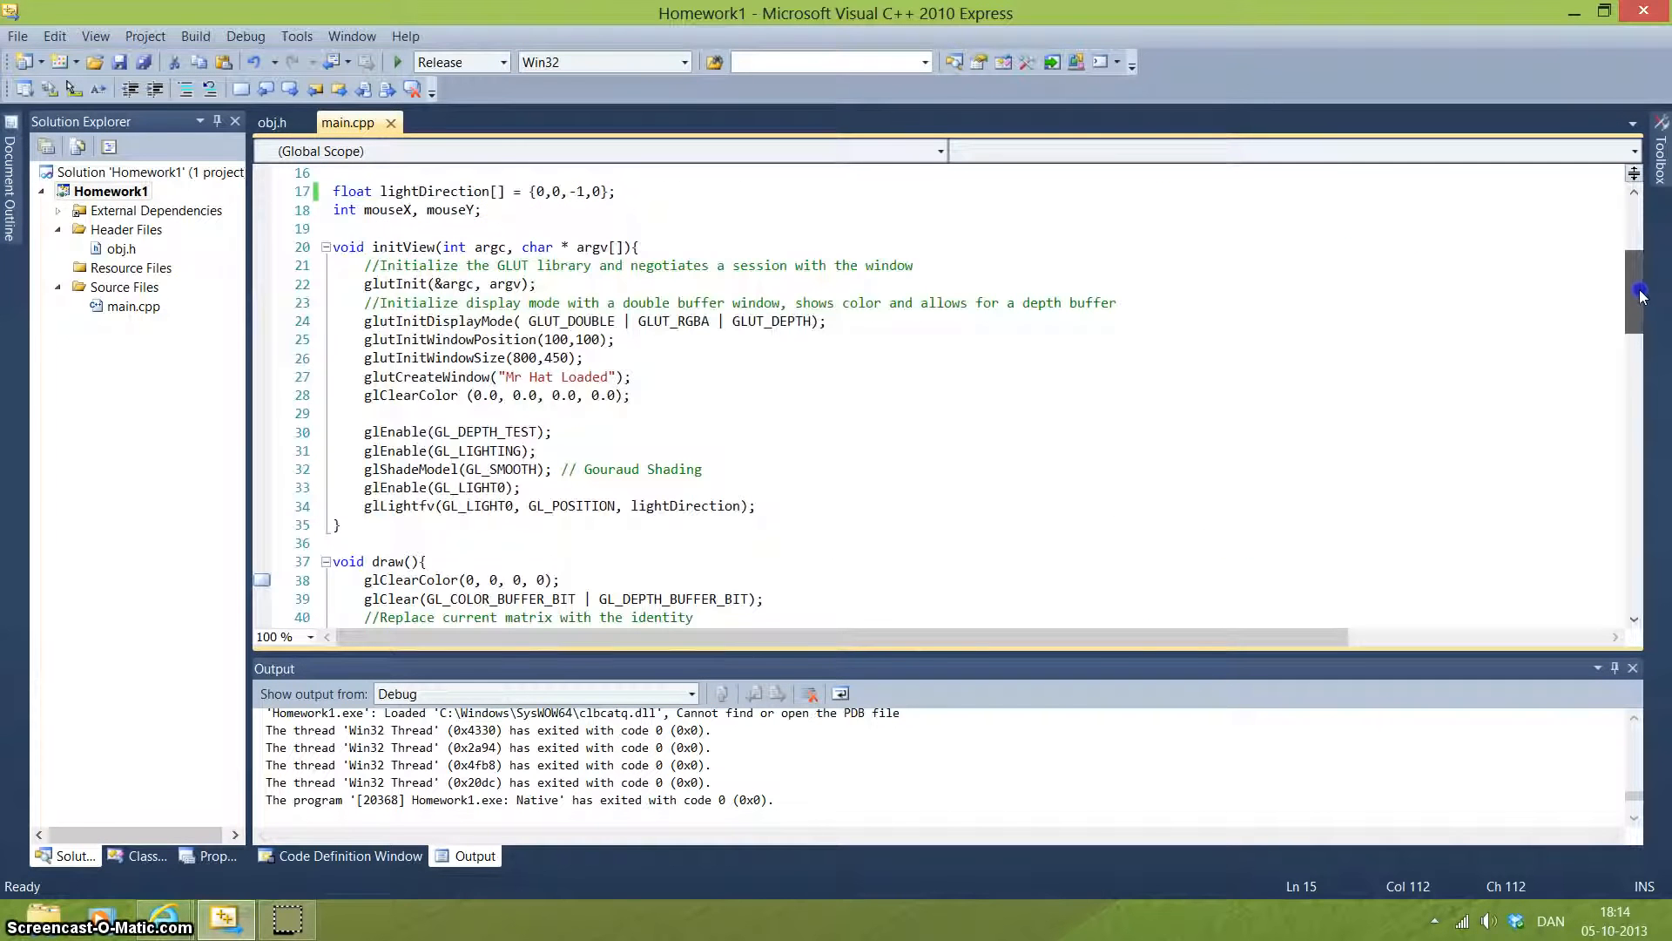
{"action": "scroll", "scroll_direction": "down", "scroll_amount": 3}
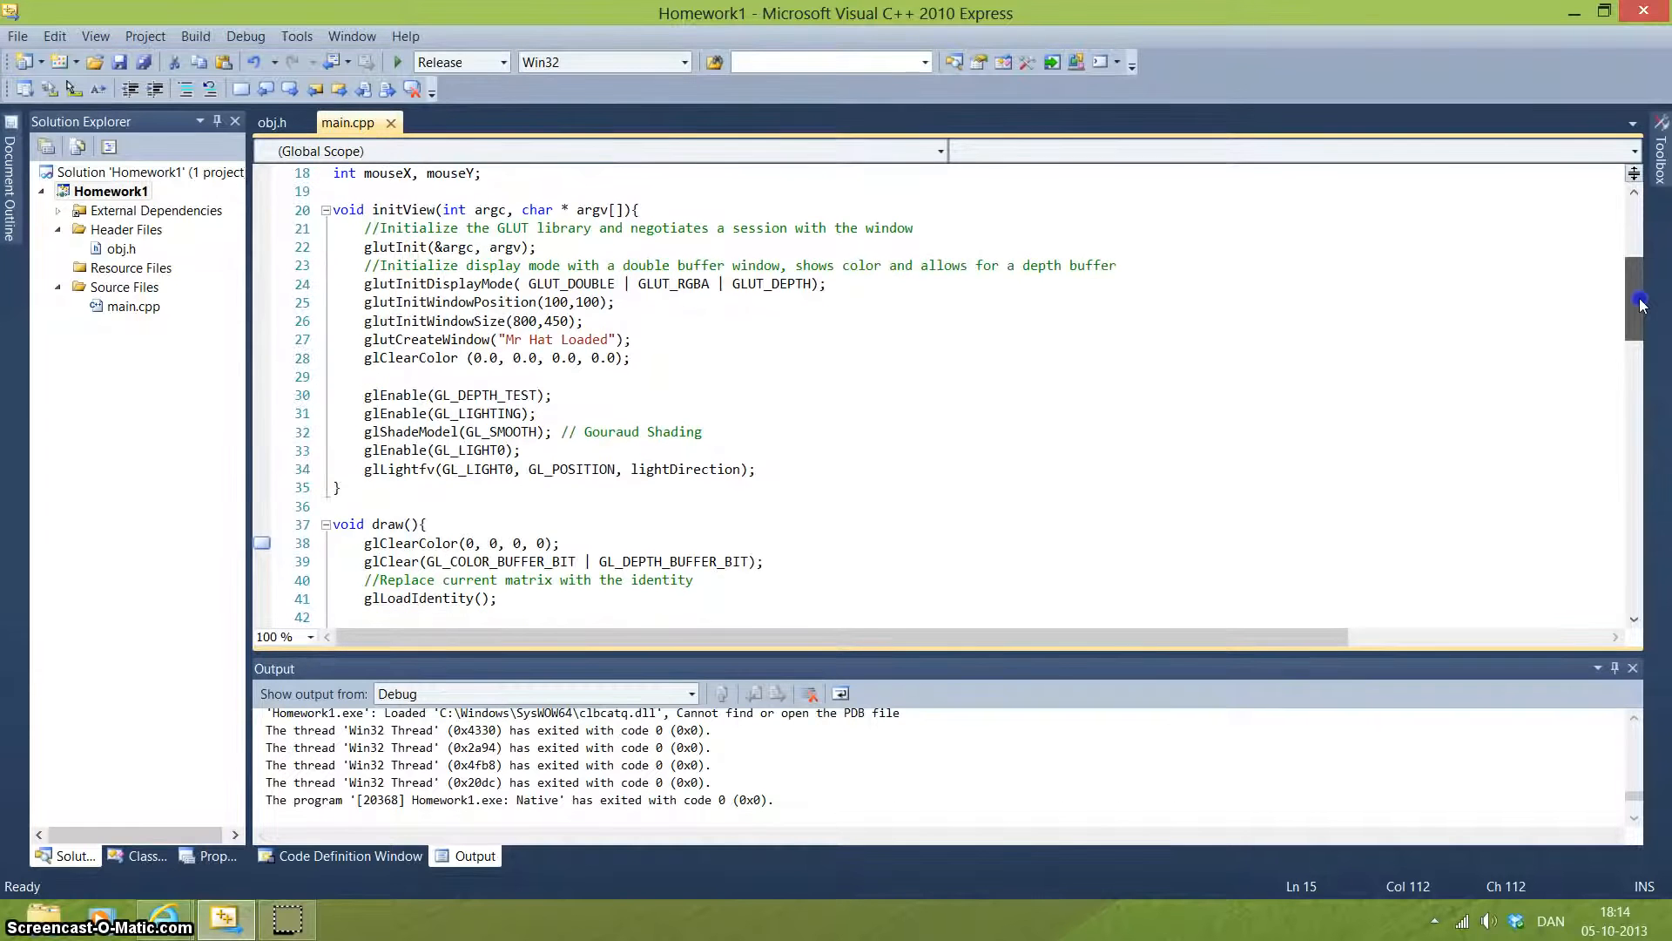
{"action": "scroll", "scroll_direction": "down", "scroll_amount": 3}
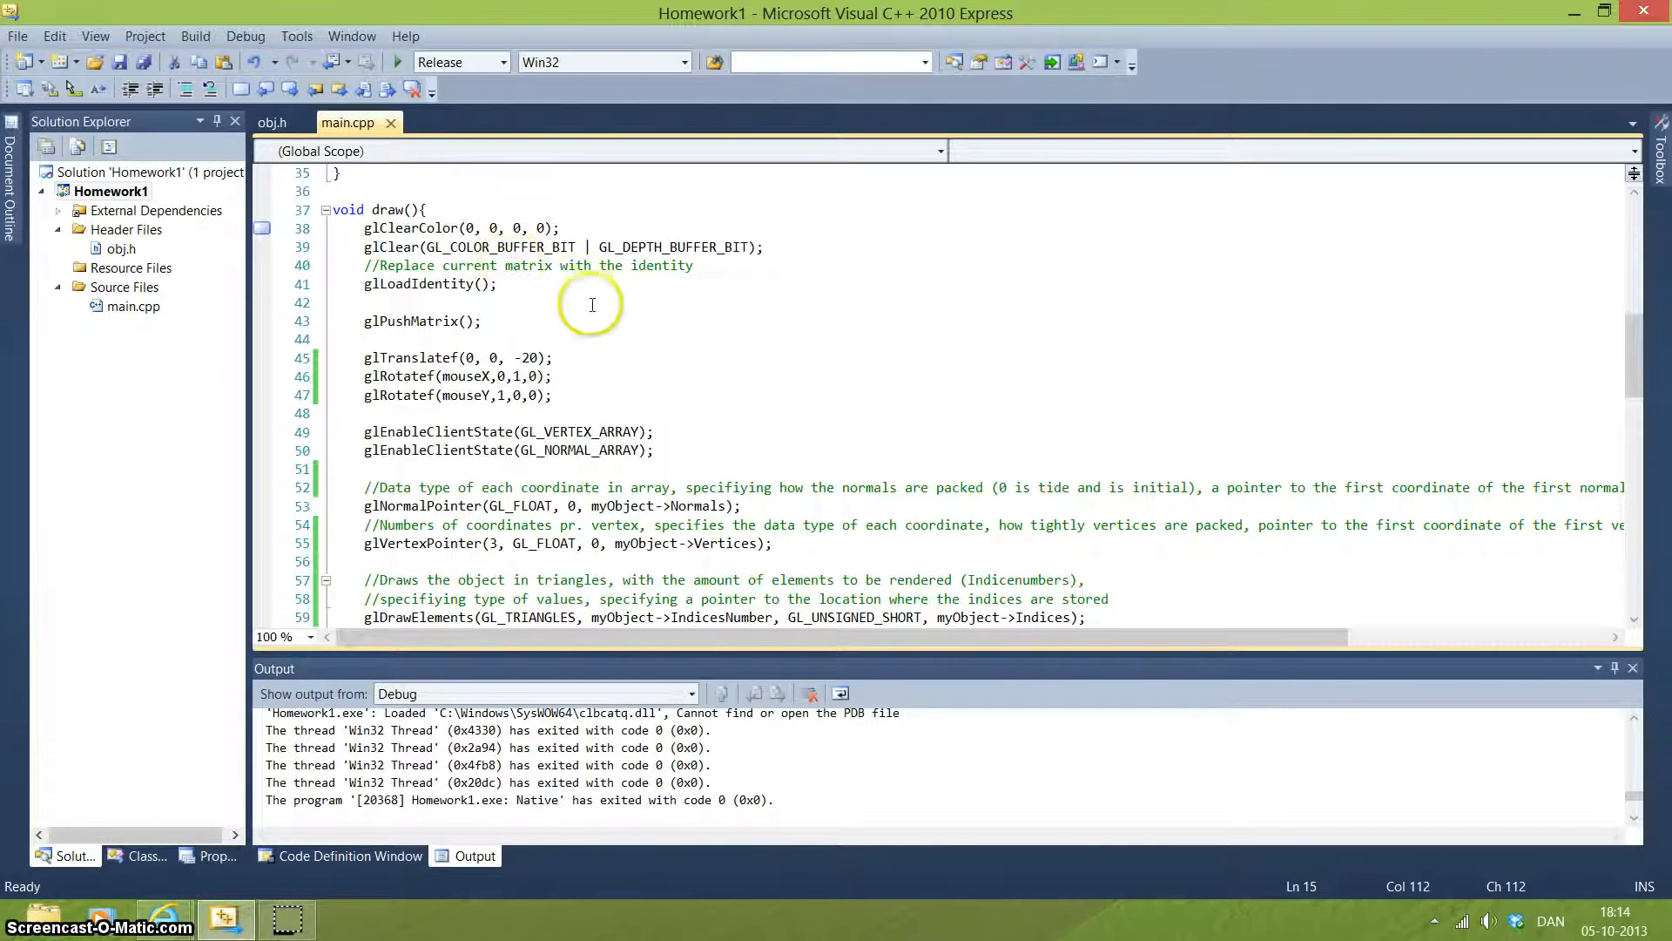
{"action": "mouse_move", "coordinate": [1425, 343]}
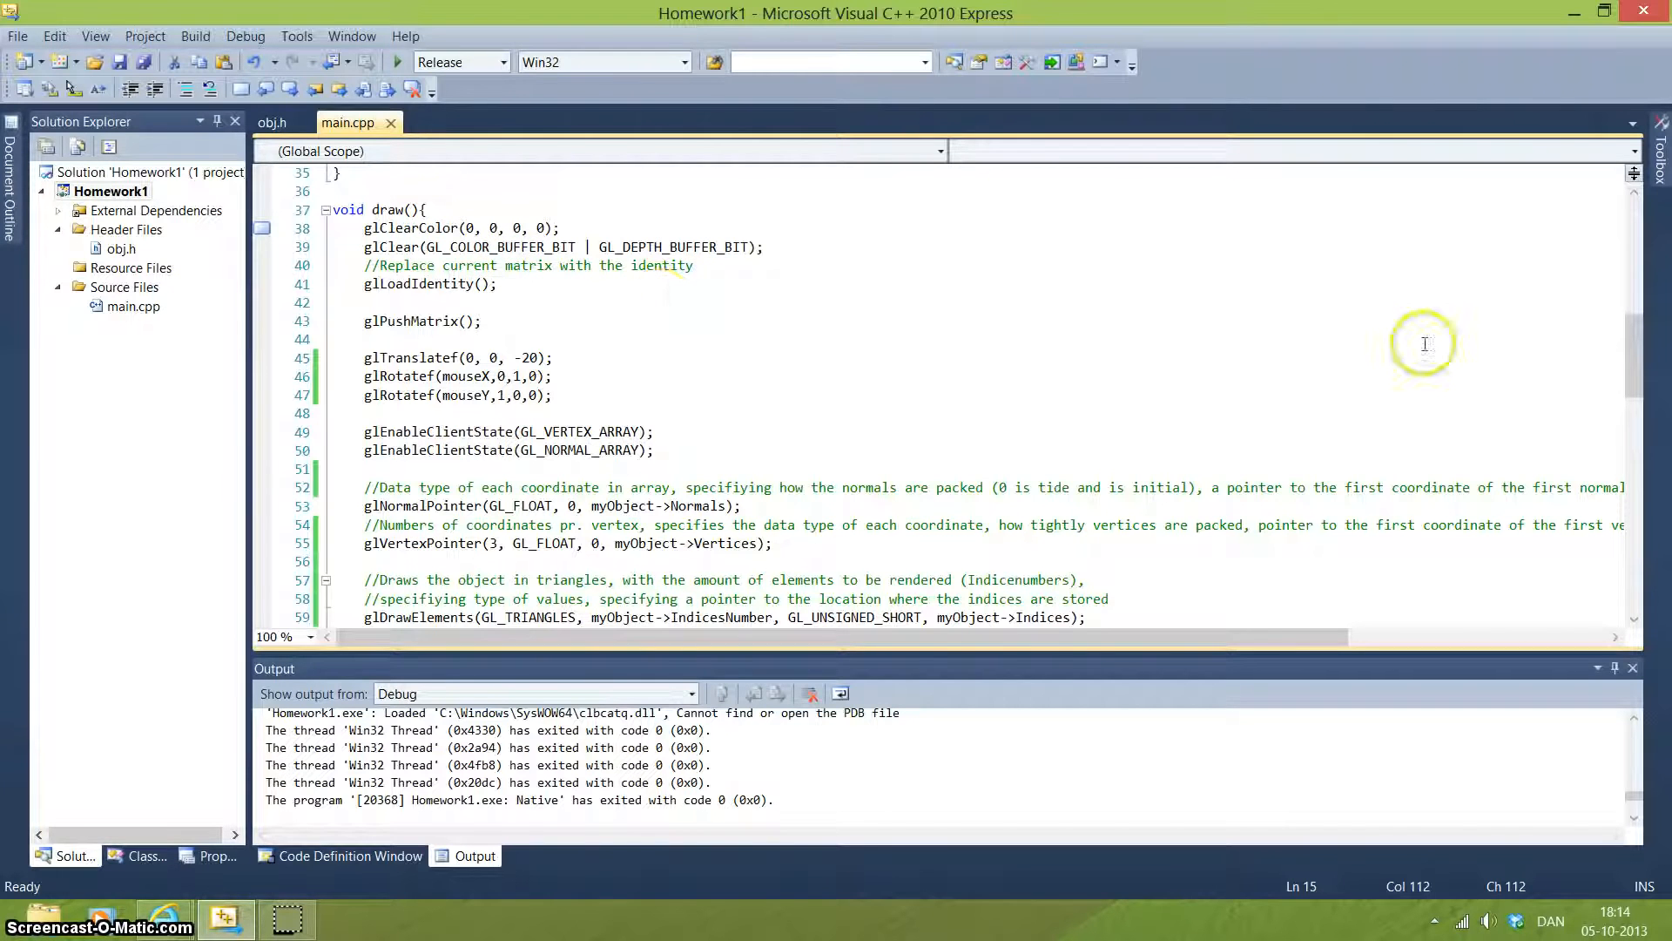
{"action": "scroll", "scroll_direction": "up", "scroll_amount": 3}
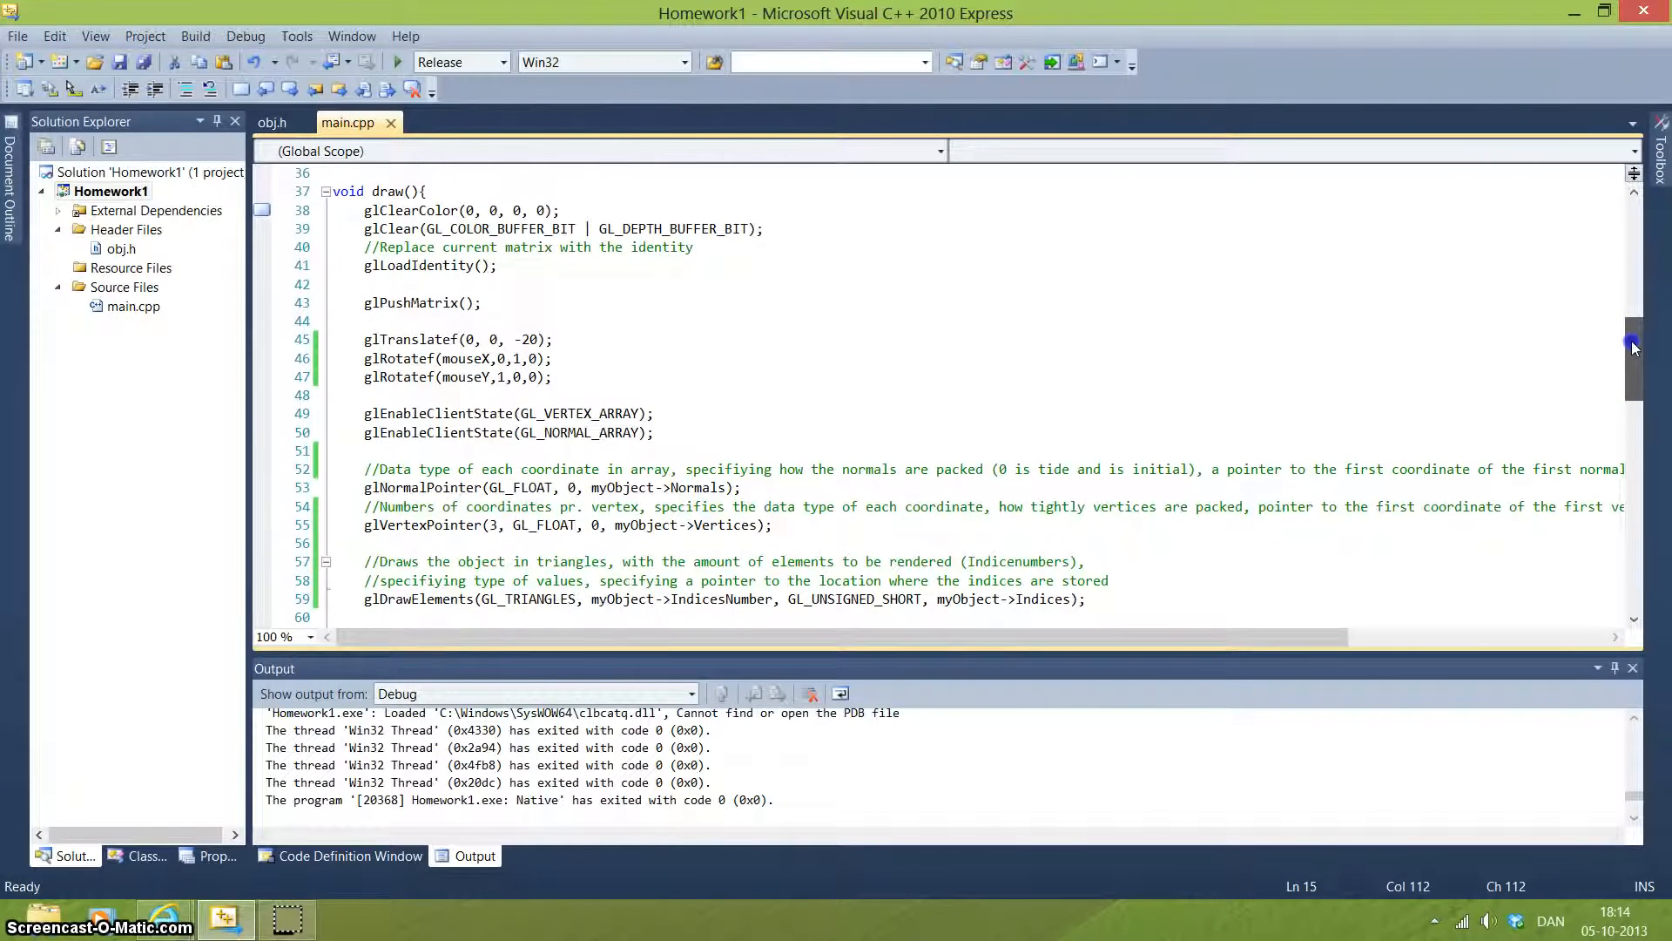
{"action": "scroll", "scroll_direction": "down", "scroll_amount": 3}
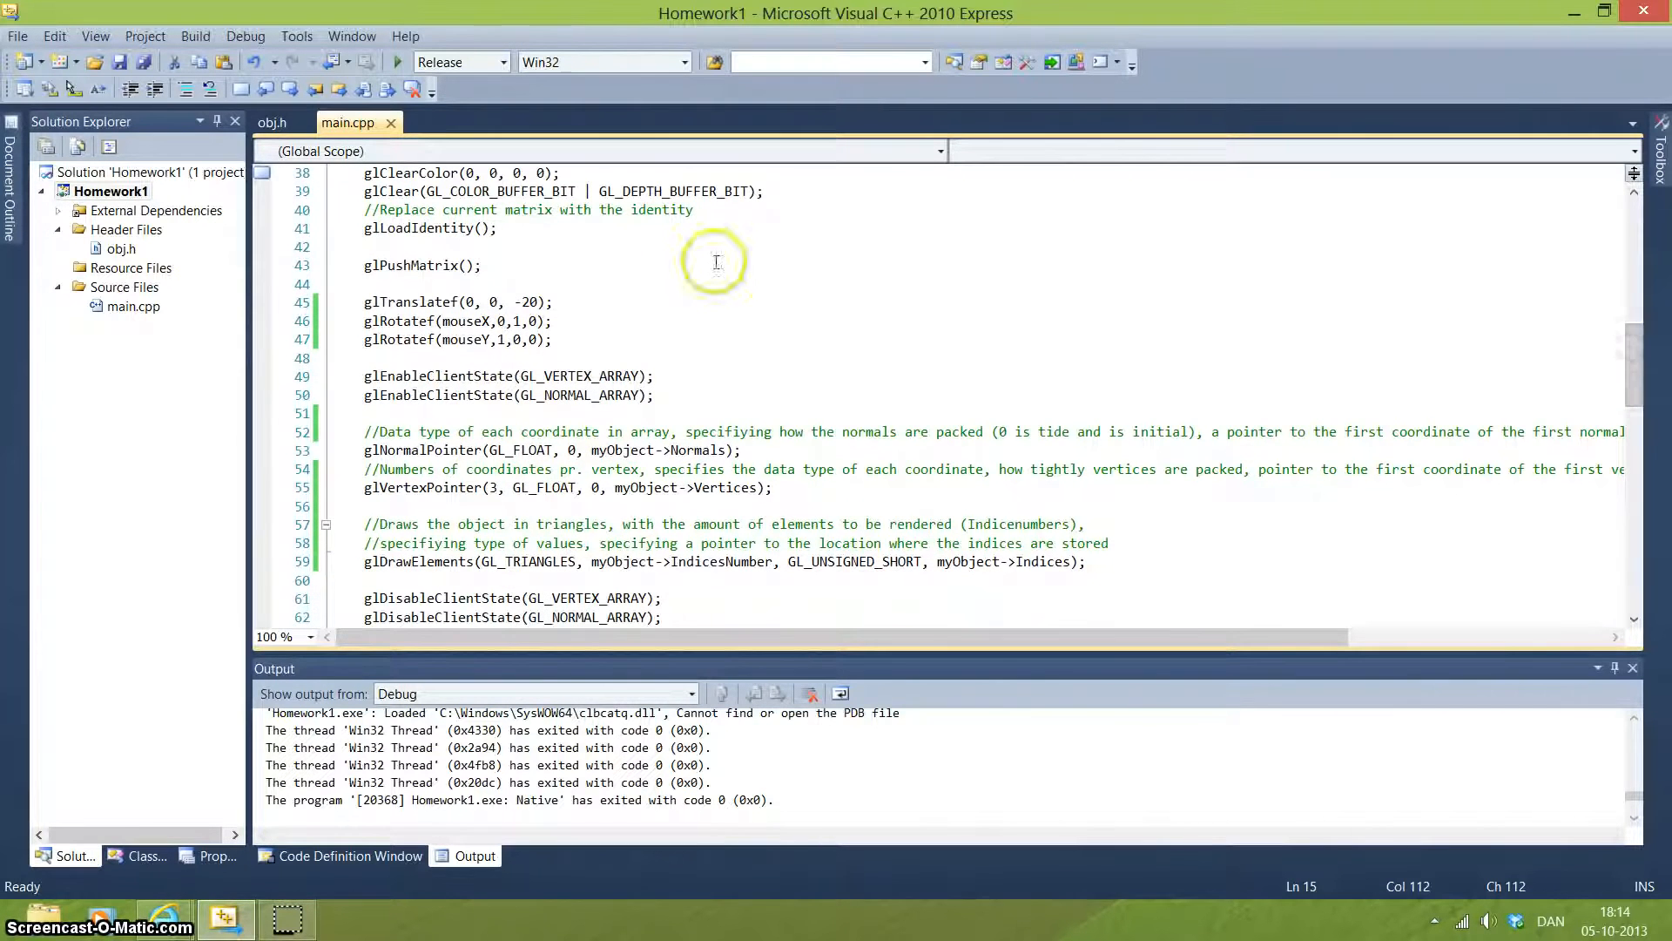
{"action": "mouse_move", "coordinate": [405, 407]}
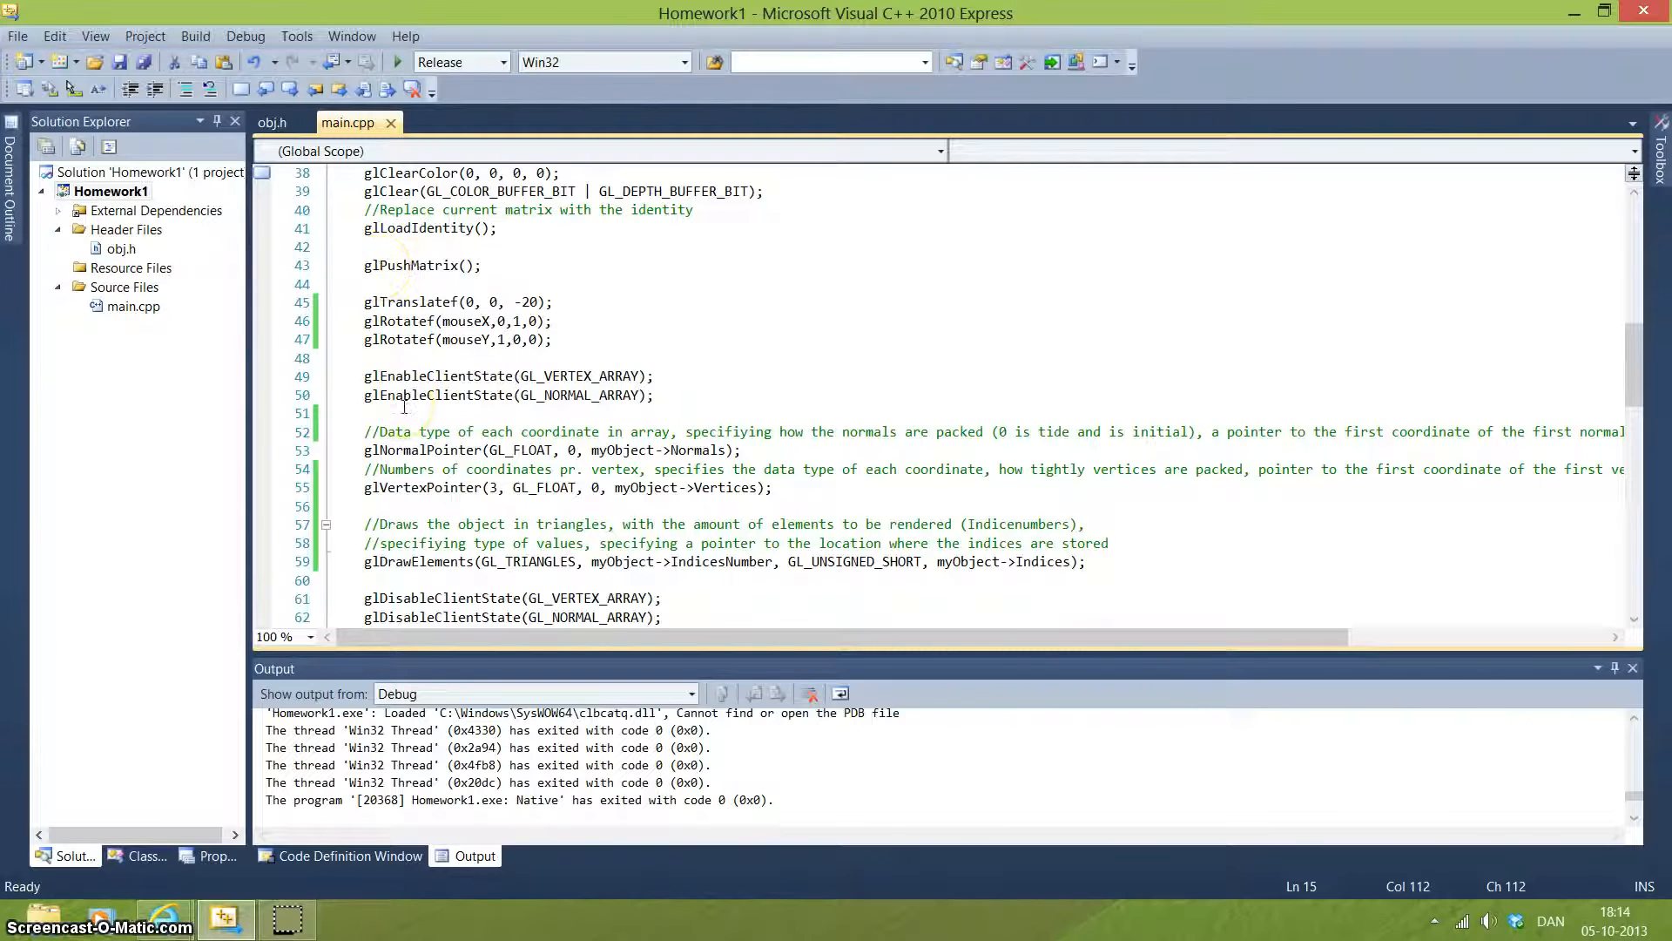
{"action": "mouse_move", "coordinate": [1103, 324]}
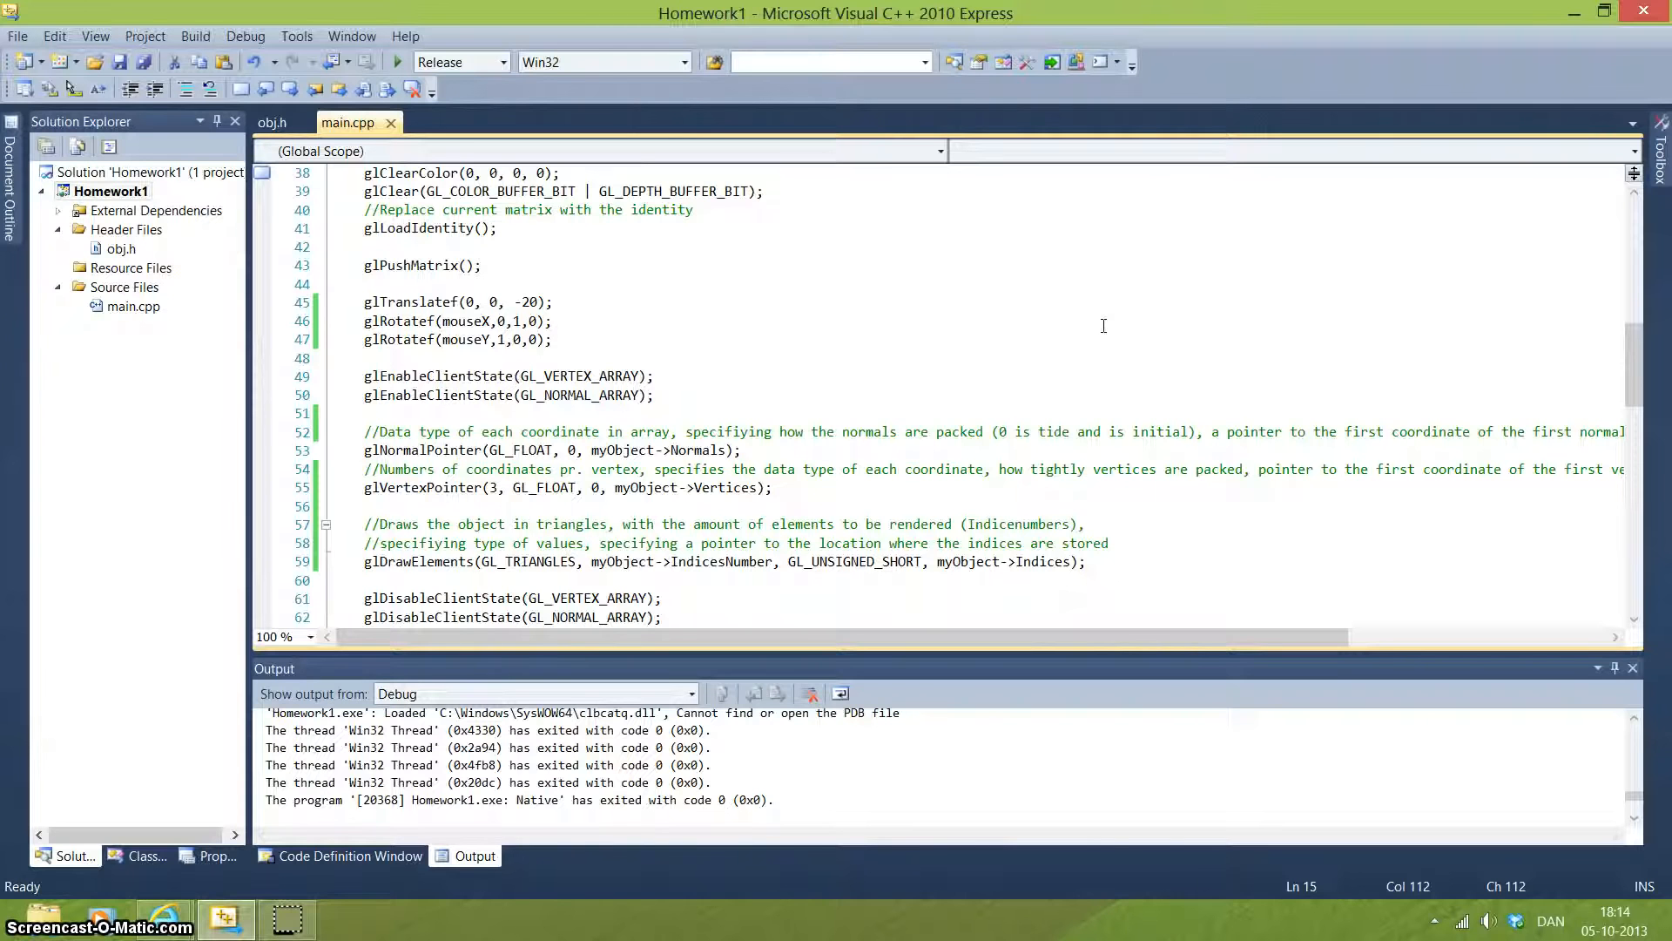
{"action": "mouse_move", "coordinate": [1635, 366]}
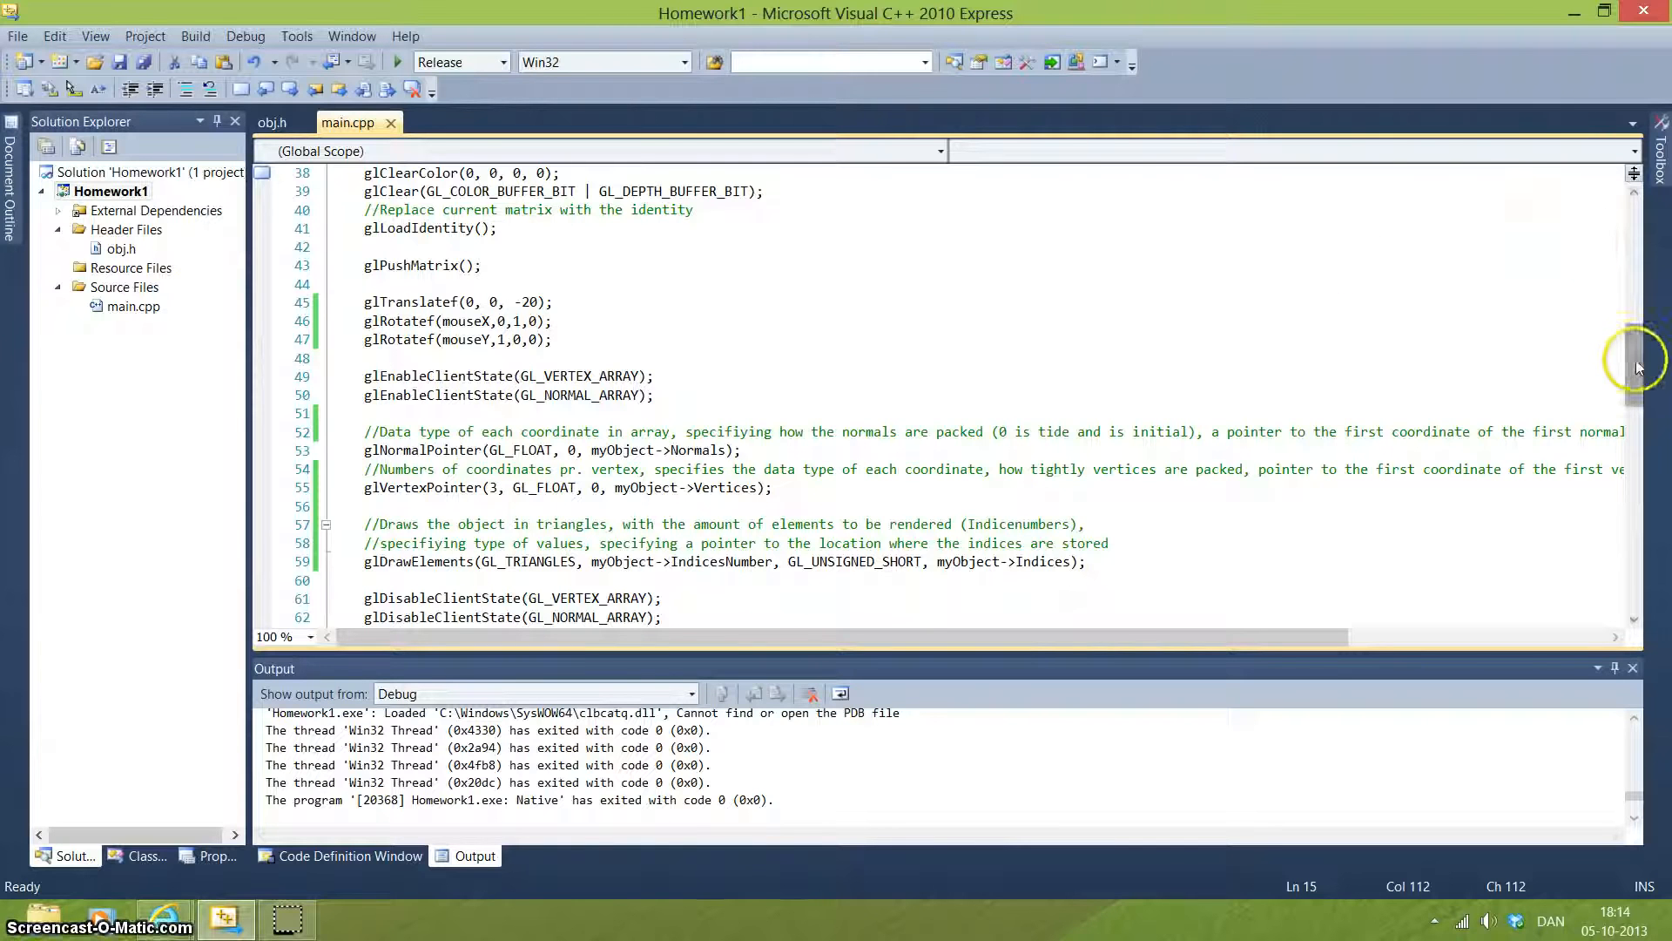
{"action": "mouse_move", "coordinate": [1636, 362]}
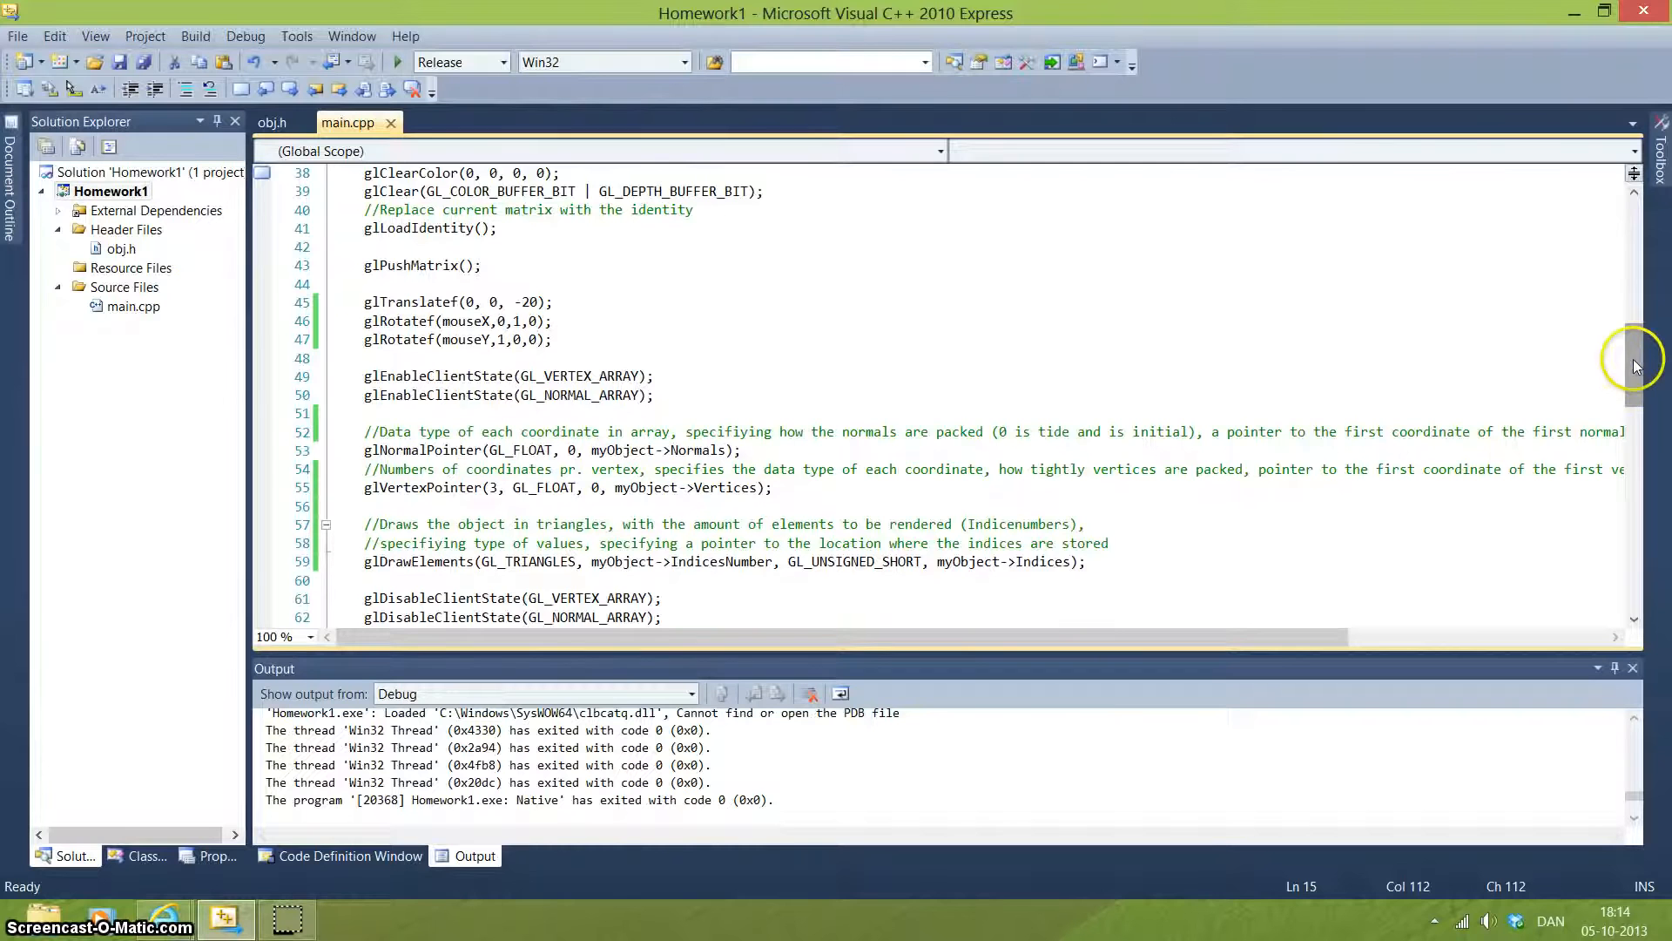
{"action": "scroll", "scroll_direction": "down", "scroll_amount": 3}
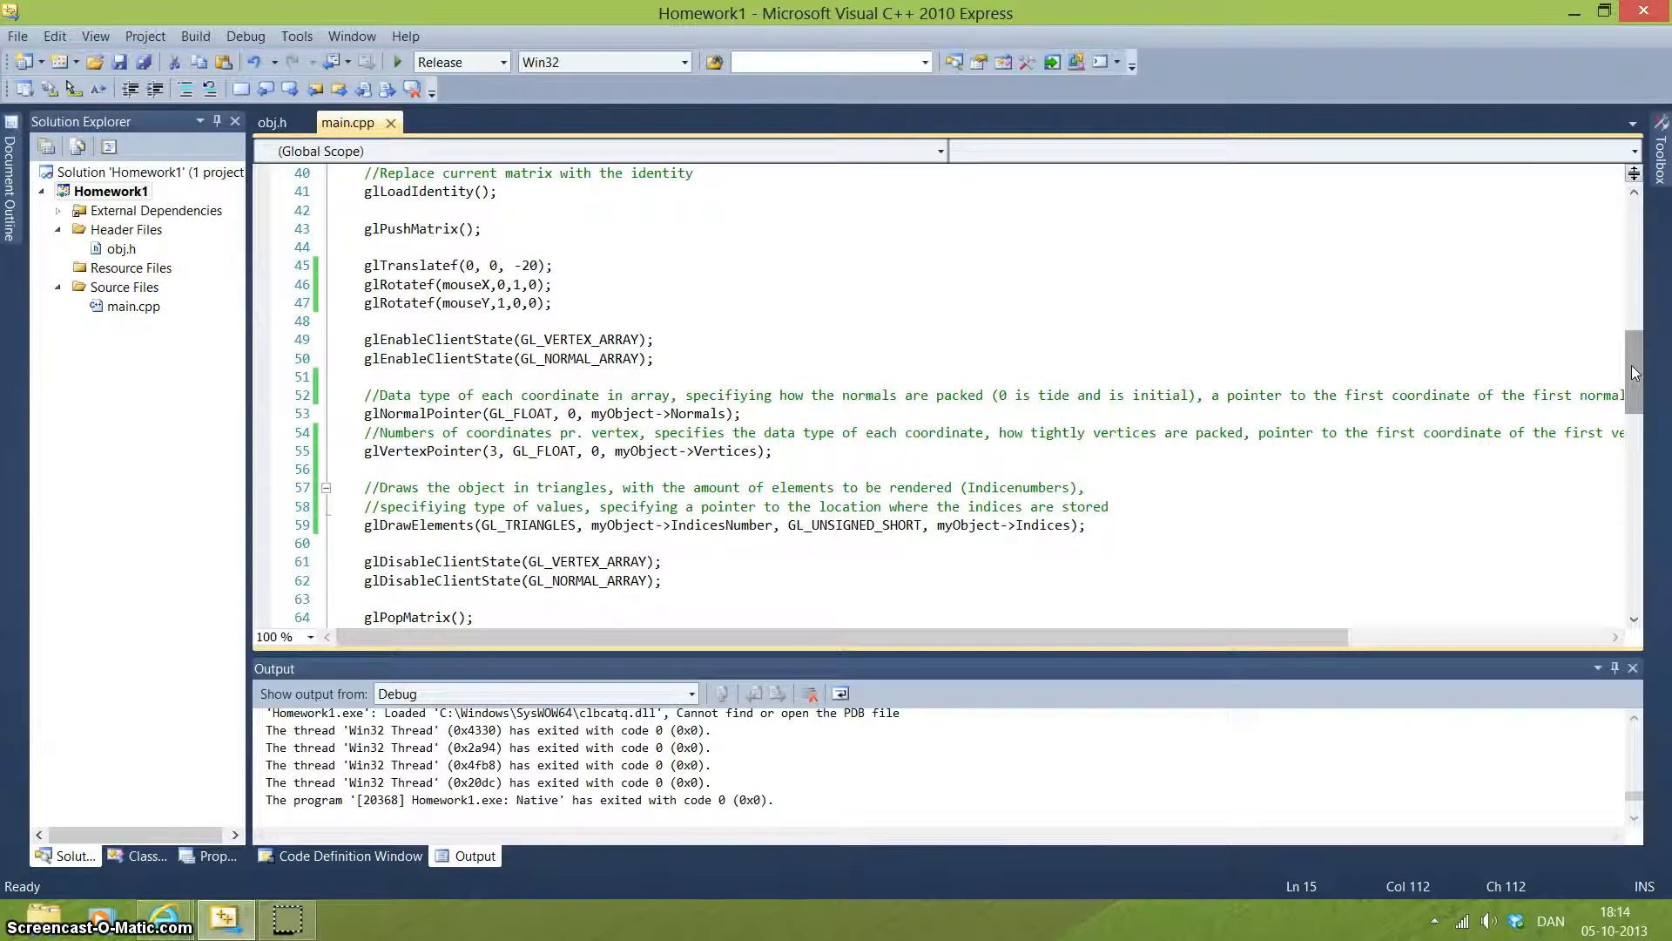
{"action": "mouse_move", "coordinate": [1640, 376]}
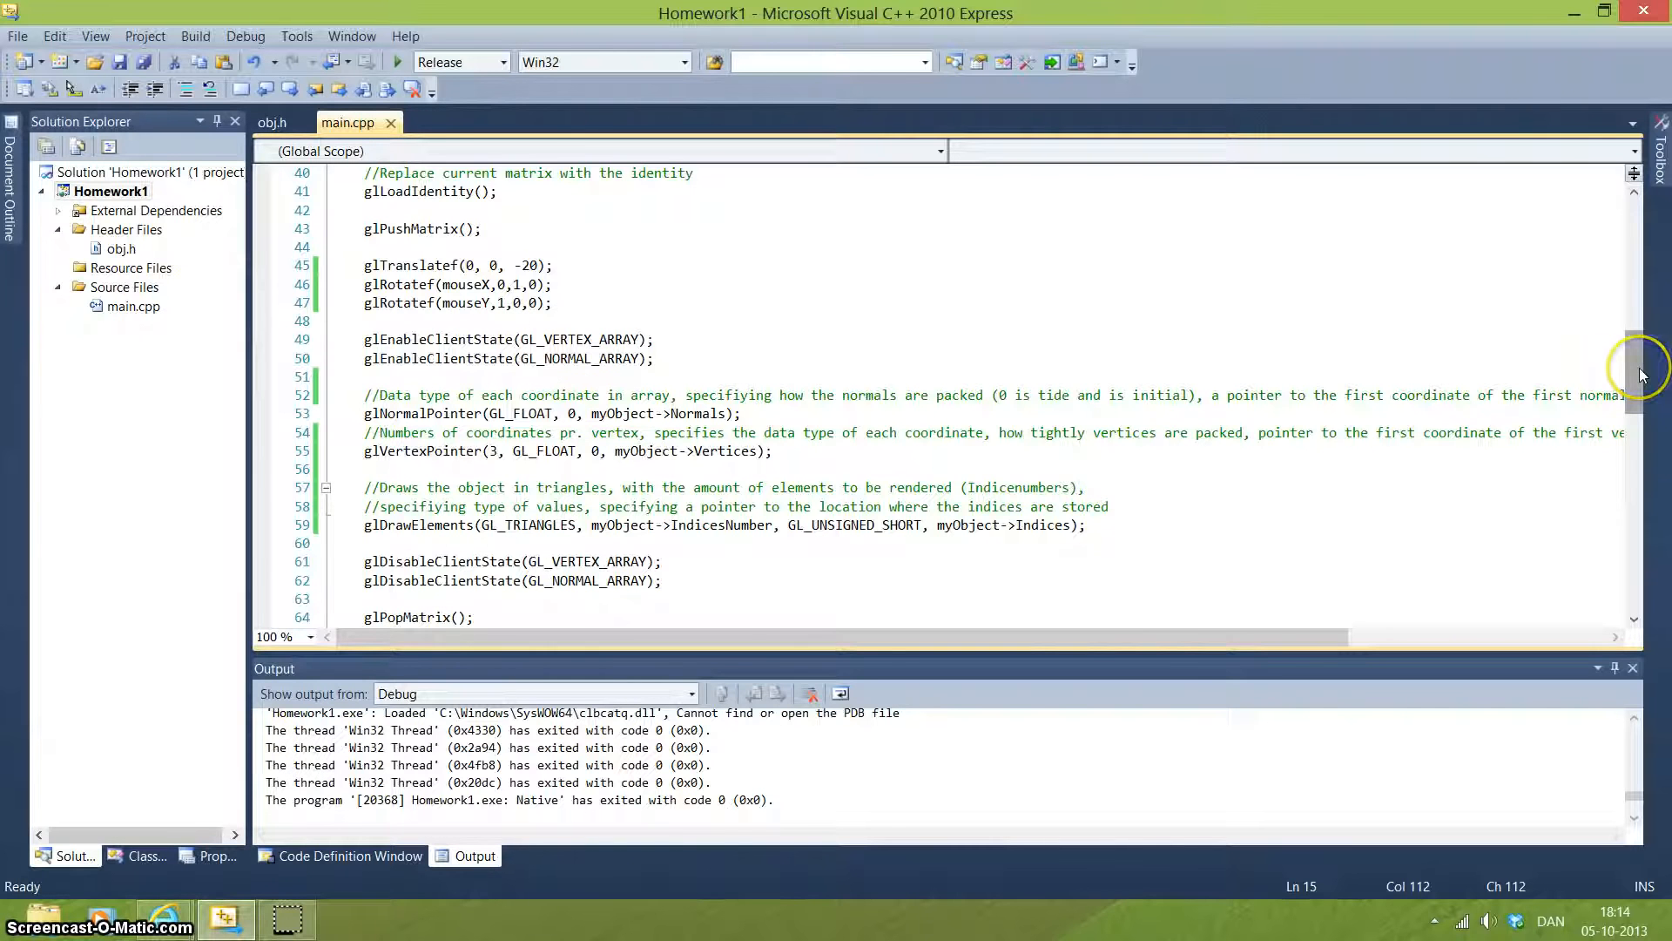
{"action": "mouse_move", "coordinate": [1511, 360]}
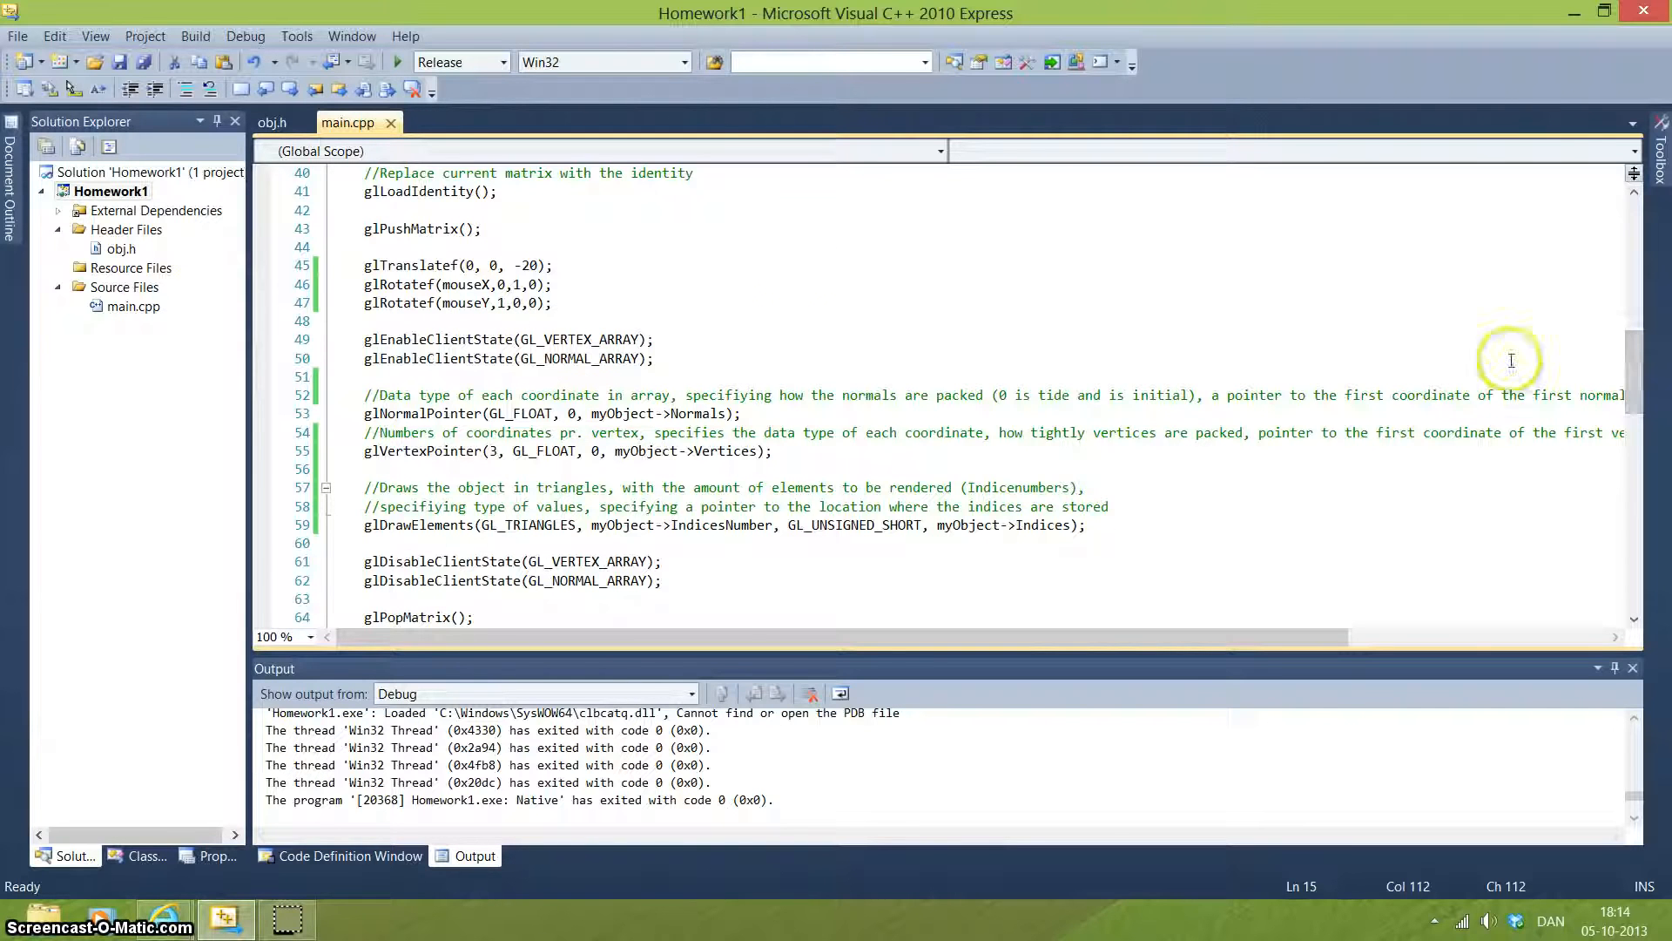
{"action": "mouse_move", "coordinate": [521, 271]}
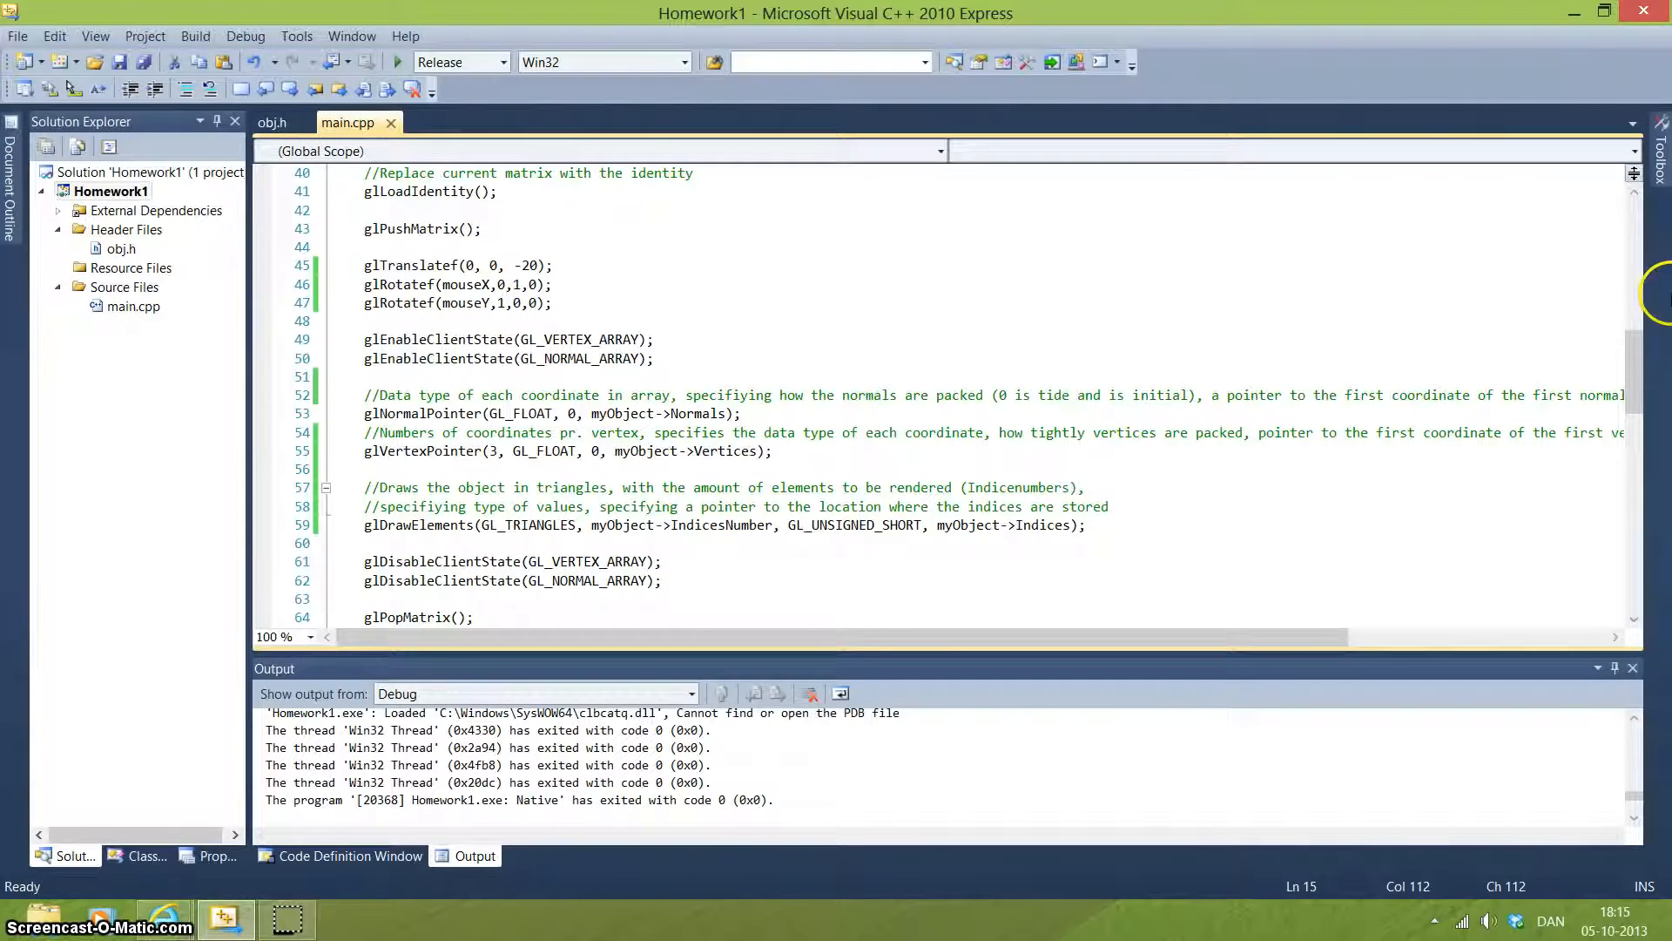
{"action": "scroll", "scroll_direction": "down", "scroll_amount": 3}
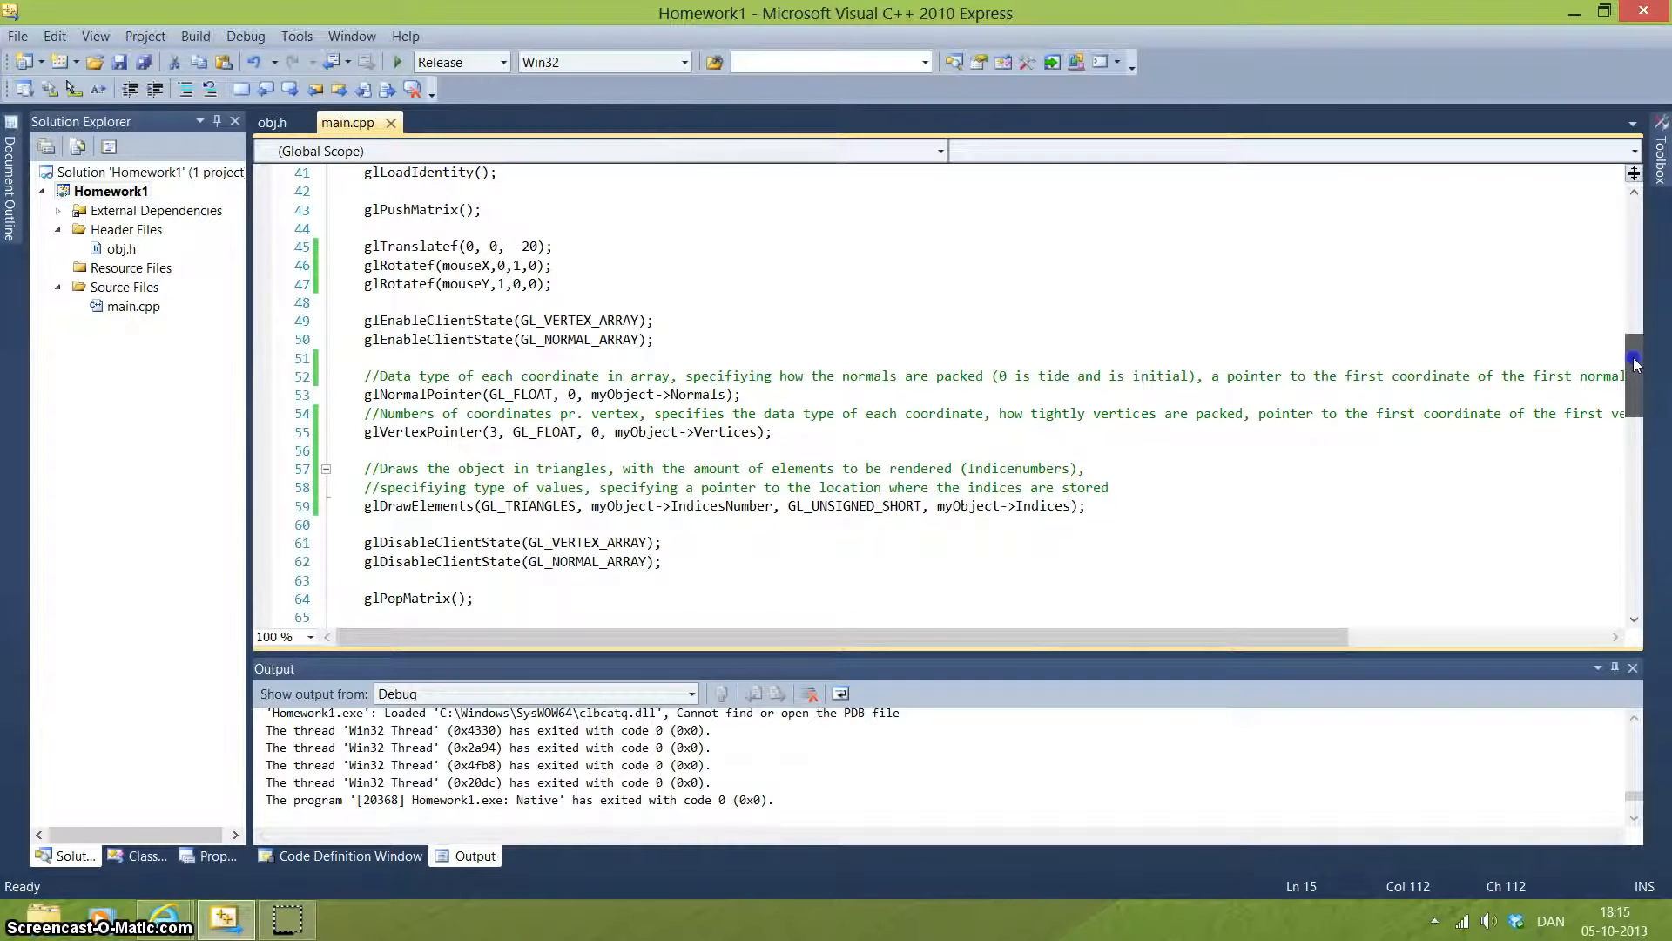
{"action": "scroll", "scroll_direction": "down", "scroll_amount": 3}
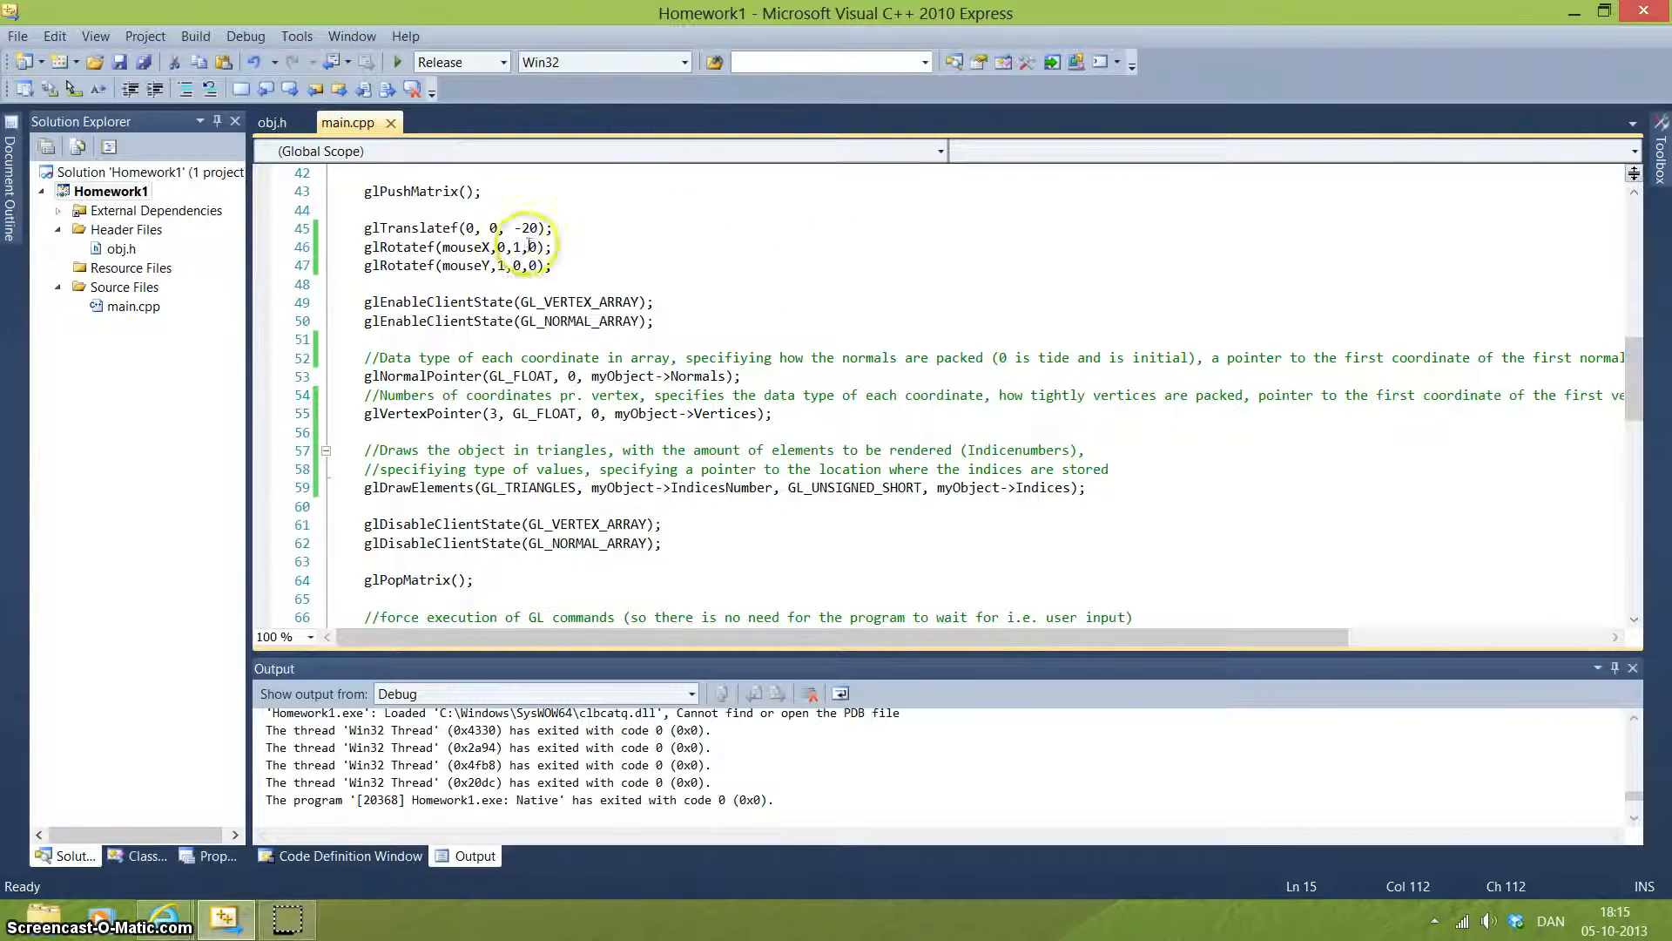
{"action": "mouse_move", "coordinate": [1588, 293]}
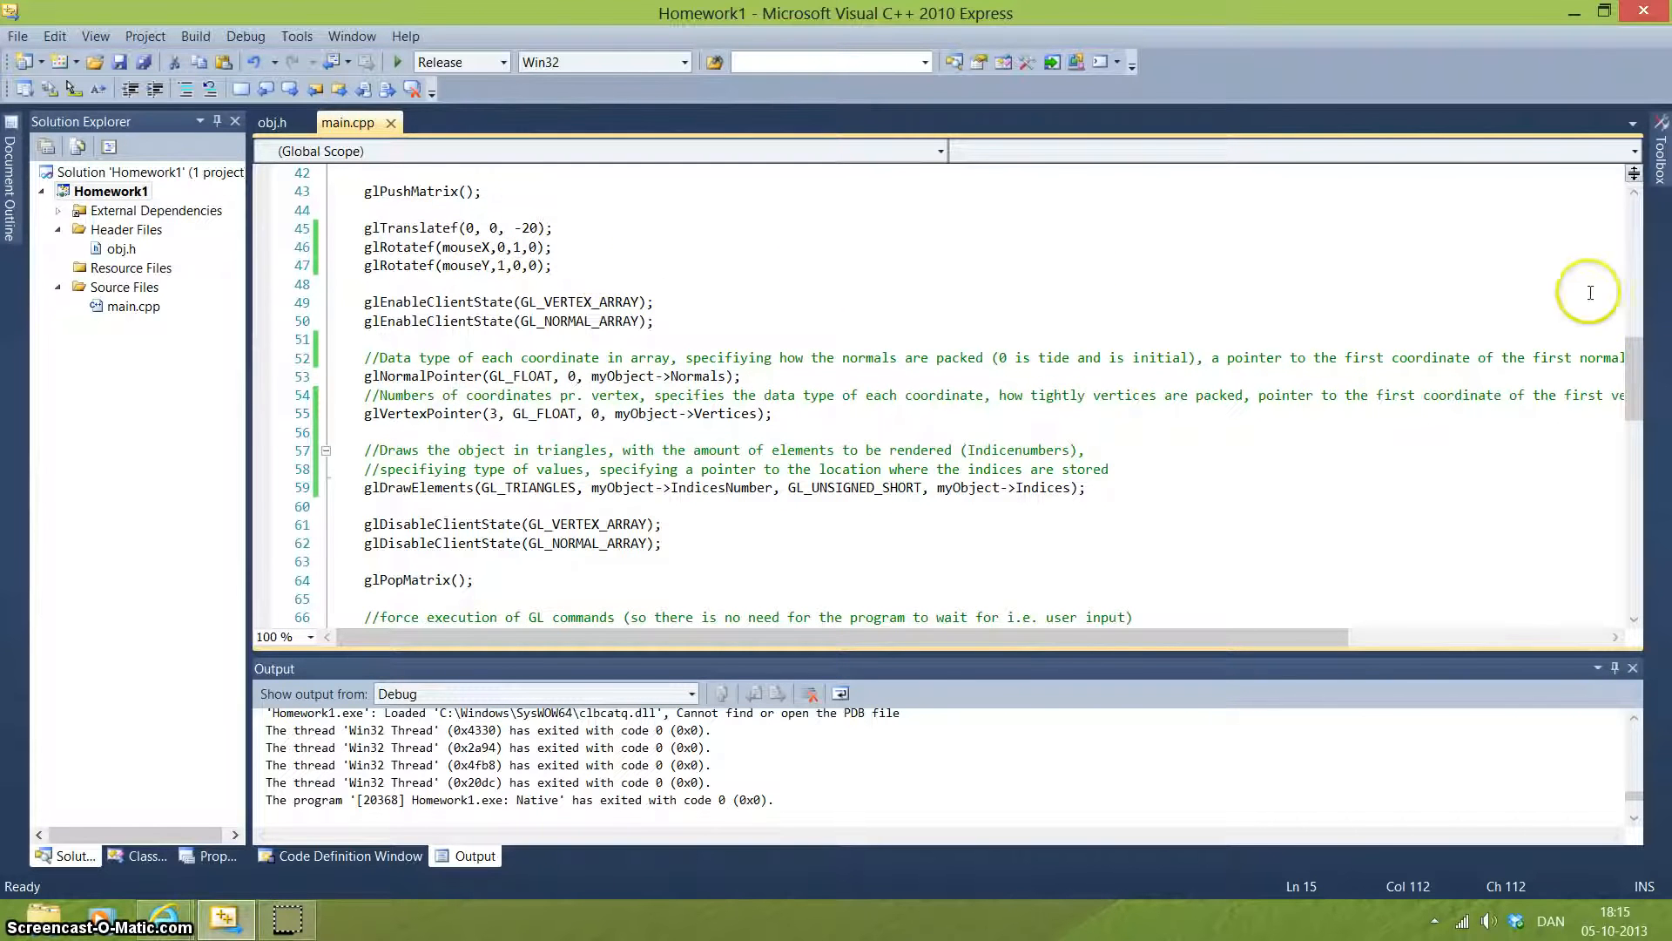
{"action": "scroll", "scroll_direction": "down", "scroll_amount": 3}
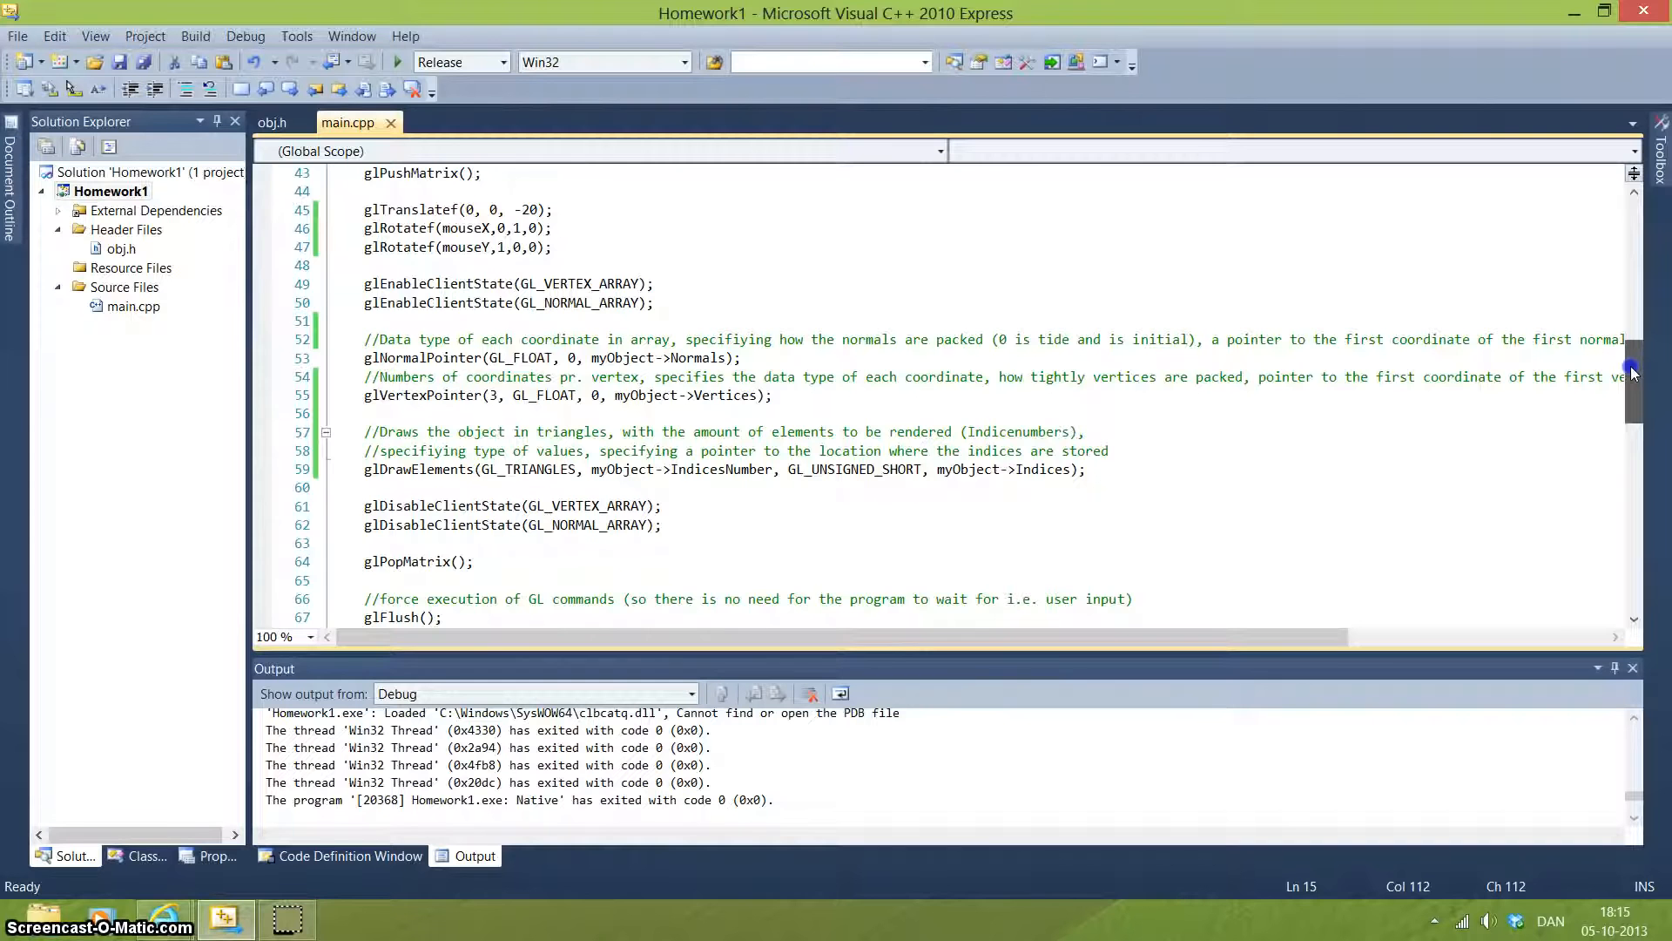
{"action": "scroll", "scroll_direction": "down", "scroll_amount": 3}
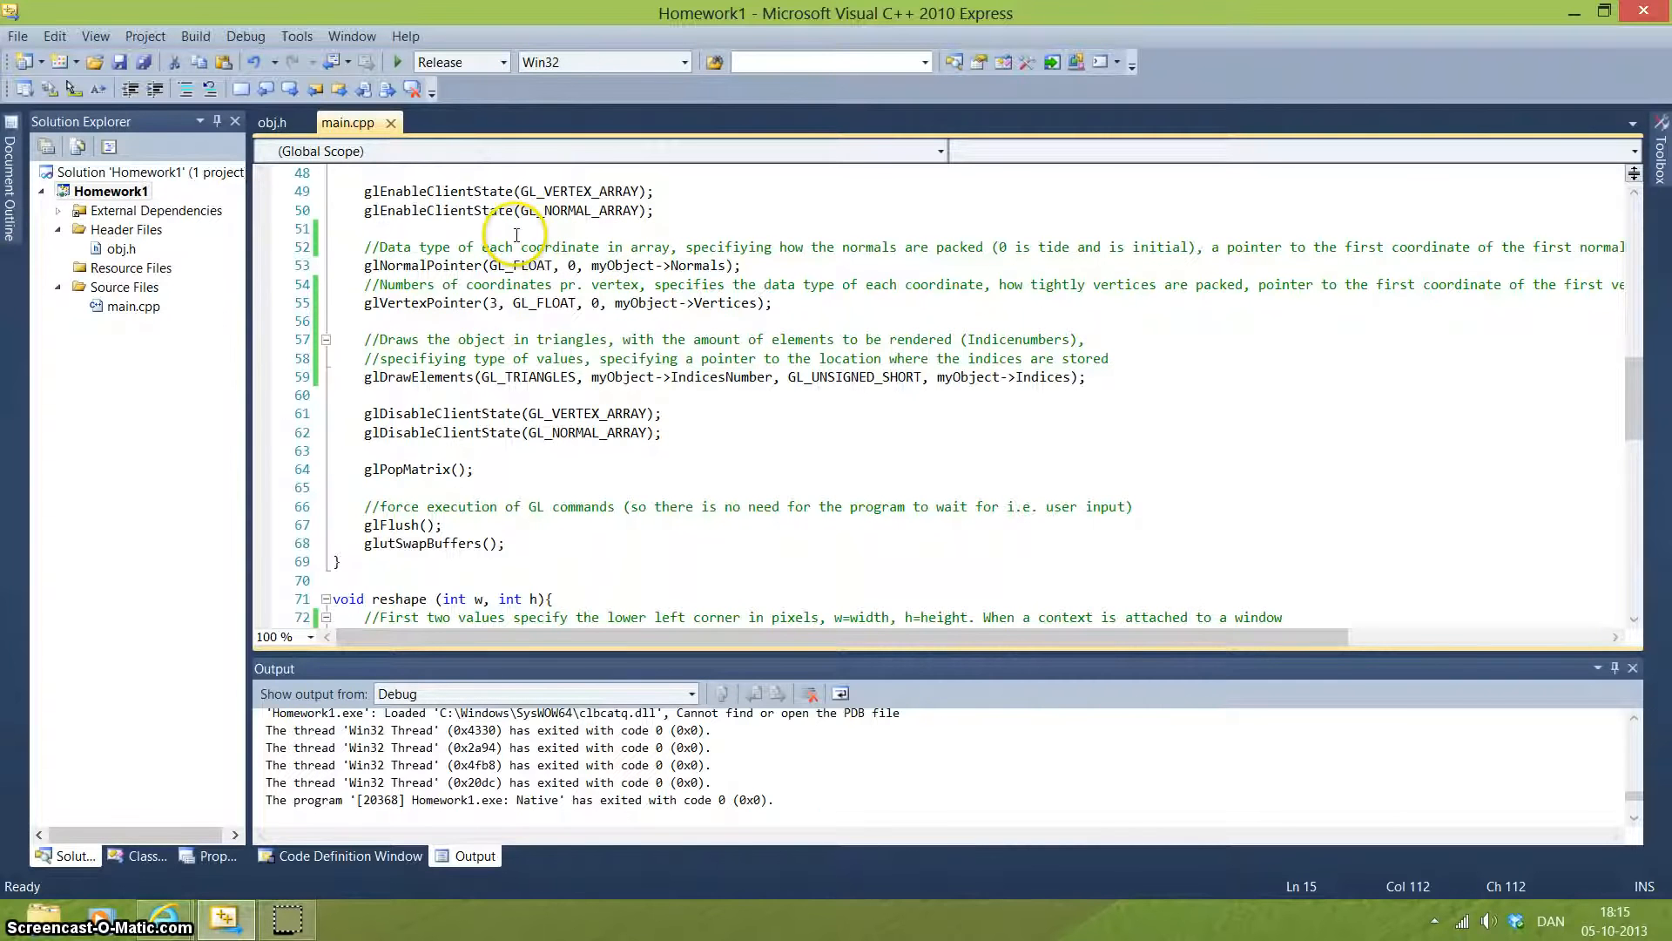
{"action": "mouse_move", "coordinate": [435, 266]}
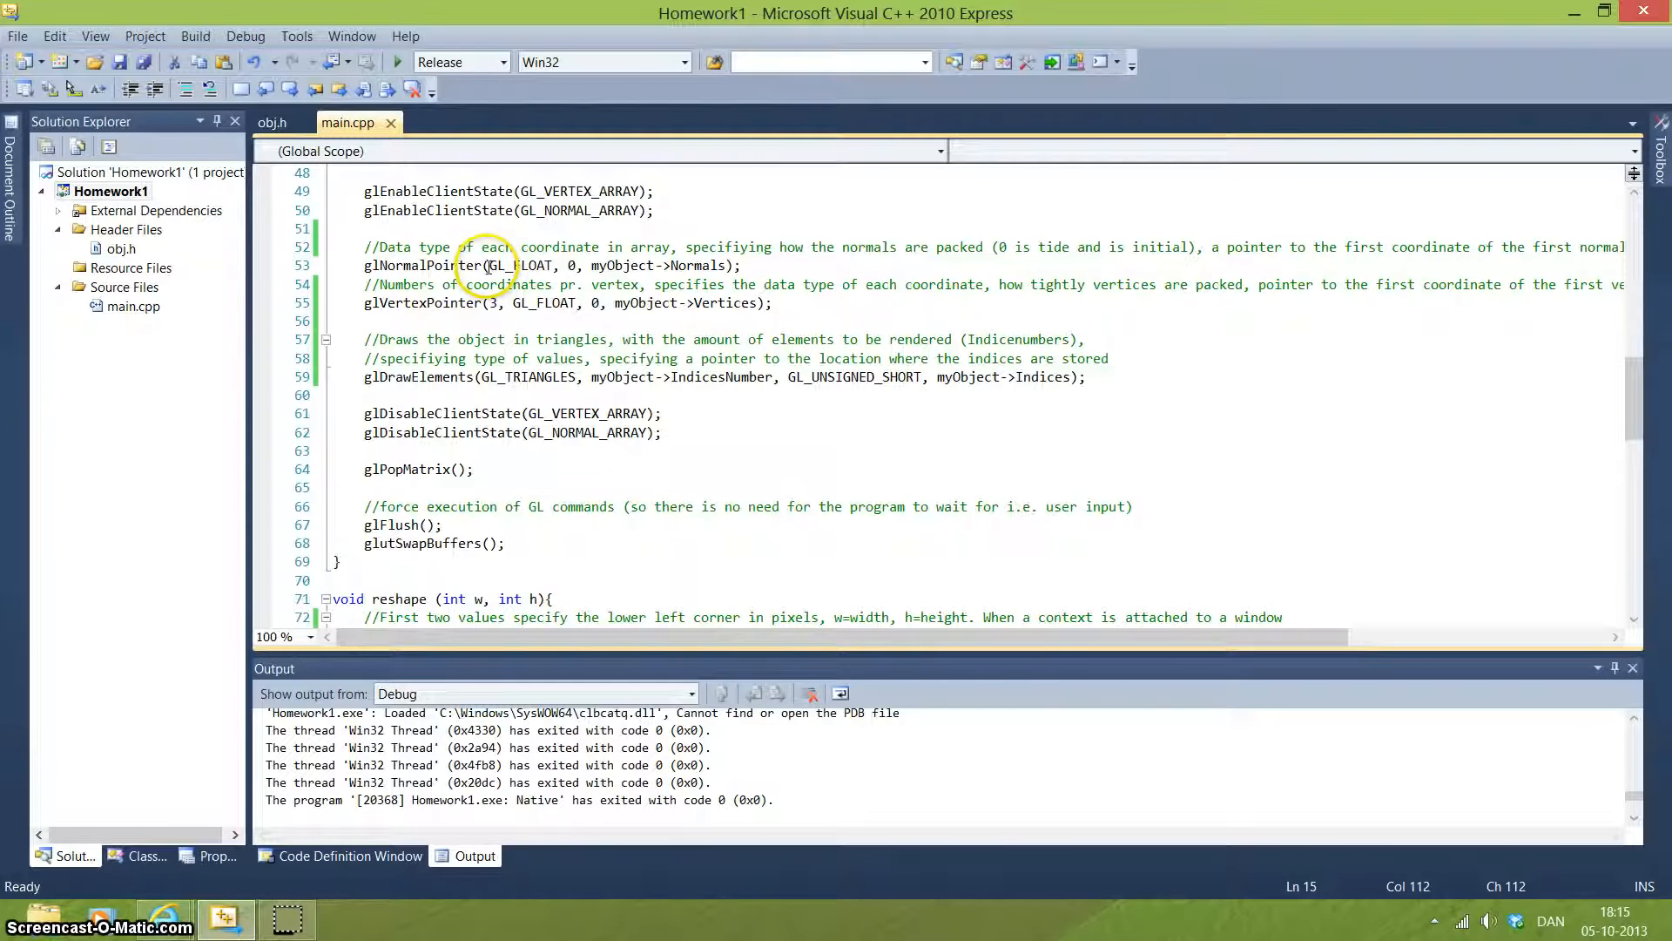
{"action": "mouse_move", "coordinate": [694, 266]}
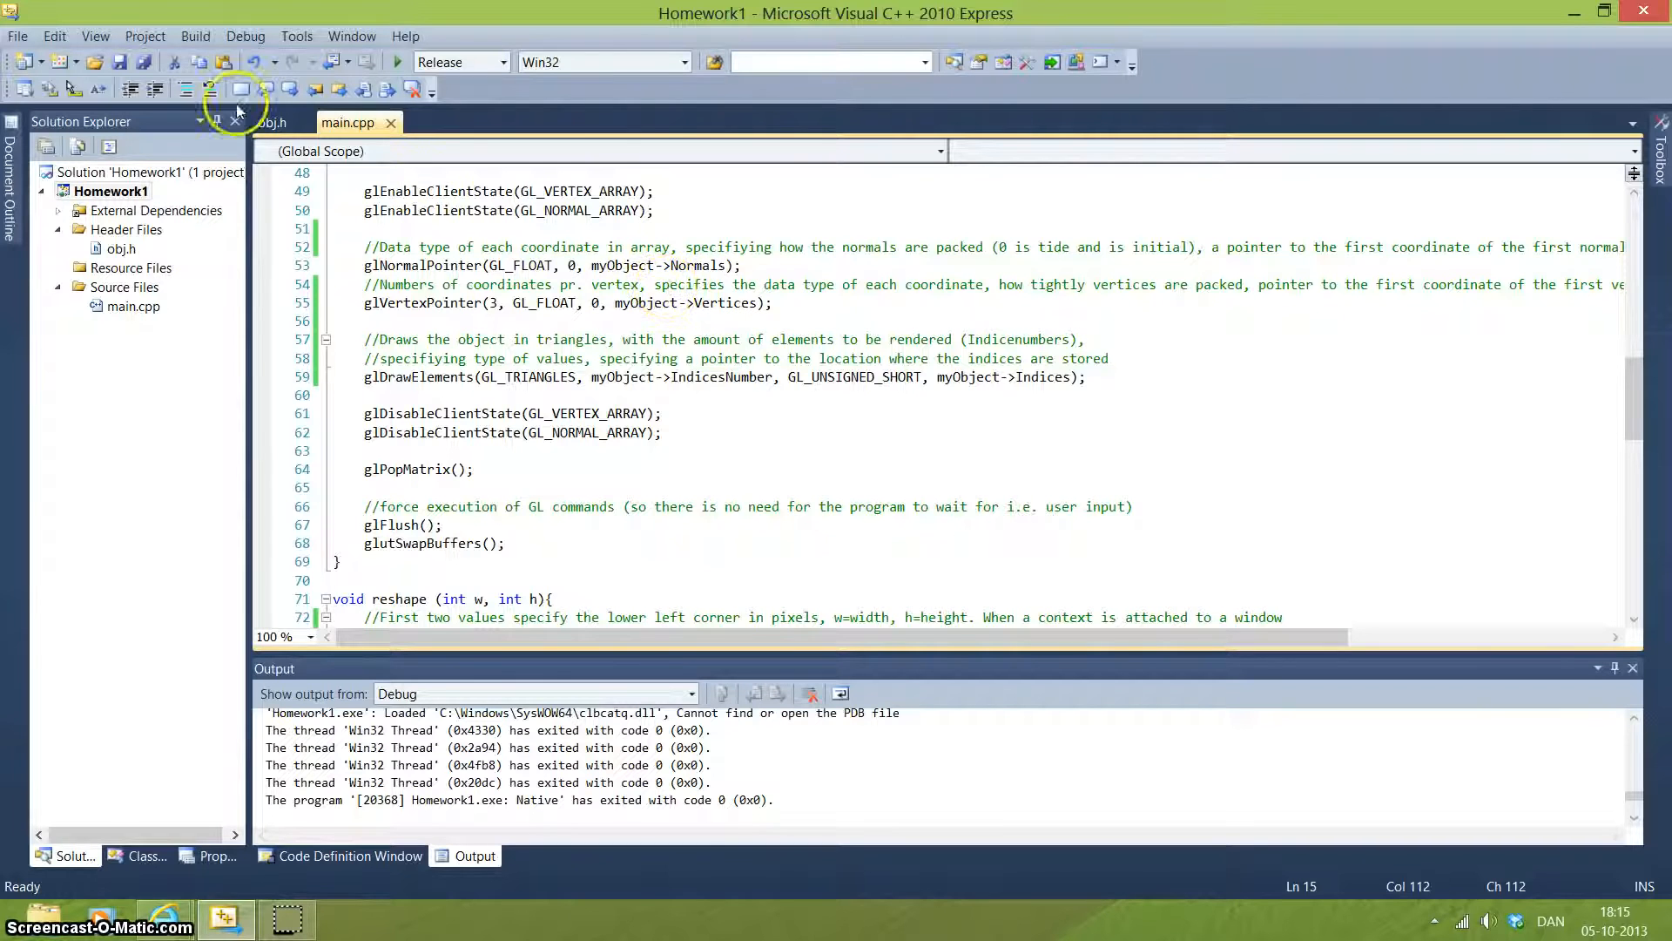
{"action": "left_click", "coordinate": [273, 122]}
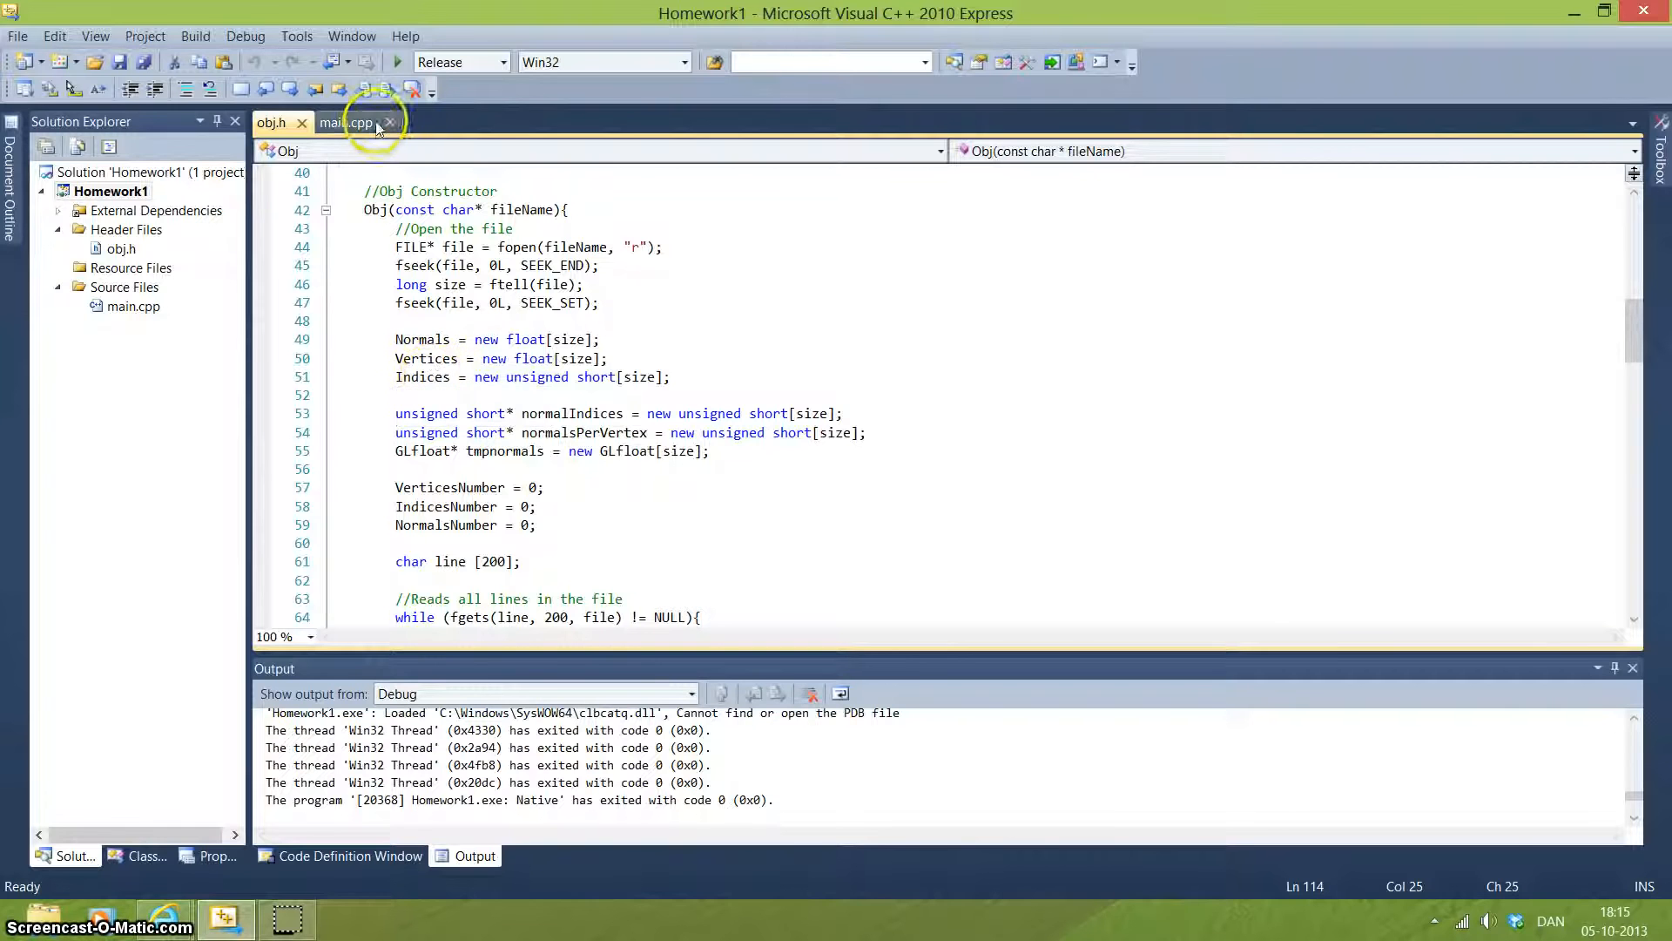
Step: Switch from obj.h to the main.cpp tab showing the draw function's glDrawElements call
{"action": "left_click", "coordinate": [347, 122]}
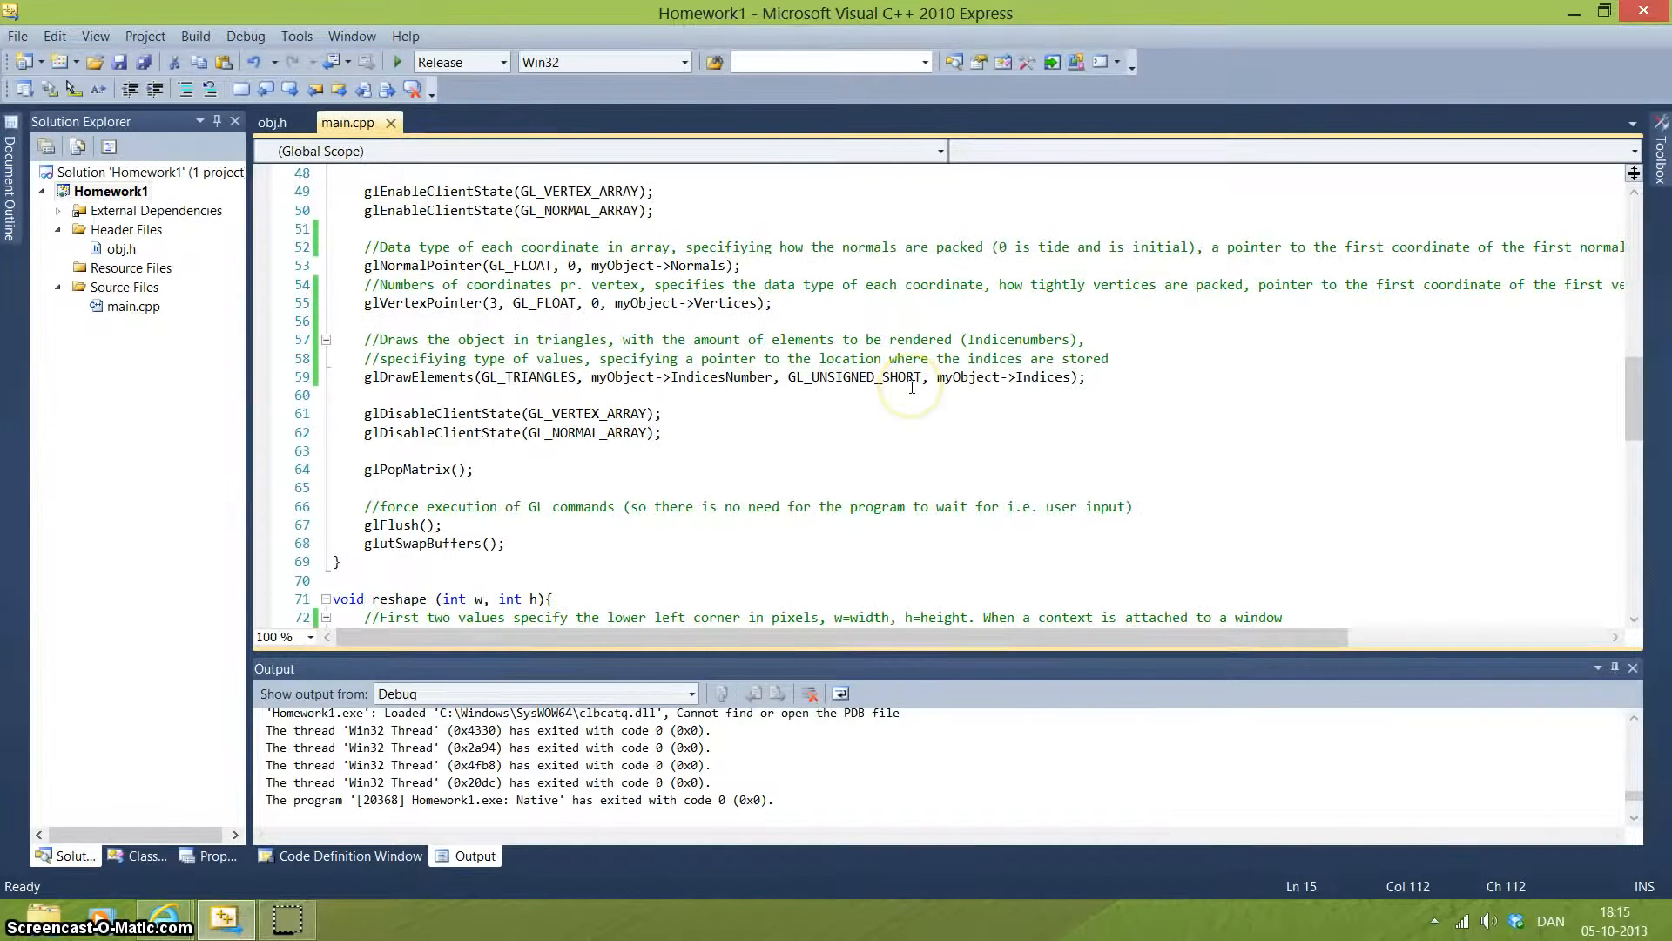
{"action": "mouse_move", "coordinate": [707, 290]}
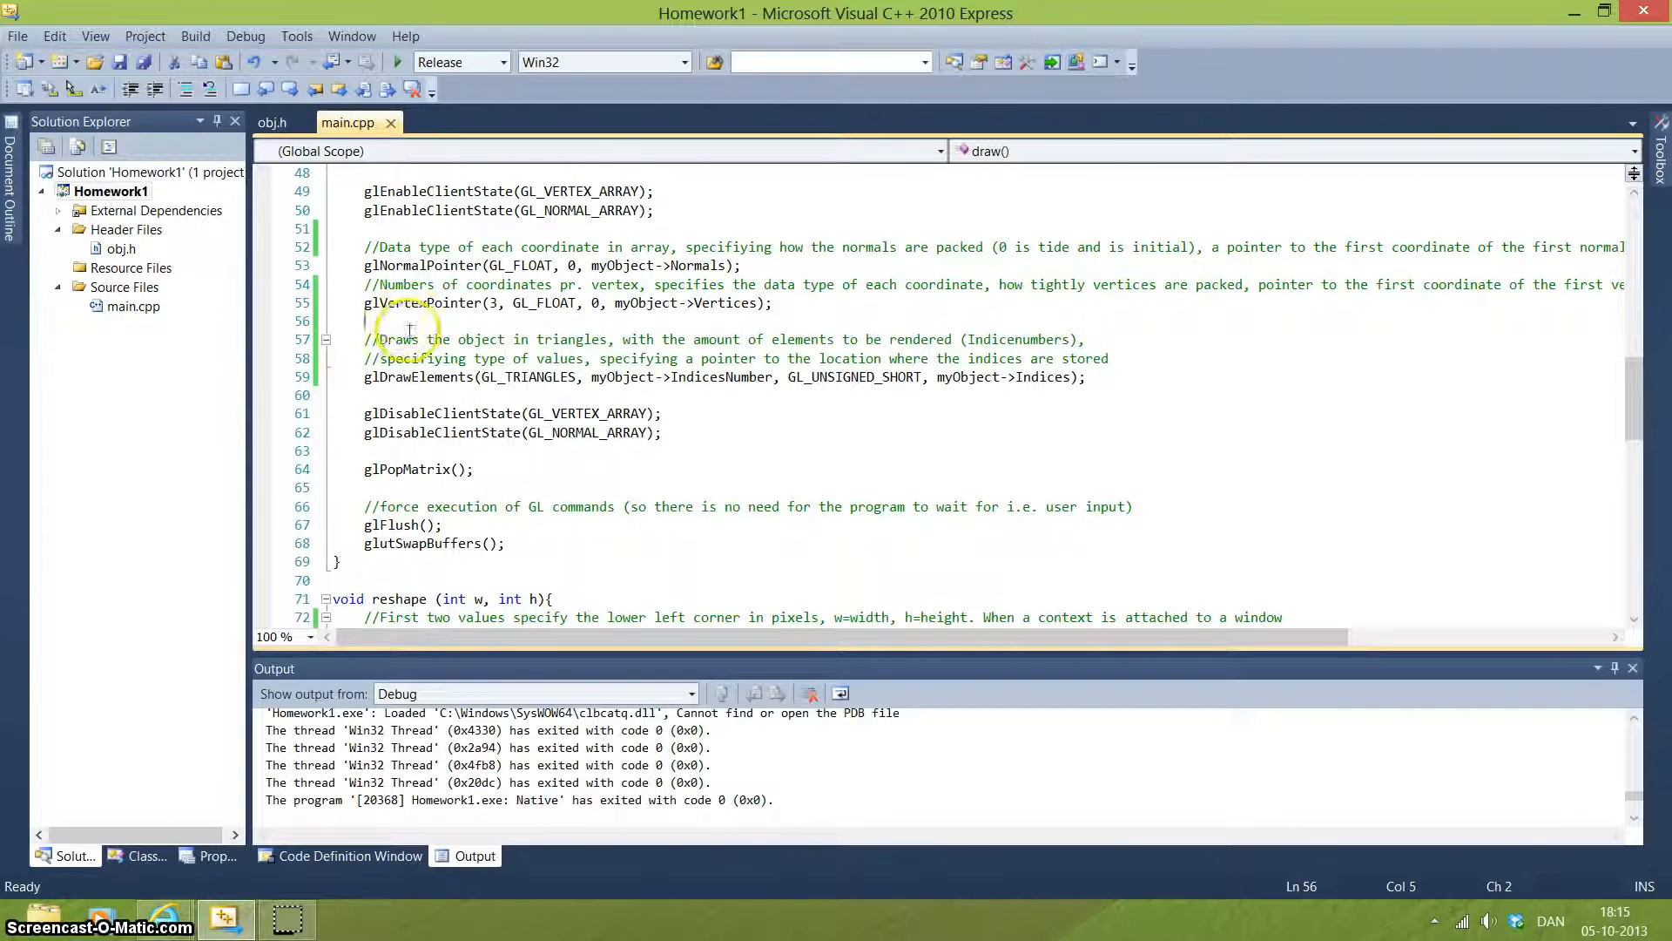
{"action": "mouse_move", "coordinate": [427, 377]}
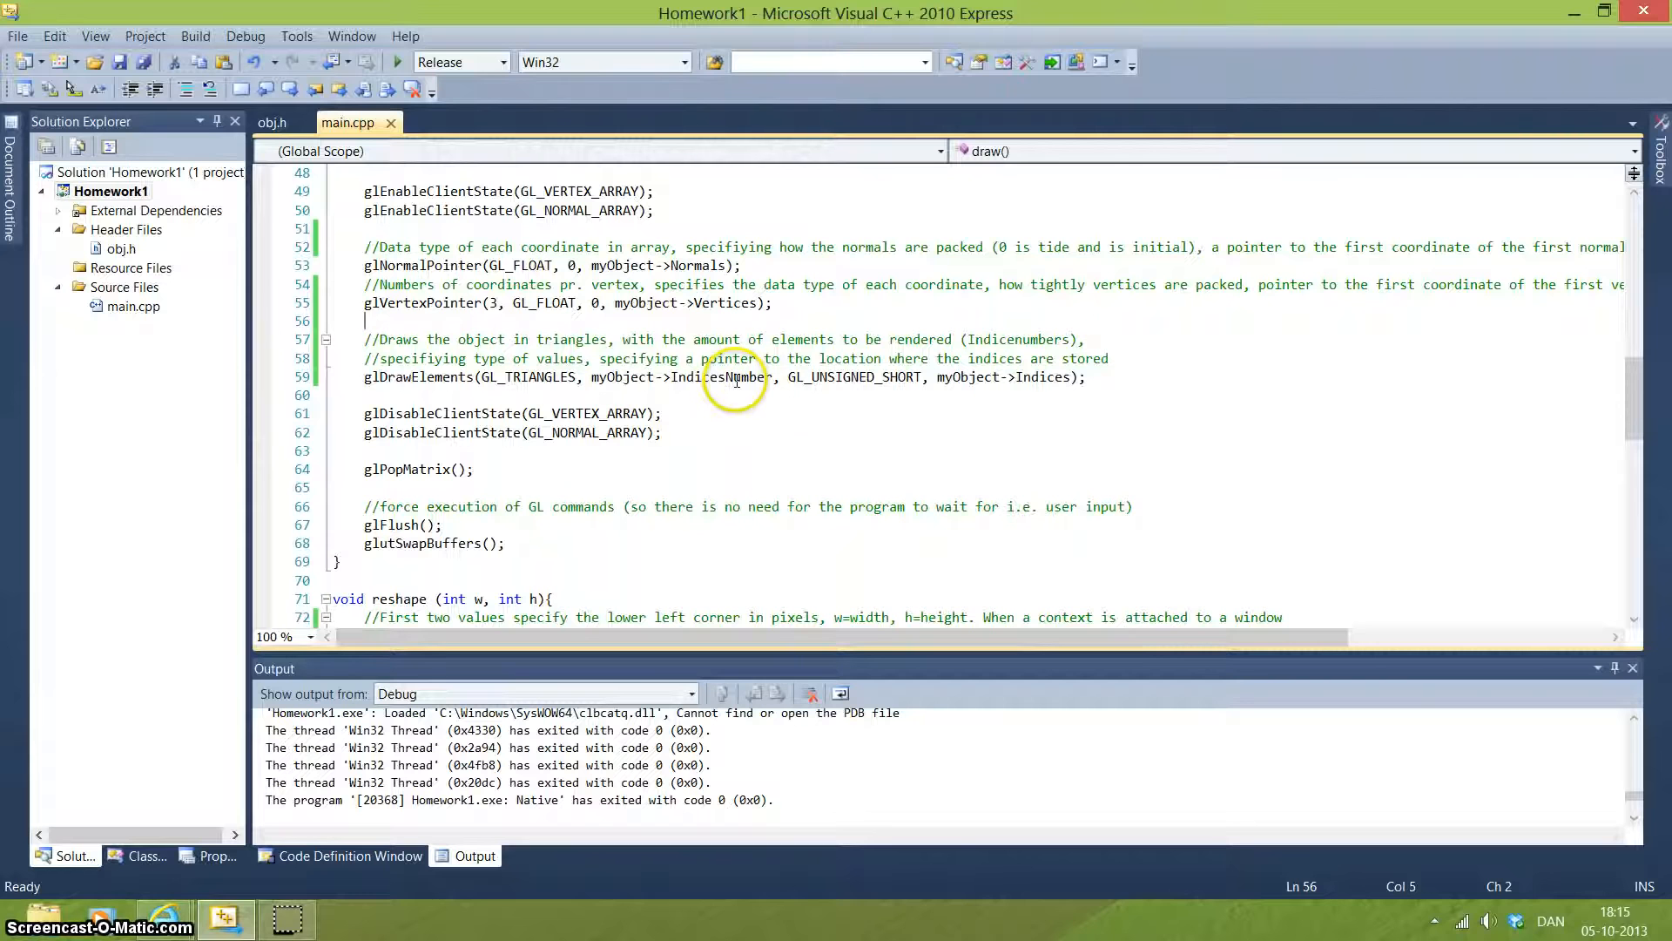
{"action": "mouse_move", "coordinate": [678, 341]}
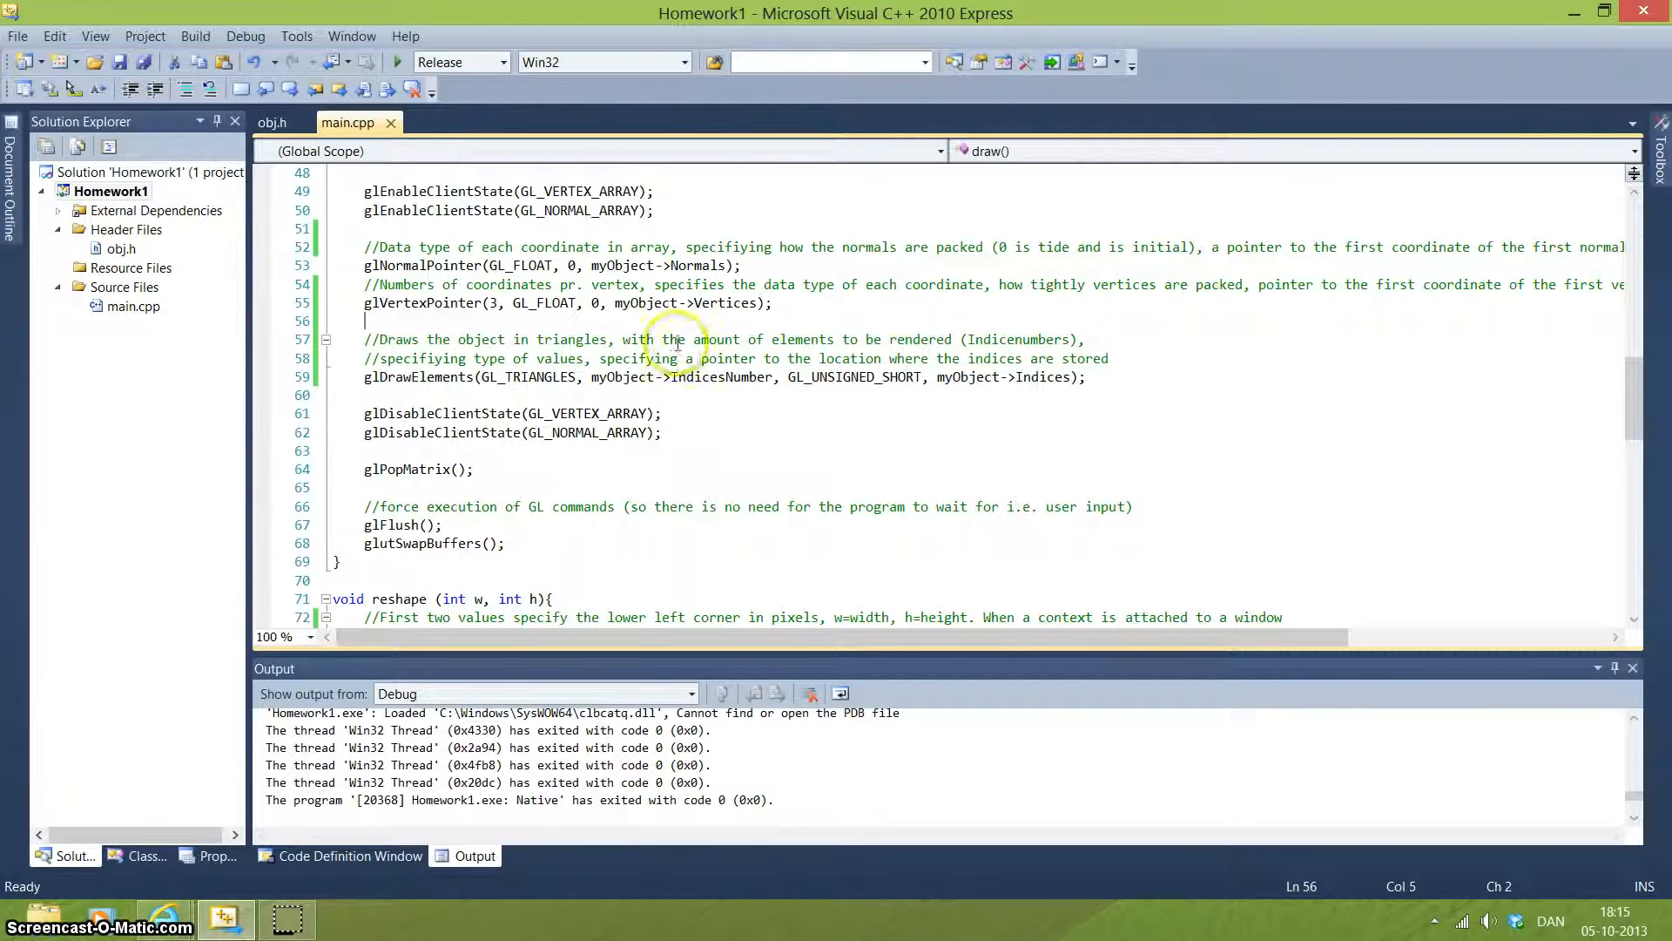
{"action": "mouse_move", "coordinate": [706, 385]}
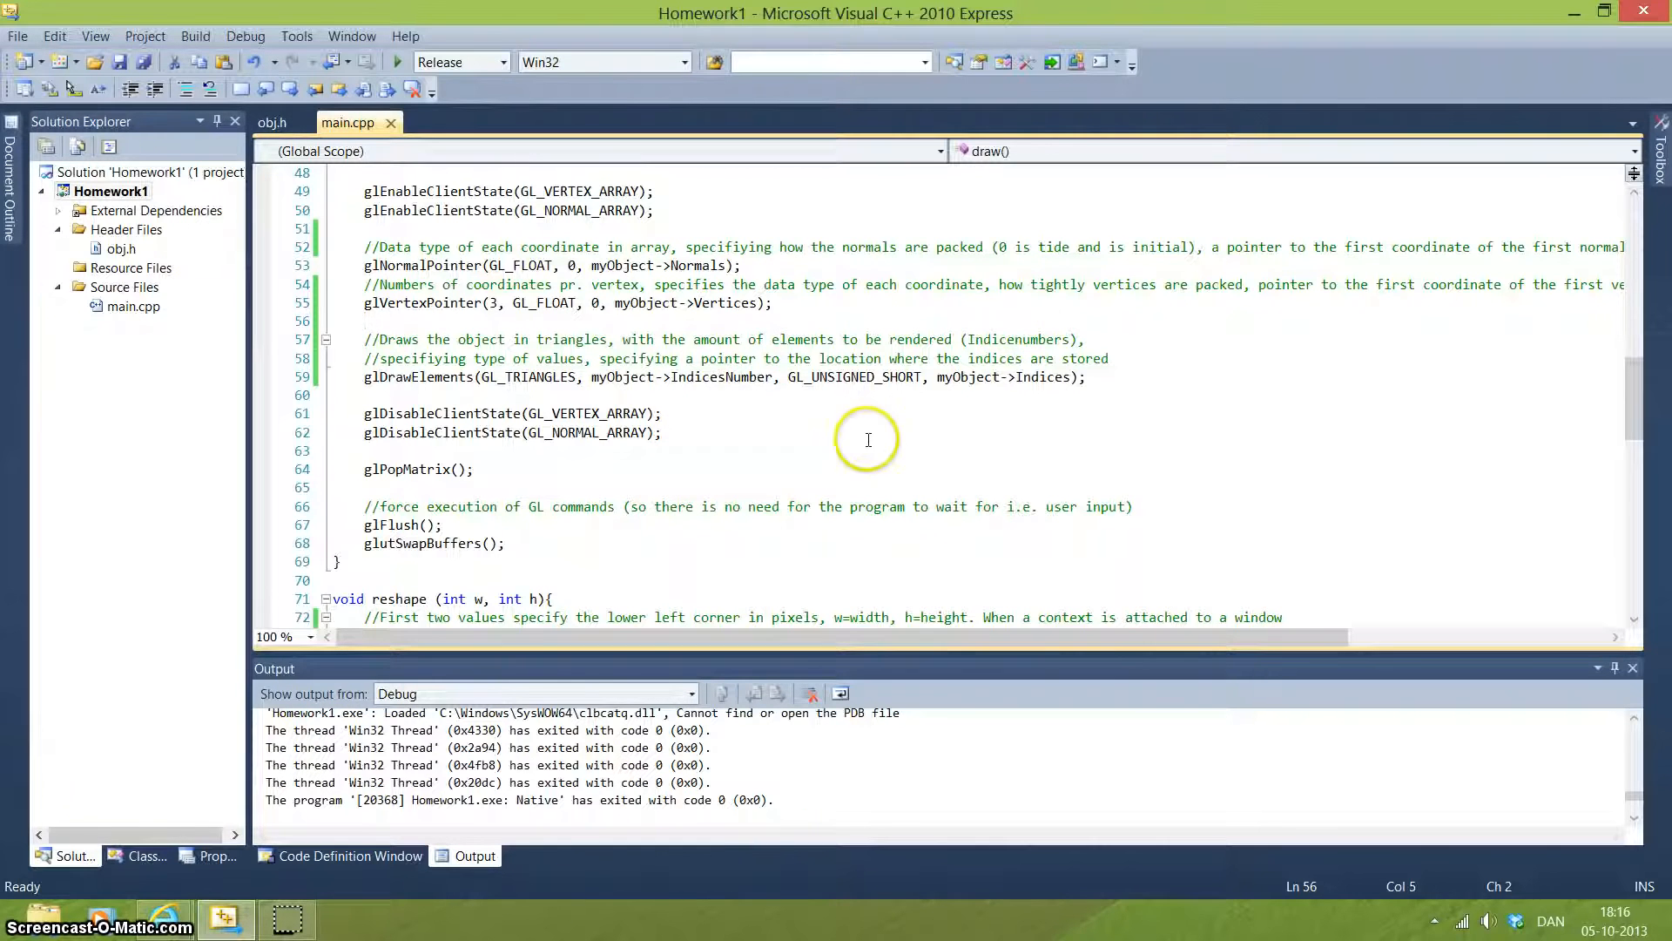
{"action": "double_click", "coordinate": [861, 376]}
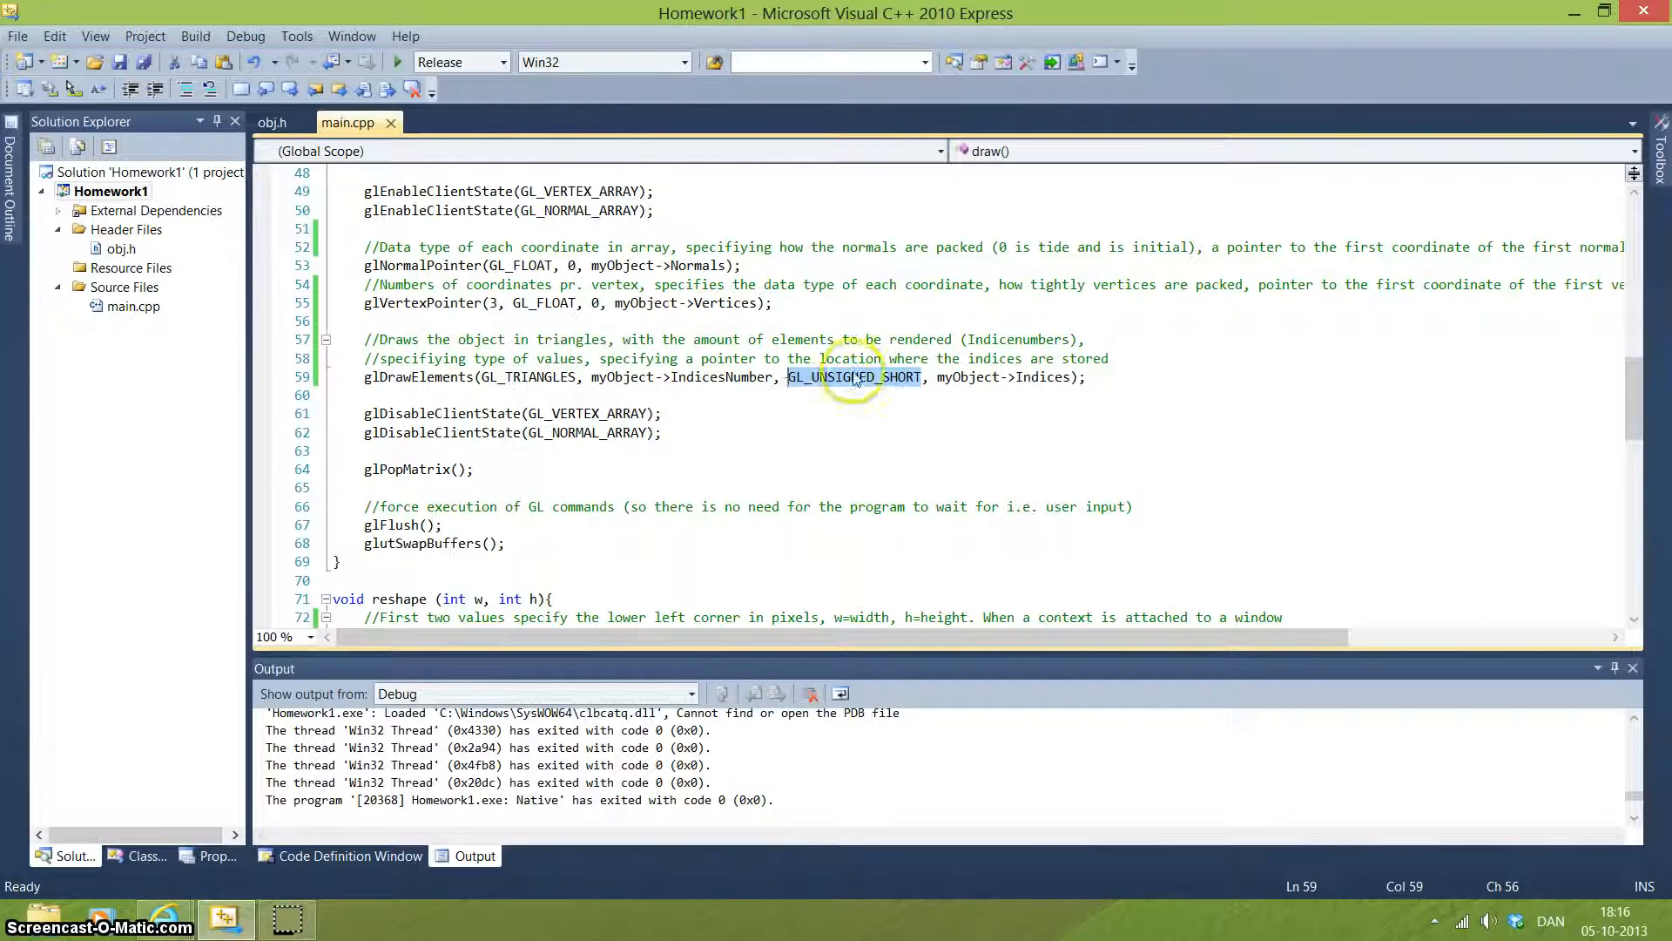
{"action": "mouse_move", "coordinate": [918, 386]}
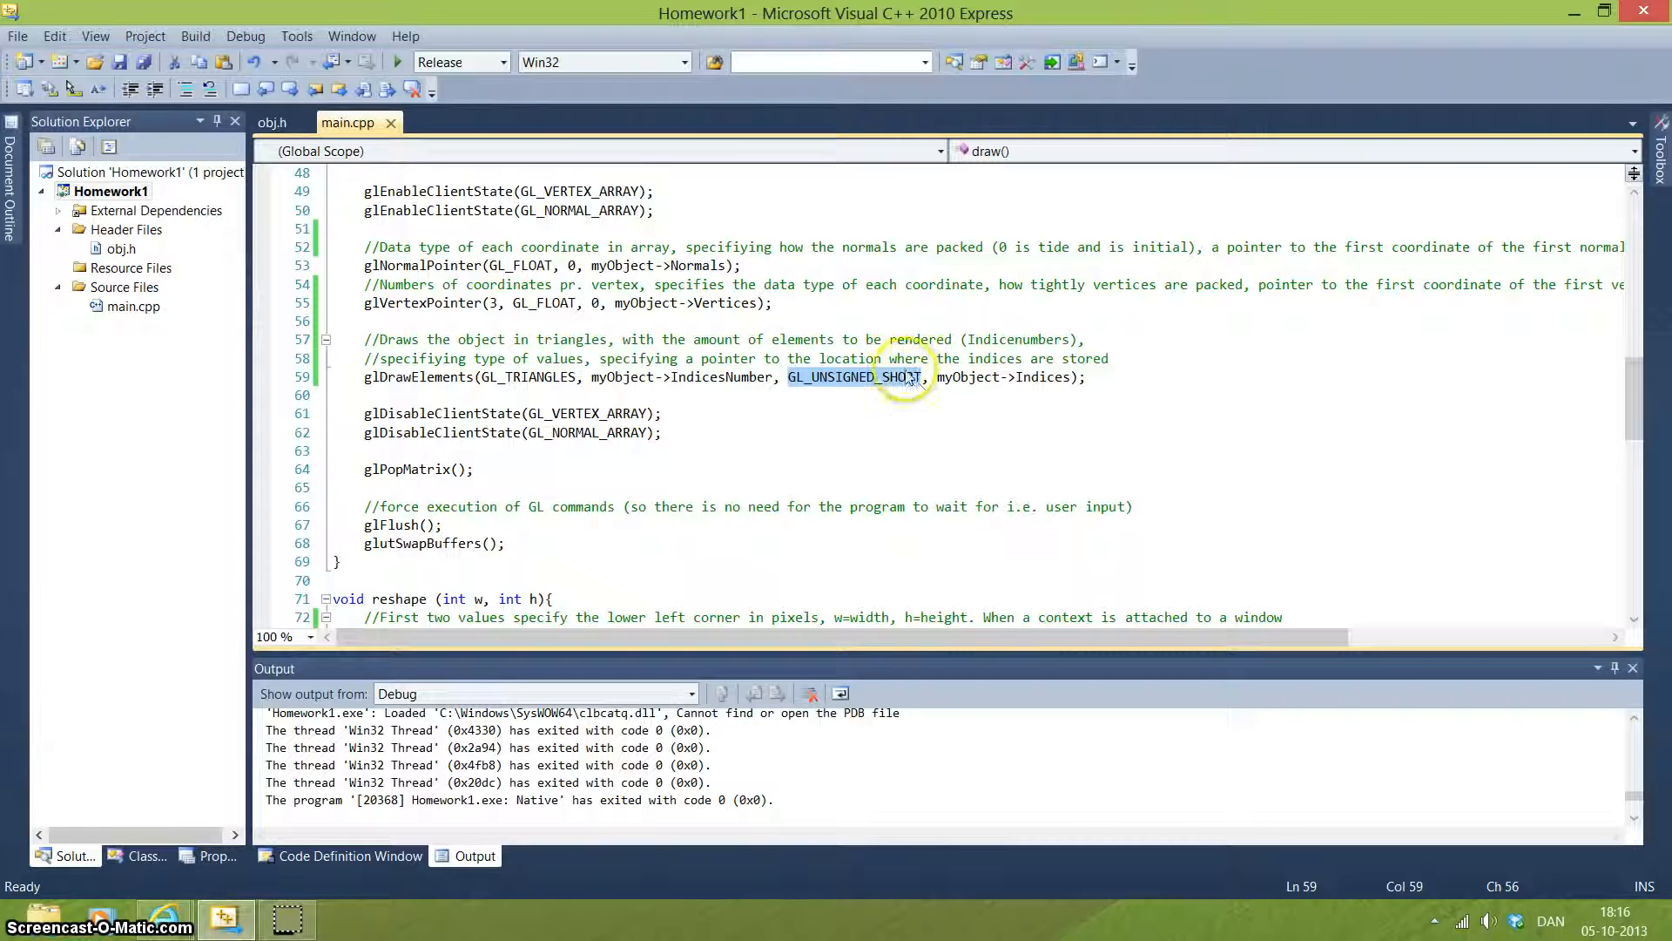
{"action": "mouse_move", "coordinate": [912, 387]}
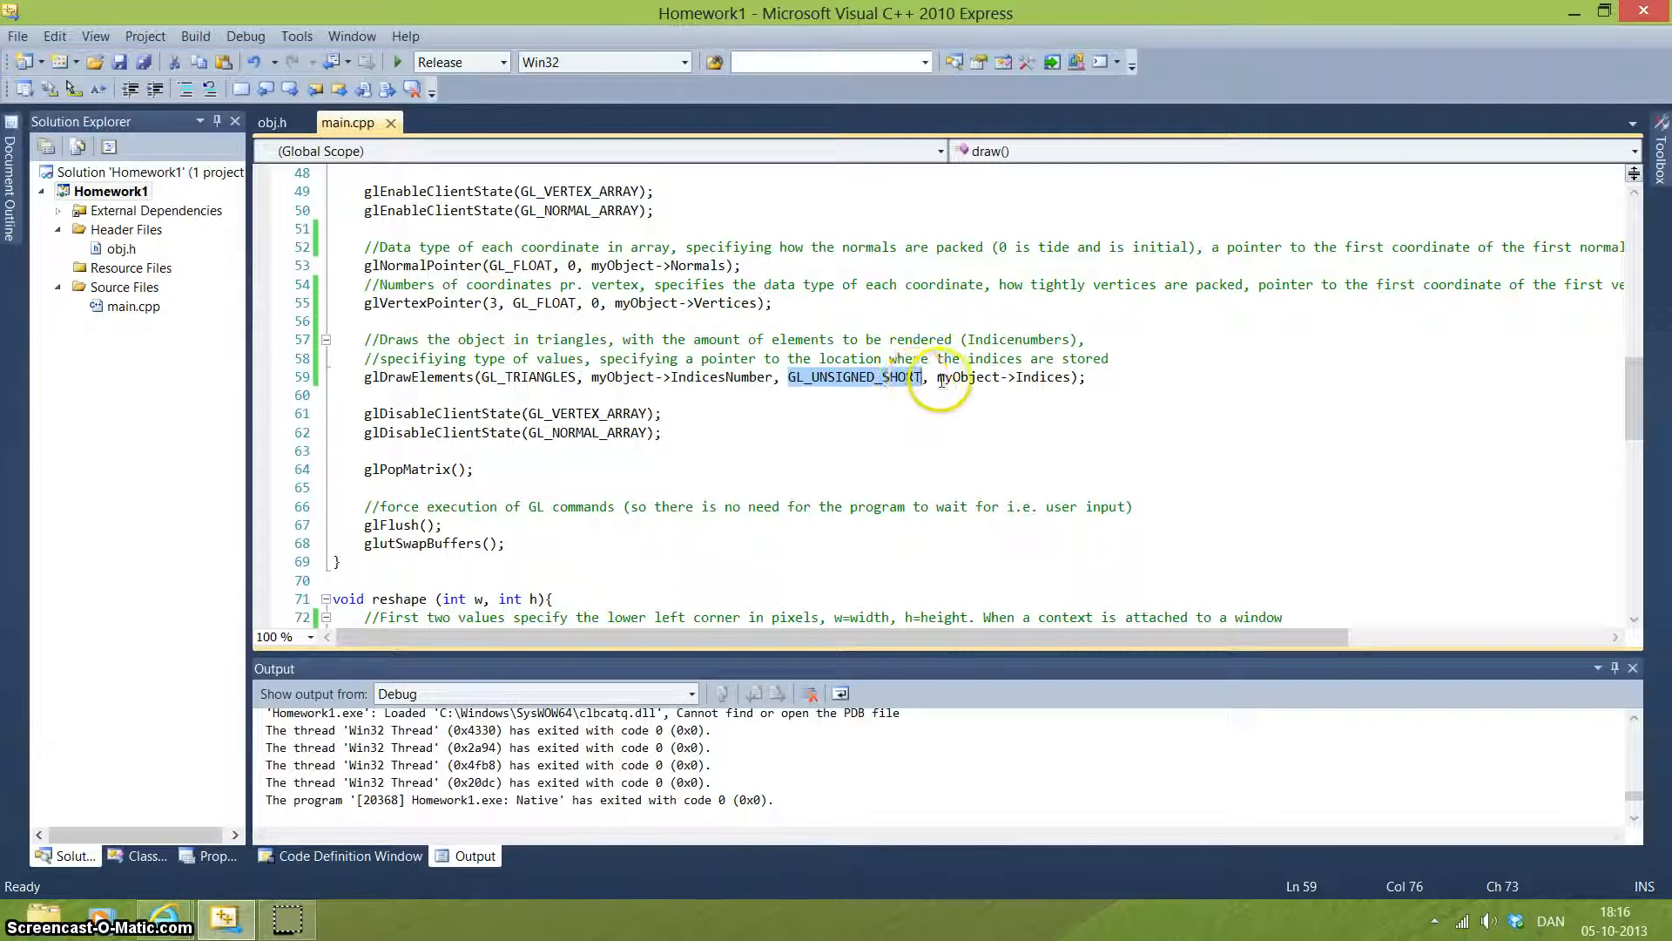
{"action": "mouse_move", "coordinate": [971, 376]}
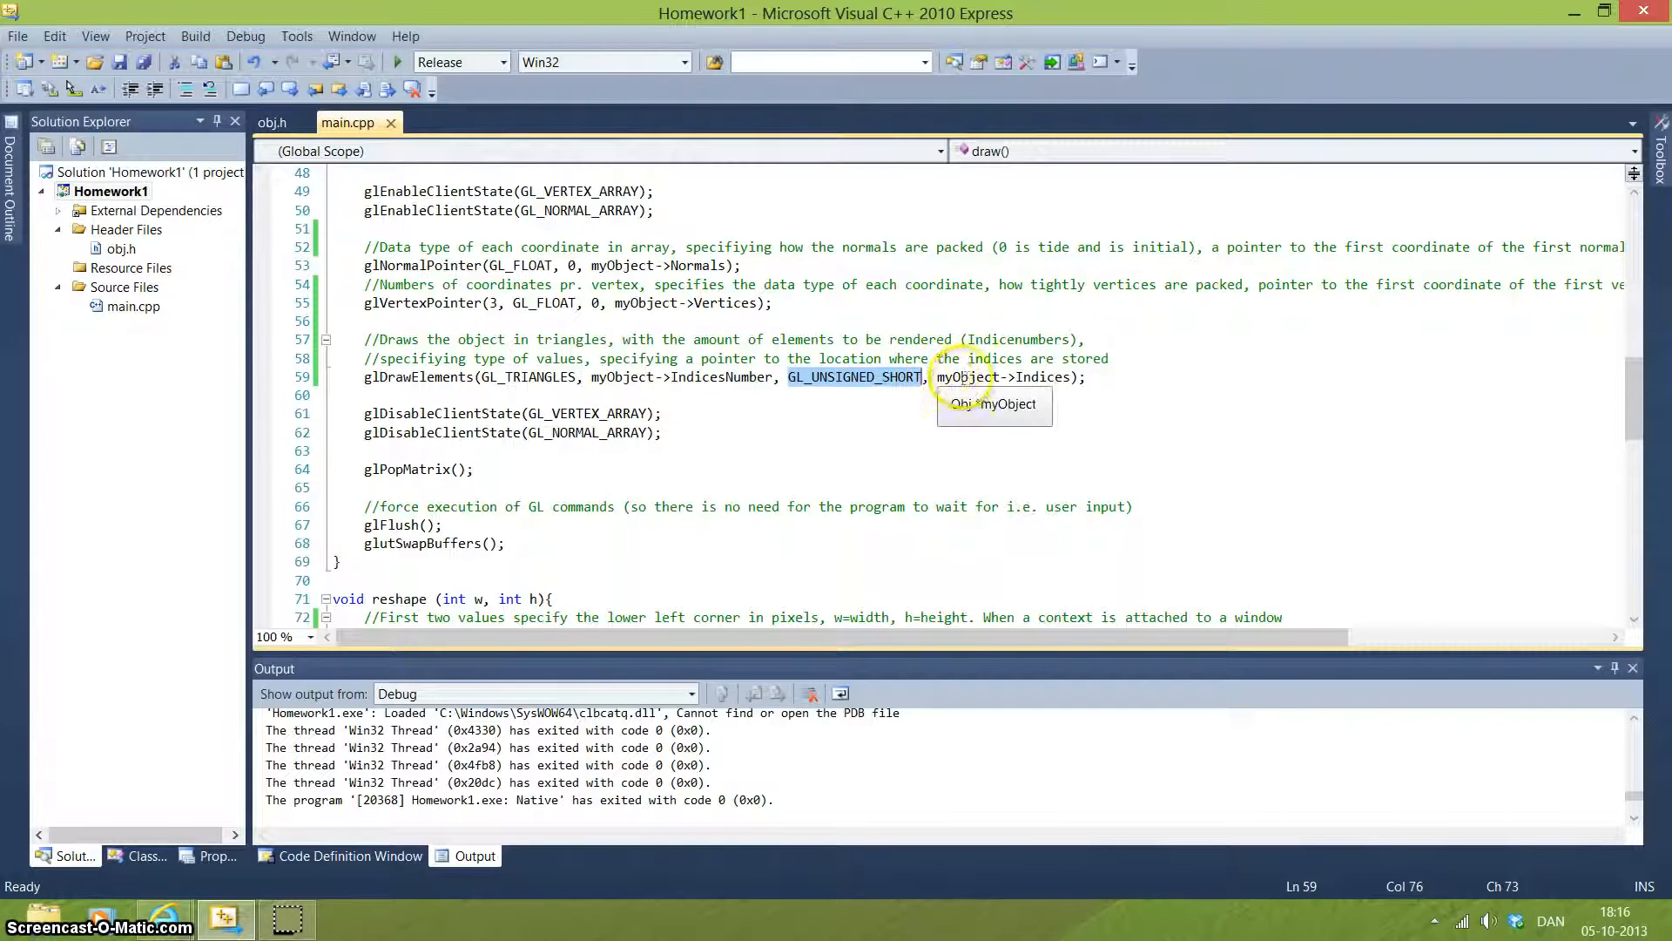
{"action": "left_click", "coordinate": [930, 376]}
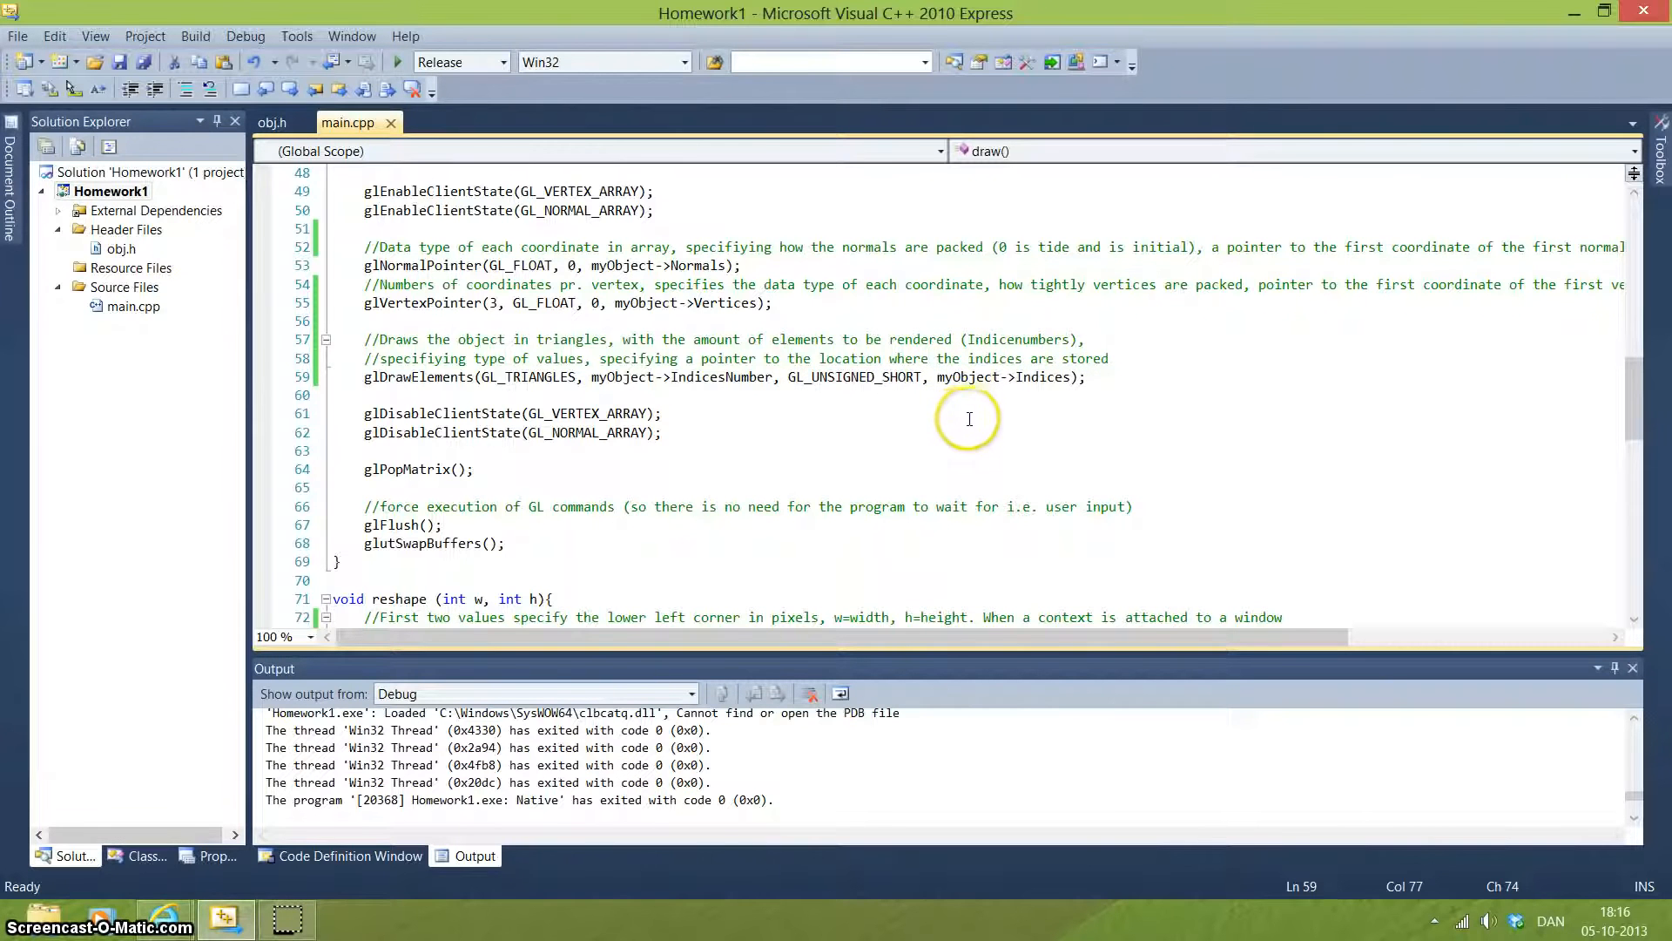
{"action": "mouse_move", "coordinate": [1040, 389]}
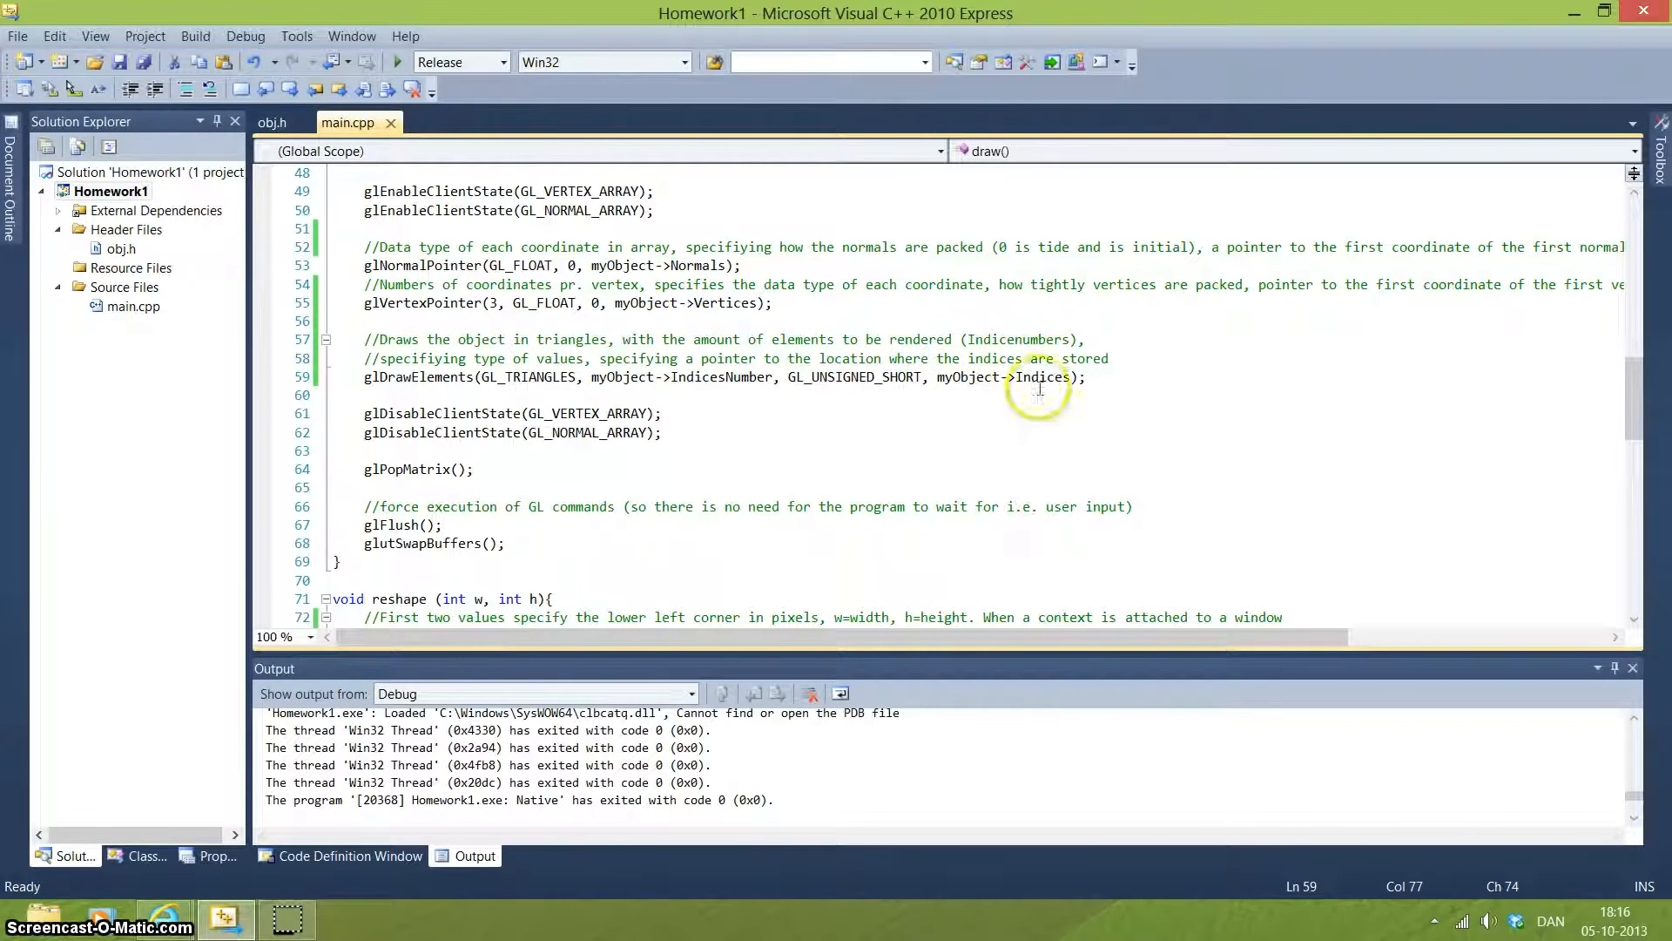
{"action": "mouse_move", "coordinate": [975, 422]}
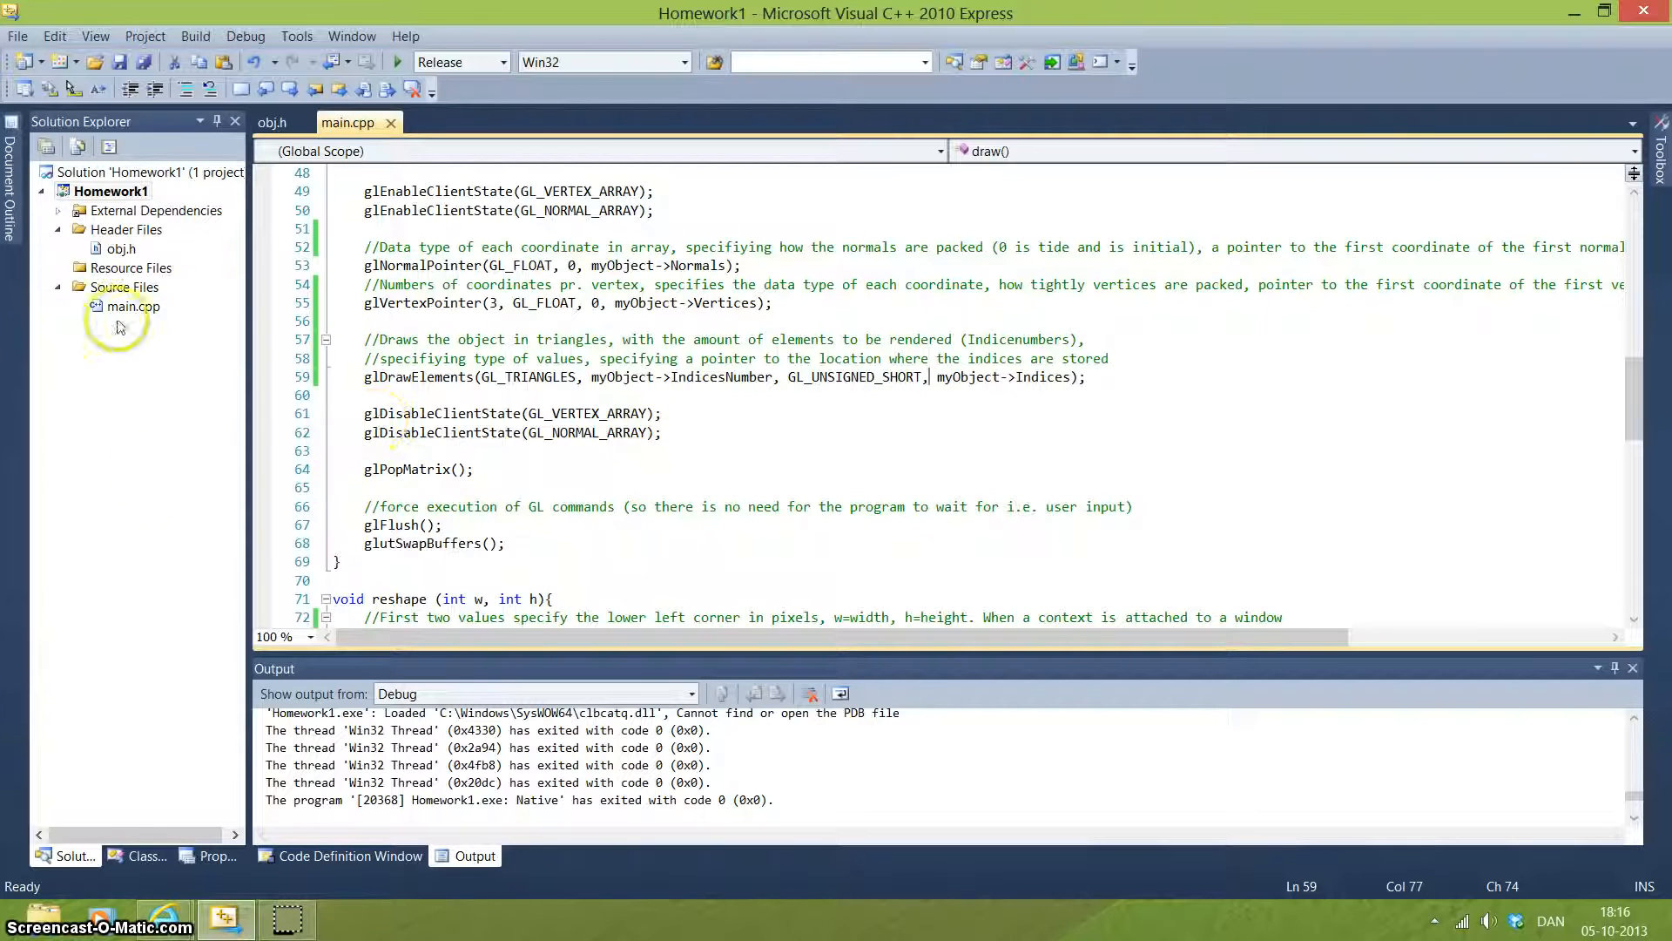
{"action": "mouse_move", "coordinate": [574, 482]}
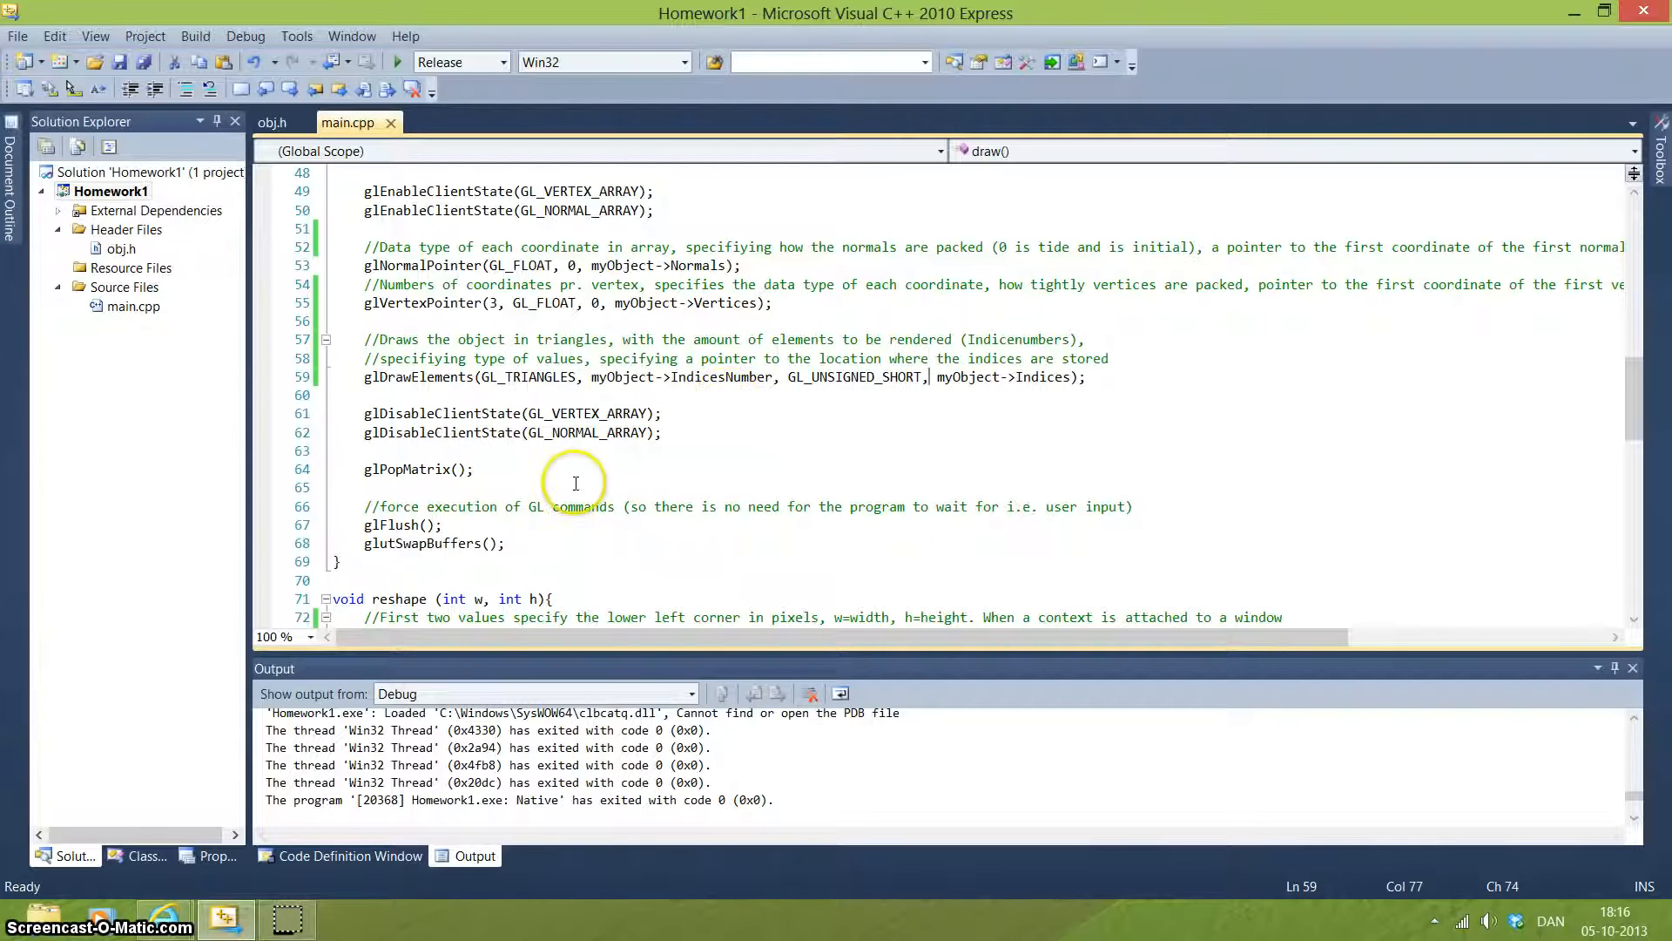
{"action": "mouse_move", "coordinate": [1640, 381]}
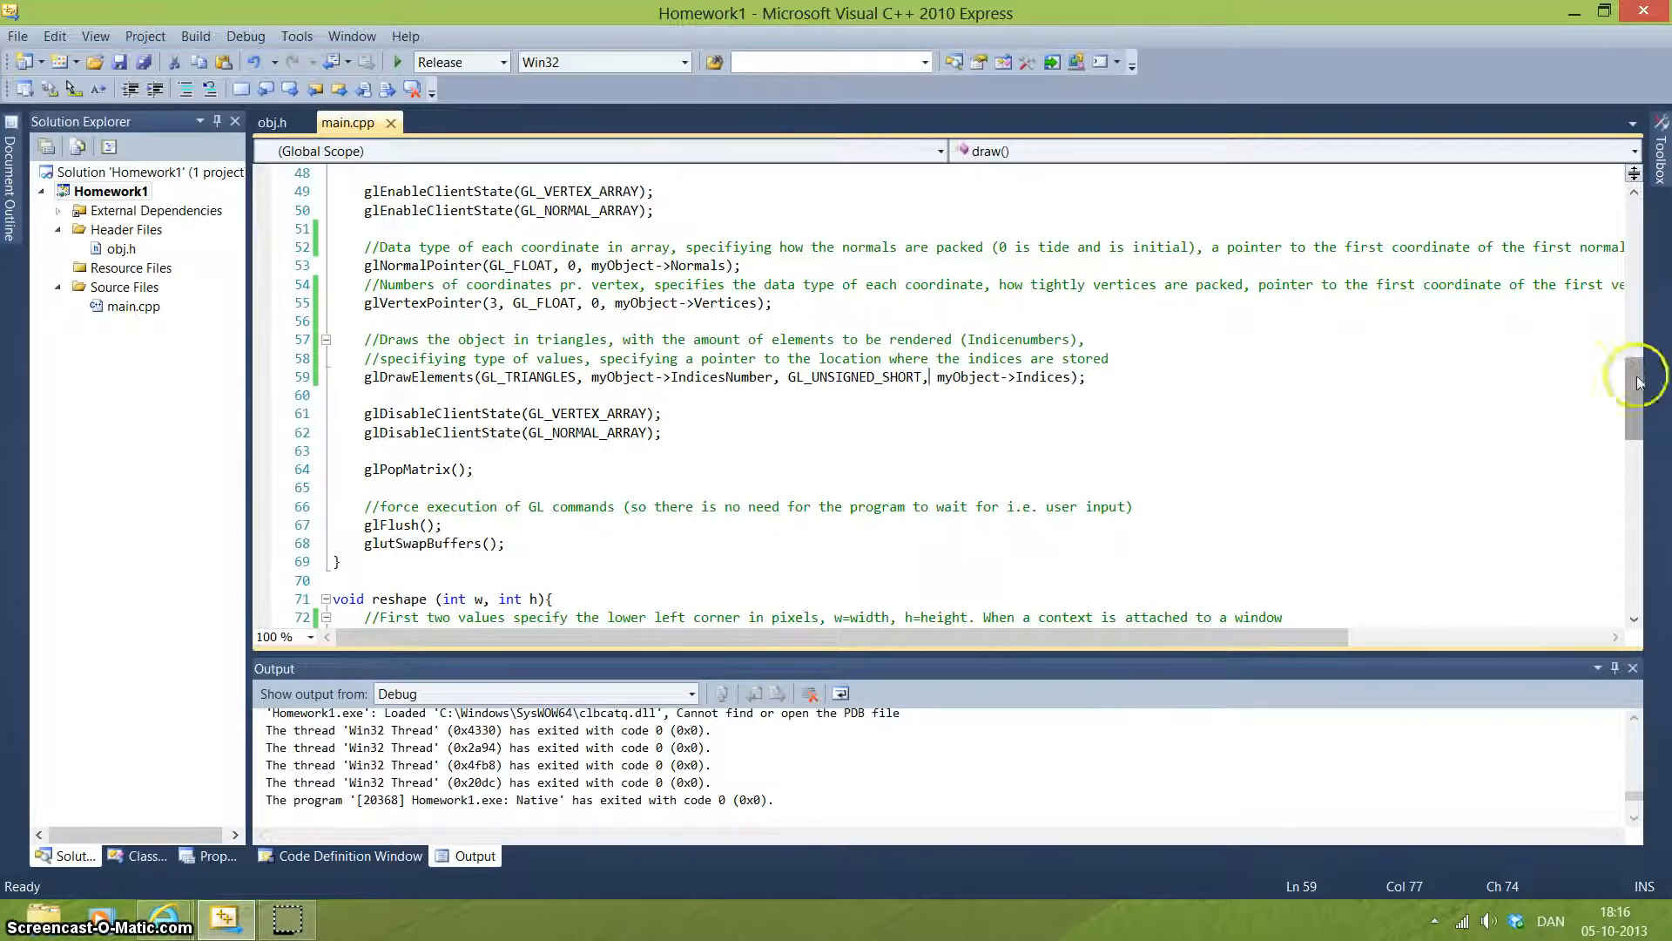
{"action": "scroll", "scroll_direction": "down", "scroll_amount": 3}
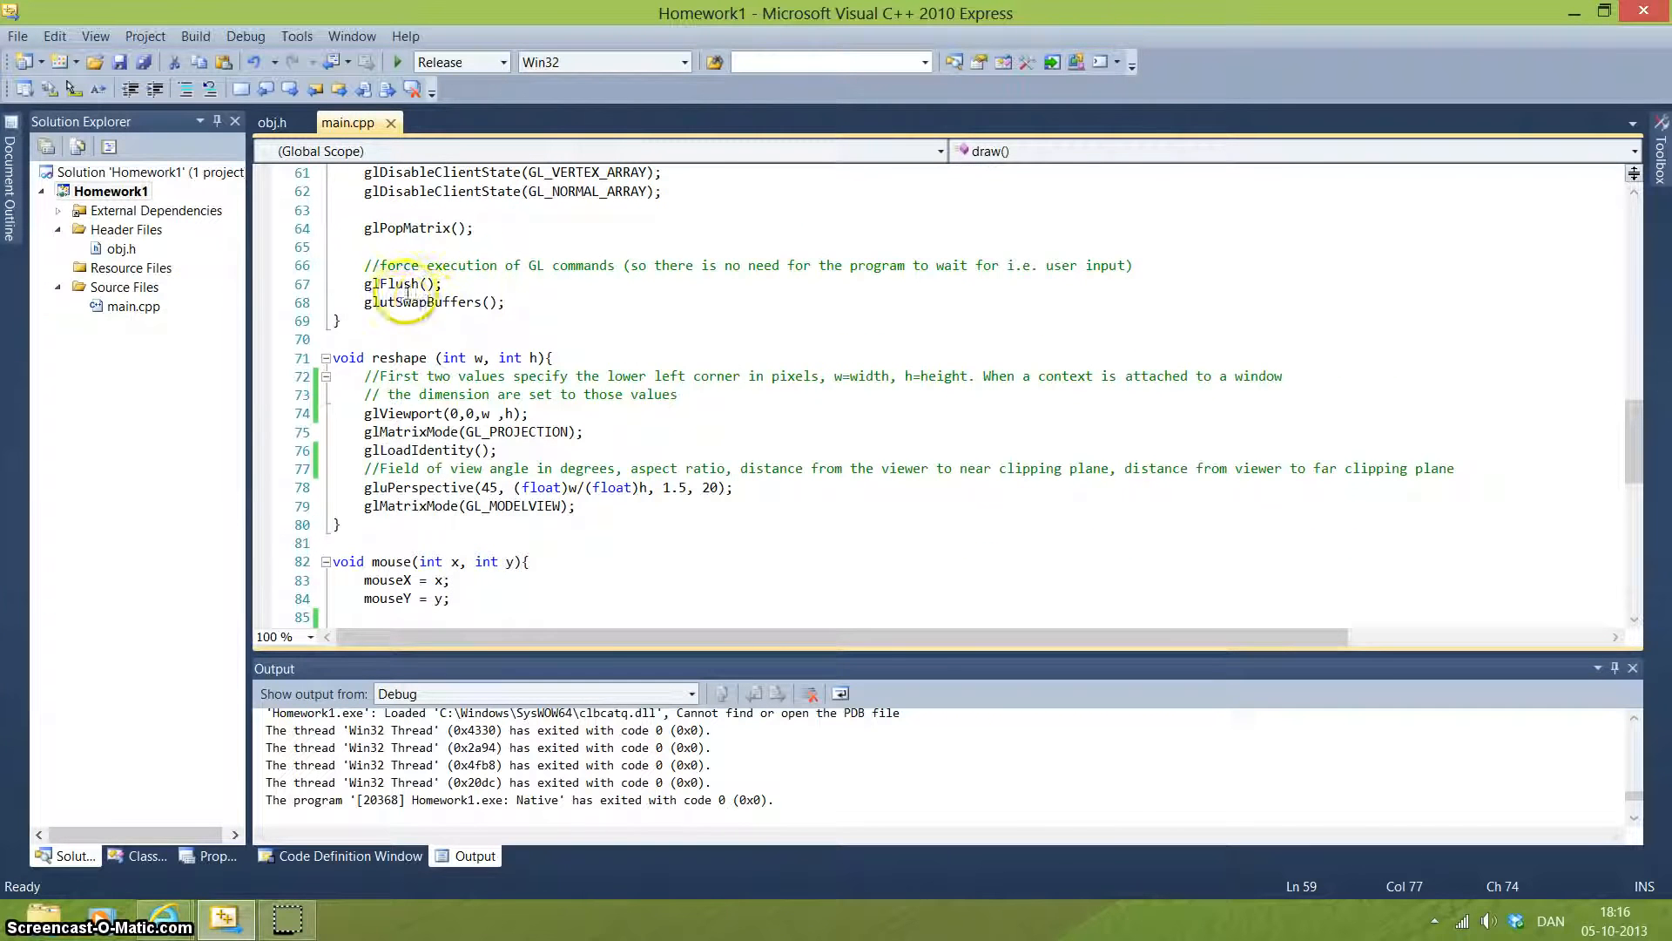
{"action": "mouse_move", "coordinate": [1640, 437]}
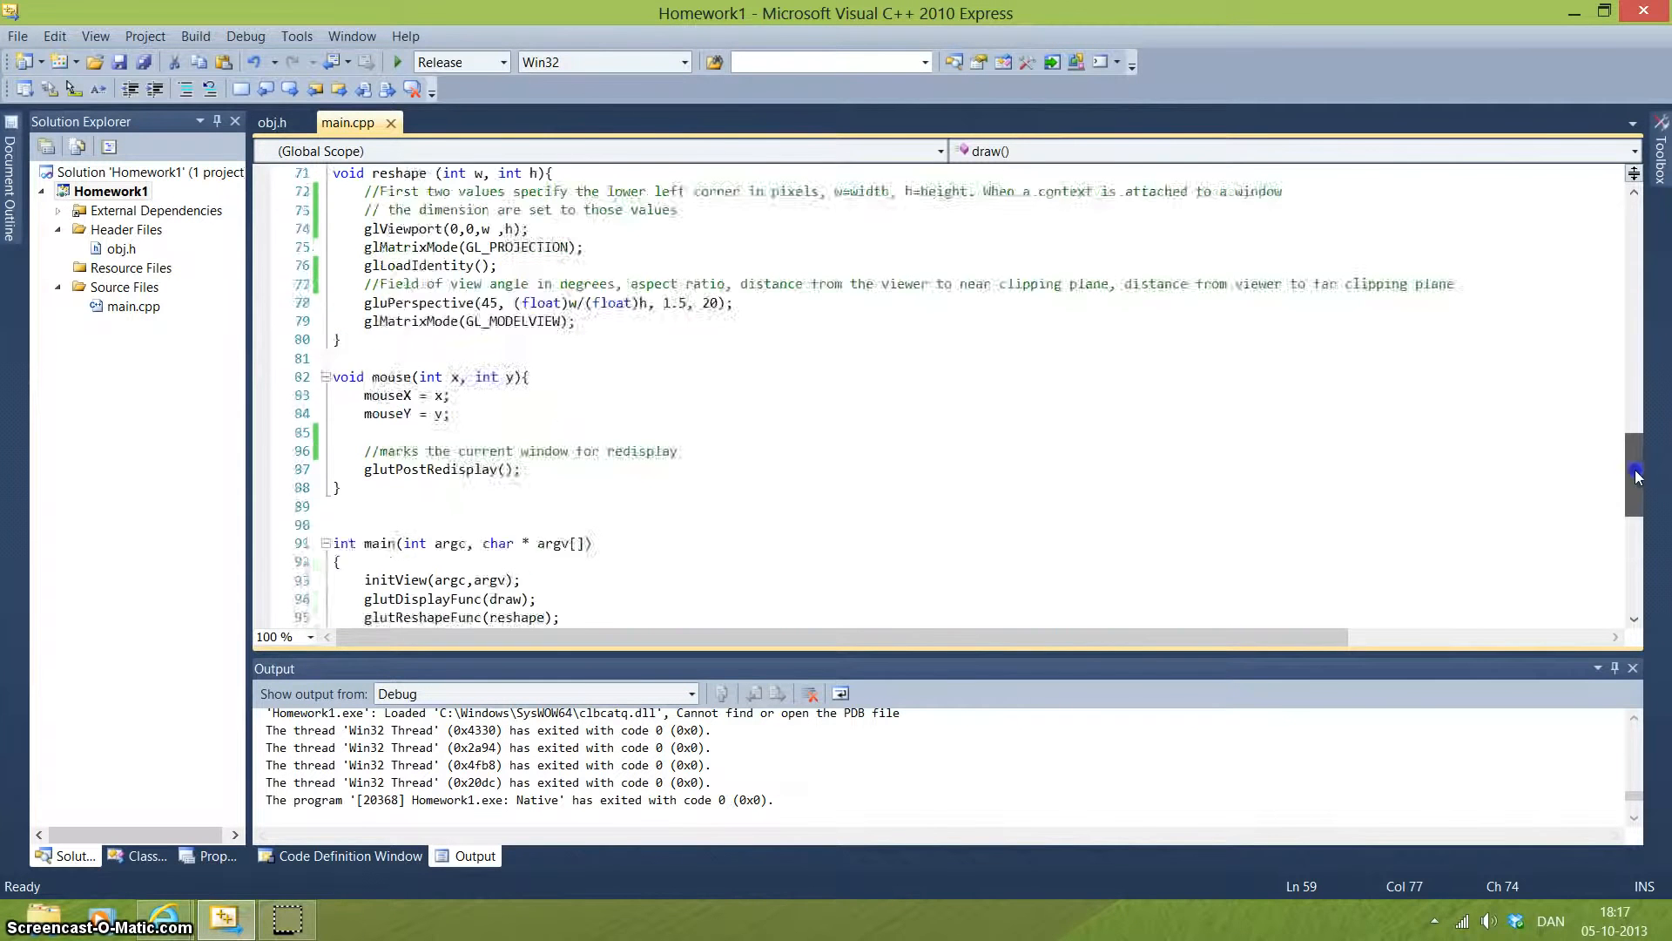
{"action": "scroll", "scroll_direction": "up", "scroll_amount": 3}
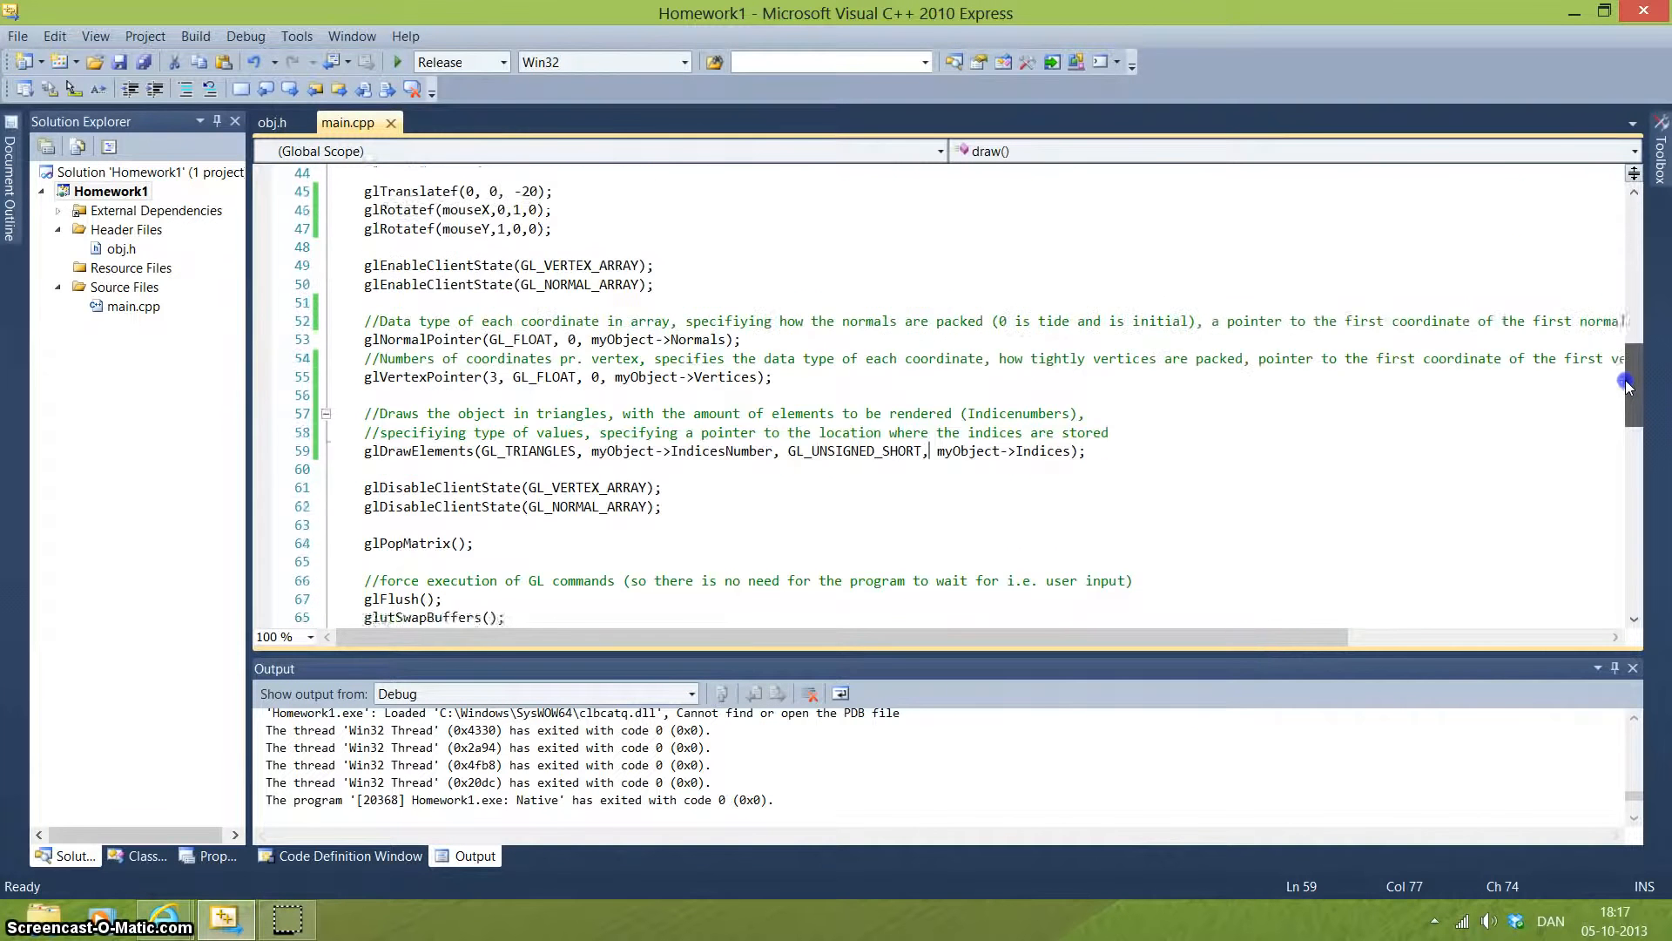
{"action": "scroll", "scroll_direction": "down", "scroll_amount": 3}
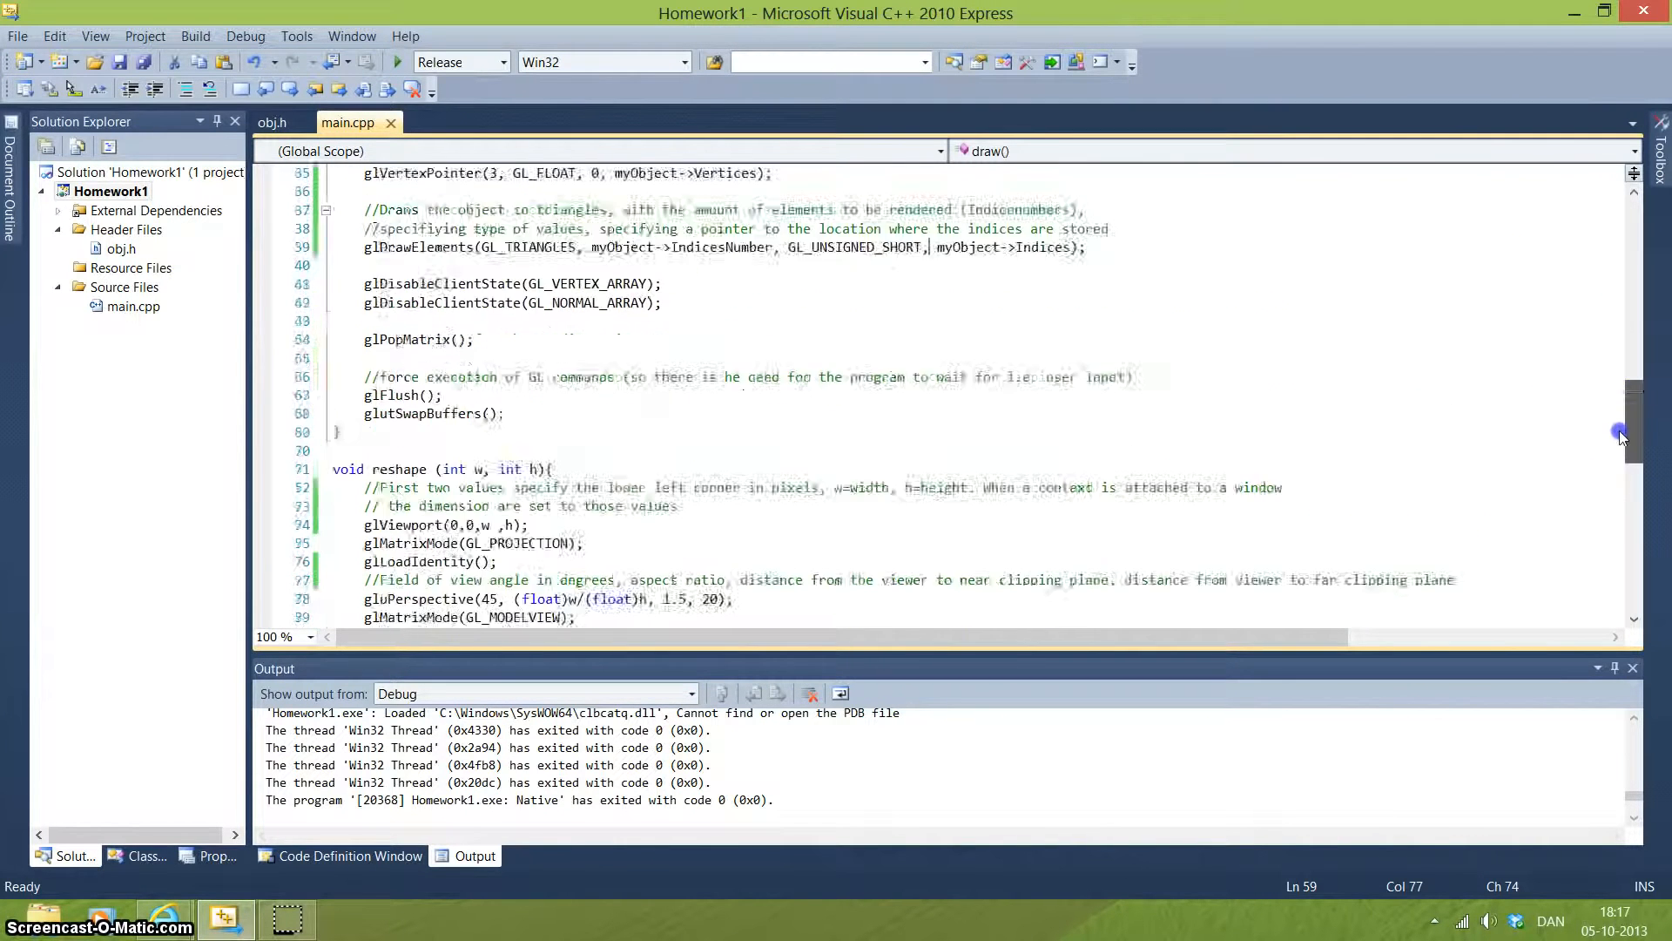
{"action": "scroll", "scroll_direction": "down", "scroll_amount": 3}
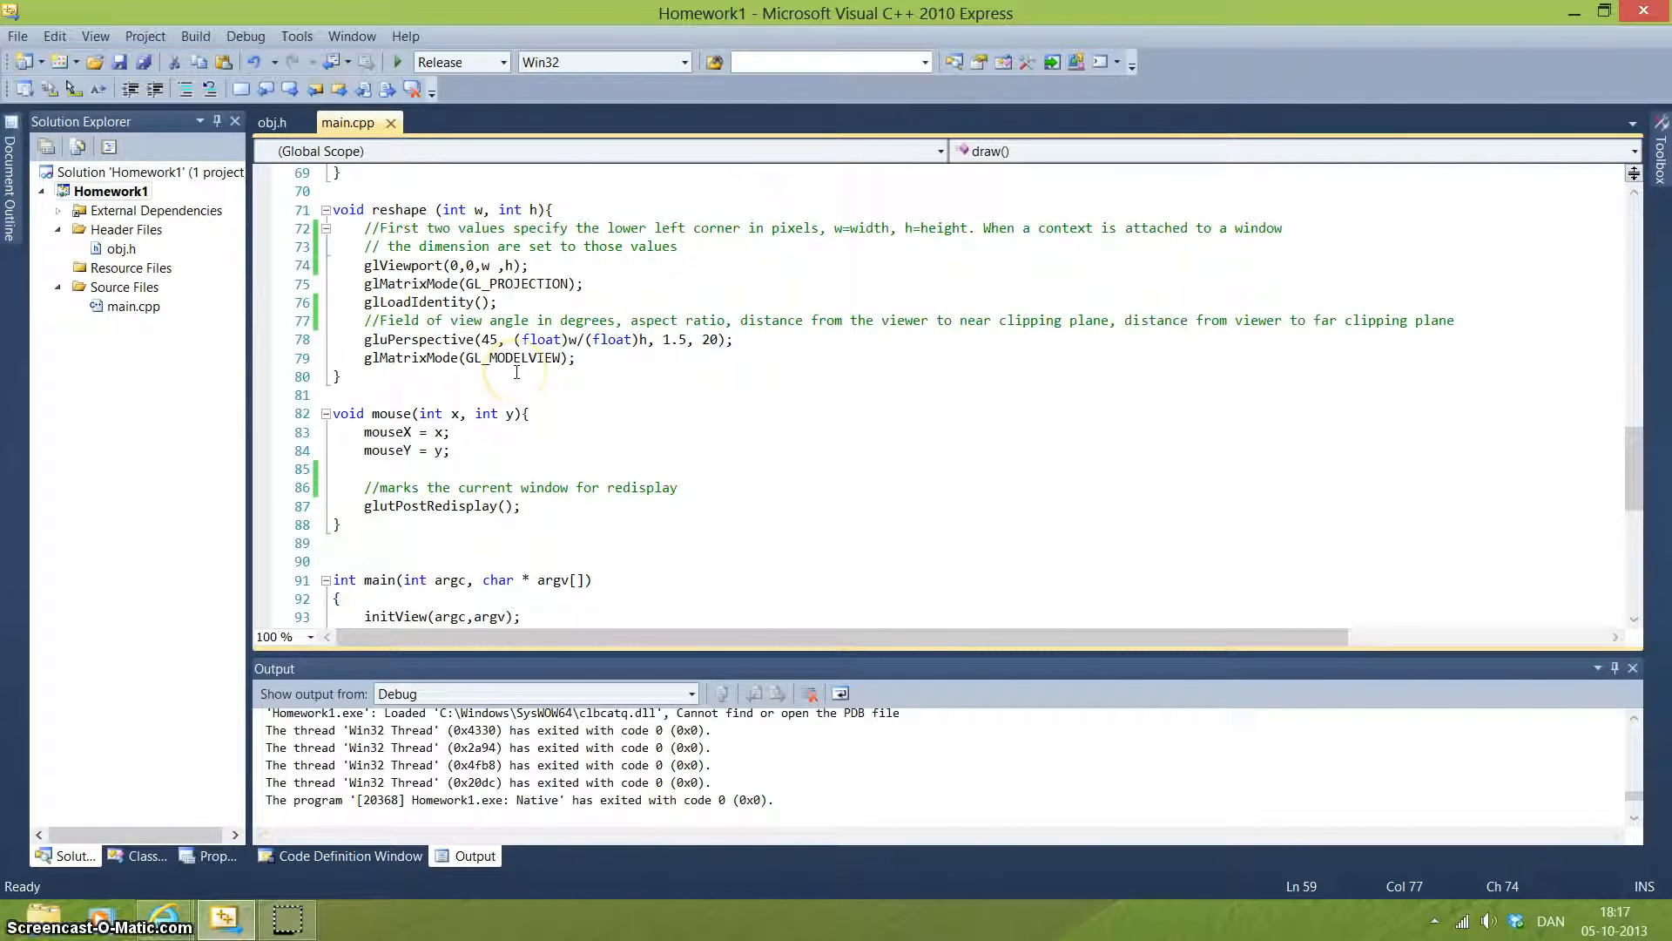
{"action": "mouse_move", "coordinate": [1621, 521]}
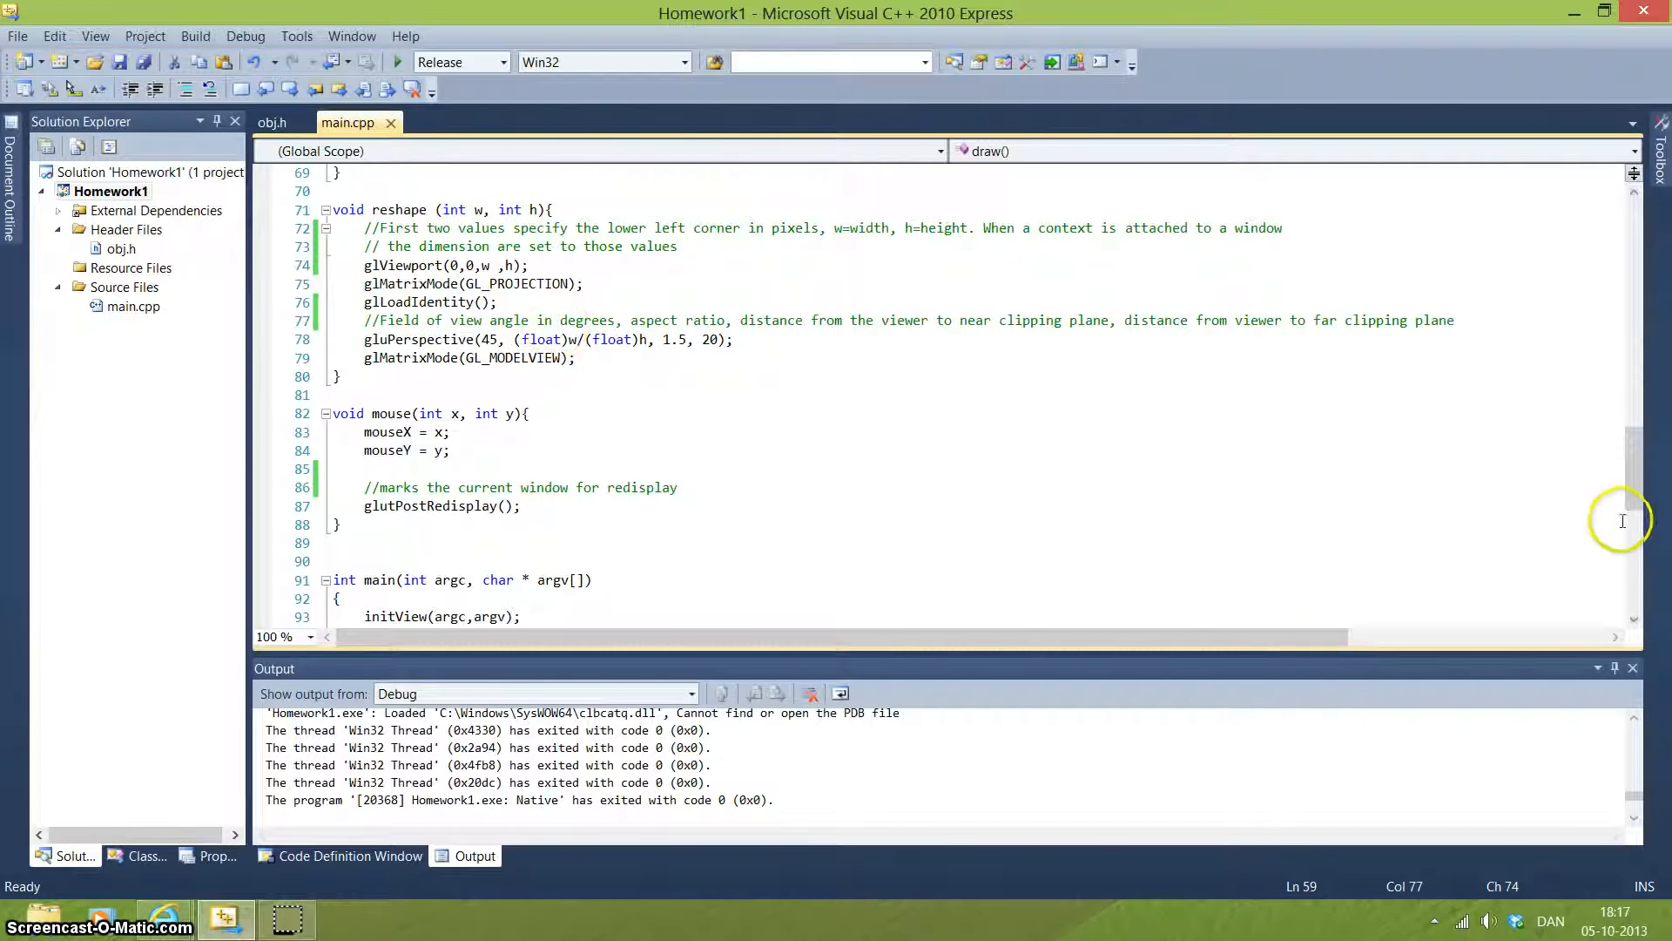
{"action": "scroll", "scroll_direction": "down", "scroll_amount": 3}
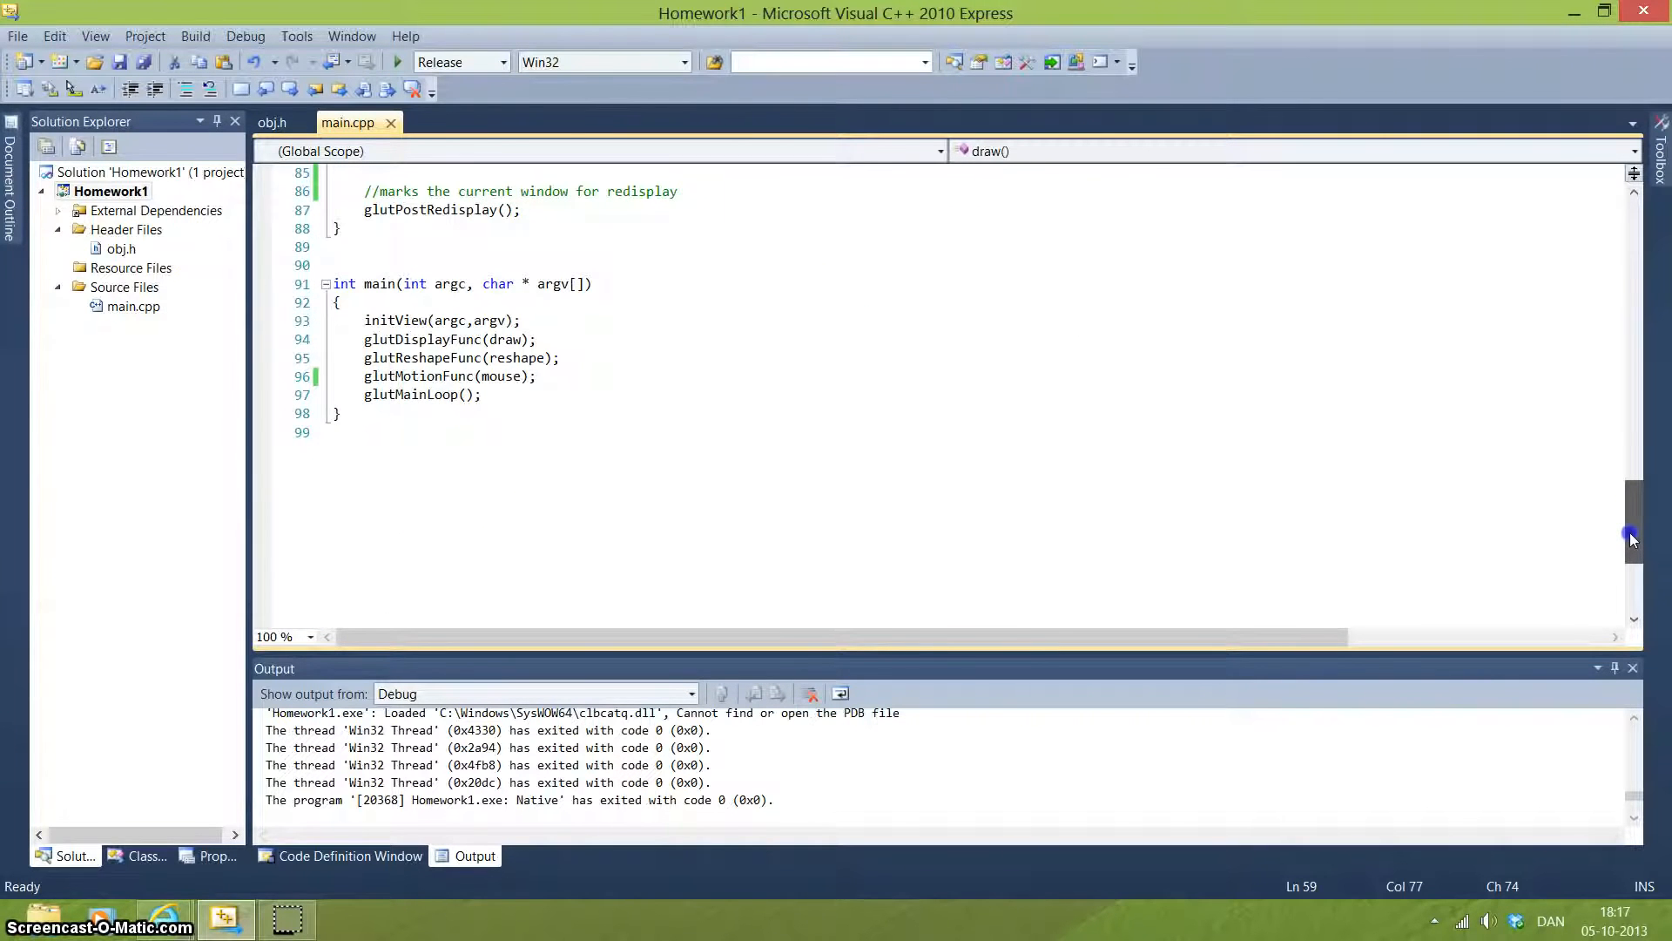
{"action": "scroll", "scroll_direction": "up", "scroll_amount": 3}
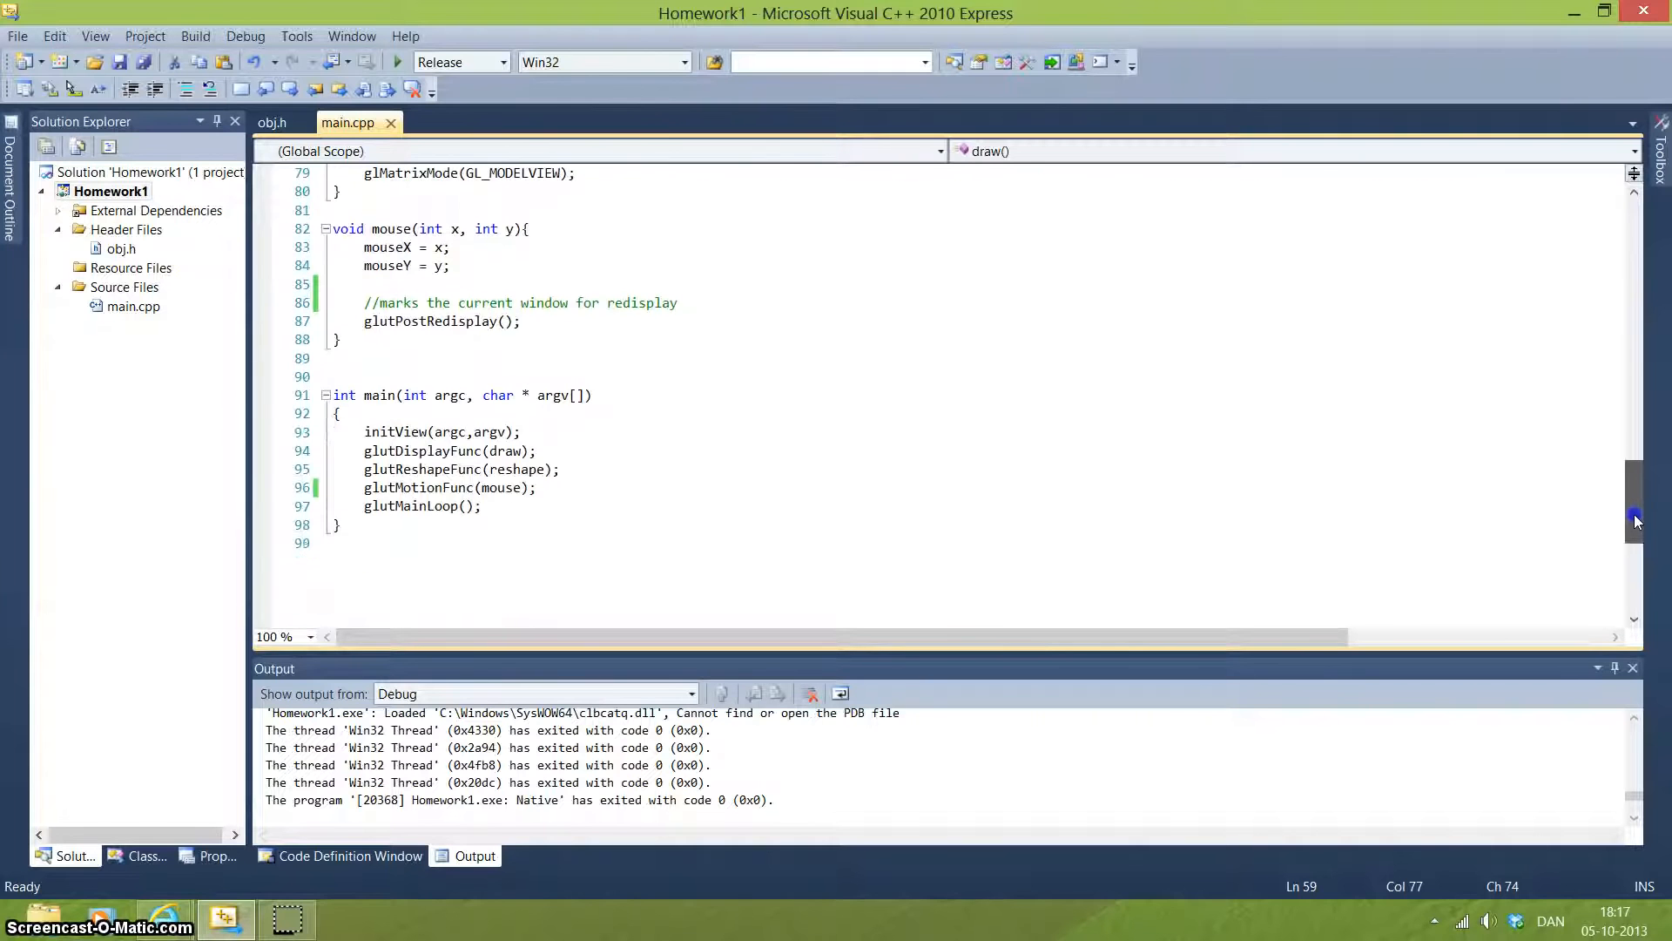